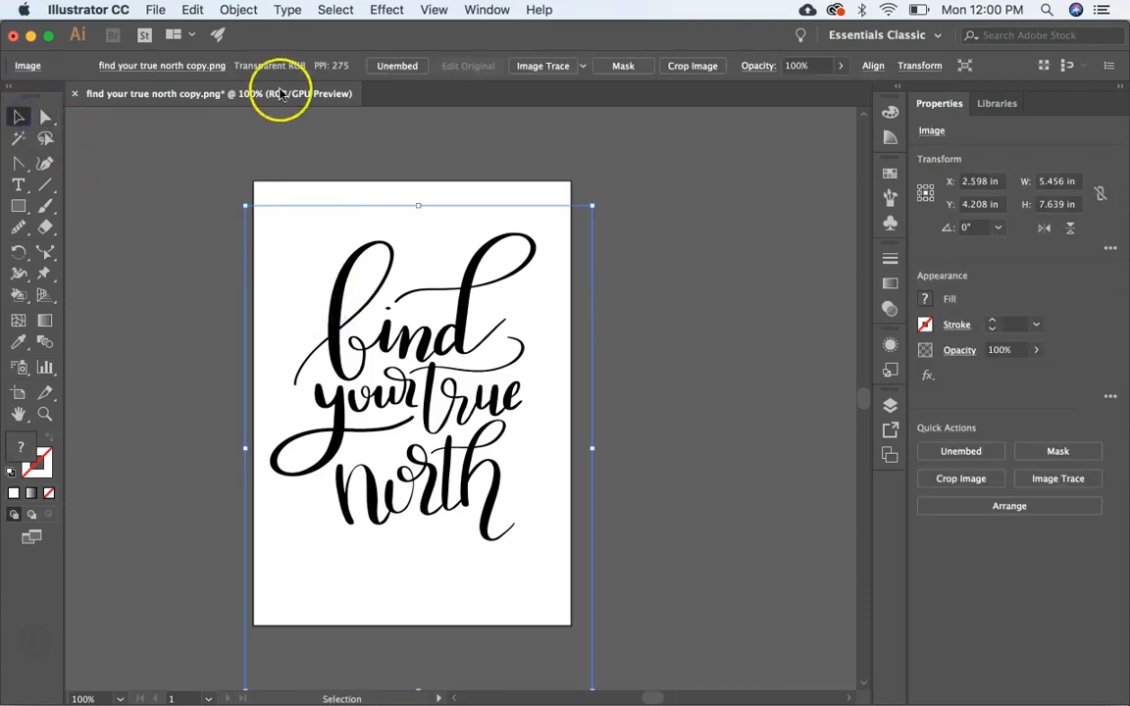
- Apply a default Image Trace to the 'find your true north' lettering image
left_click(238, 10)
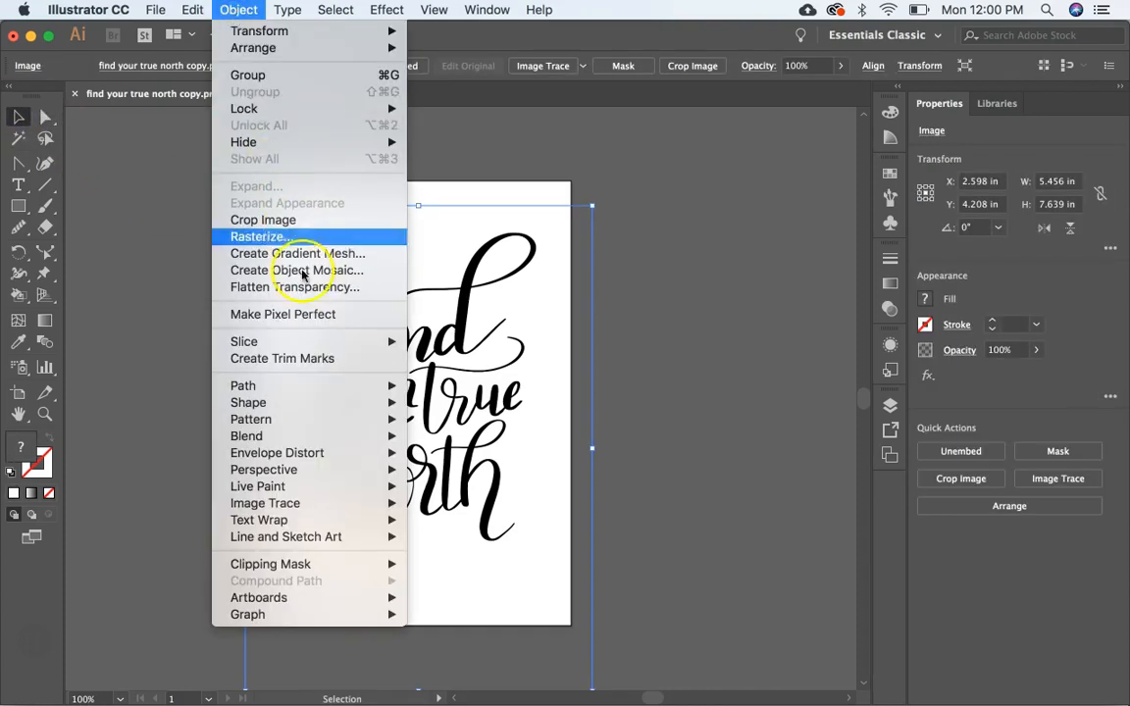
mouse_move(265, 503)
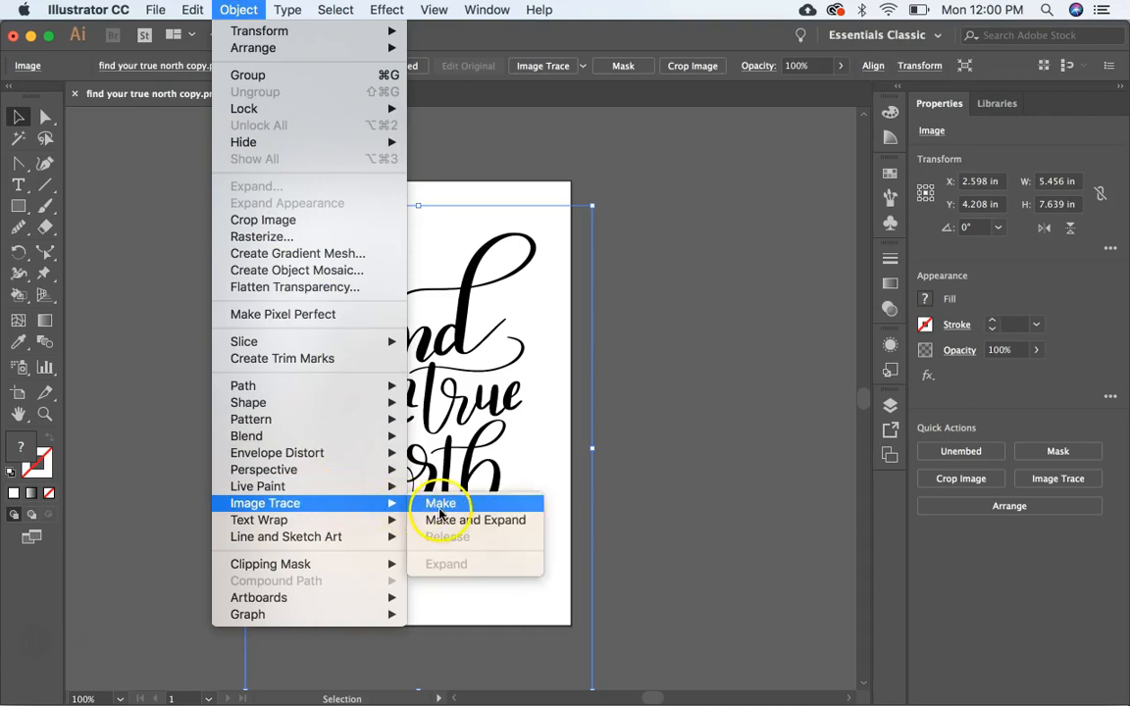
left_click(440, 503)
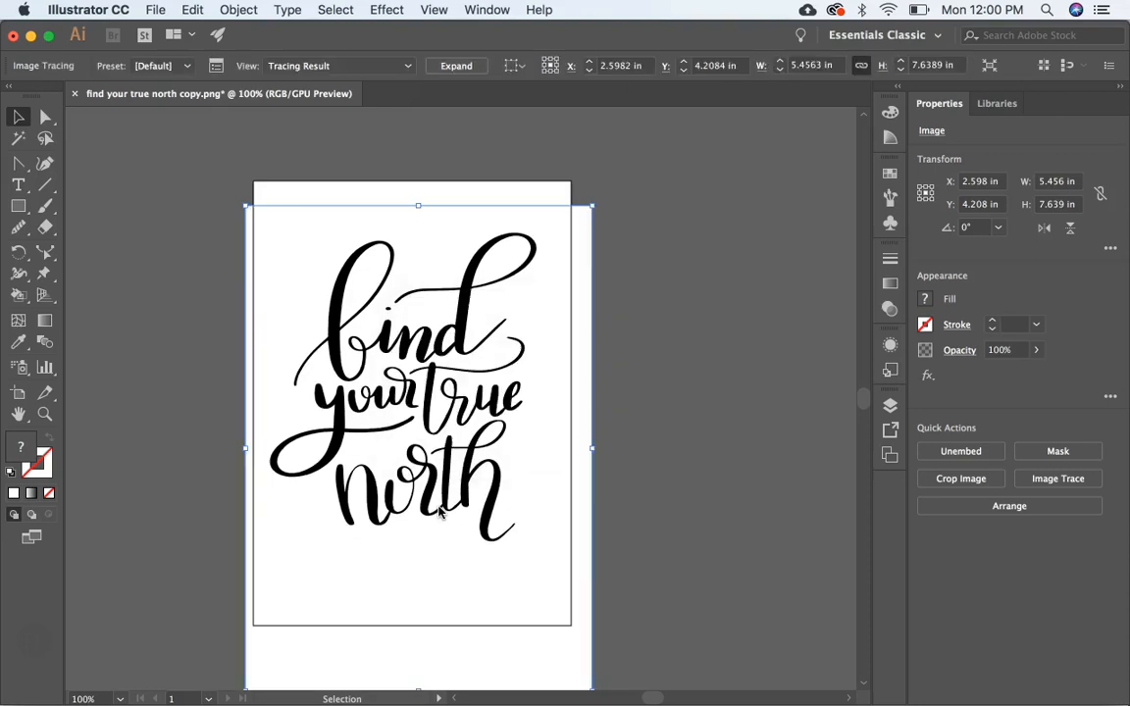
left_click(1057, 478)
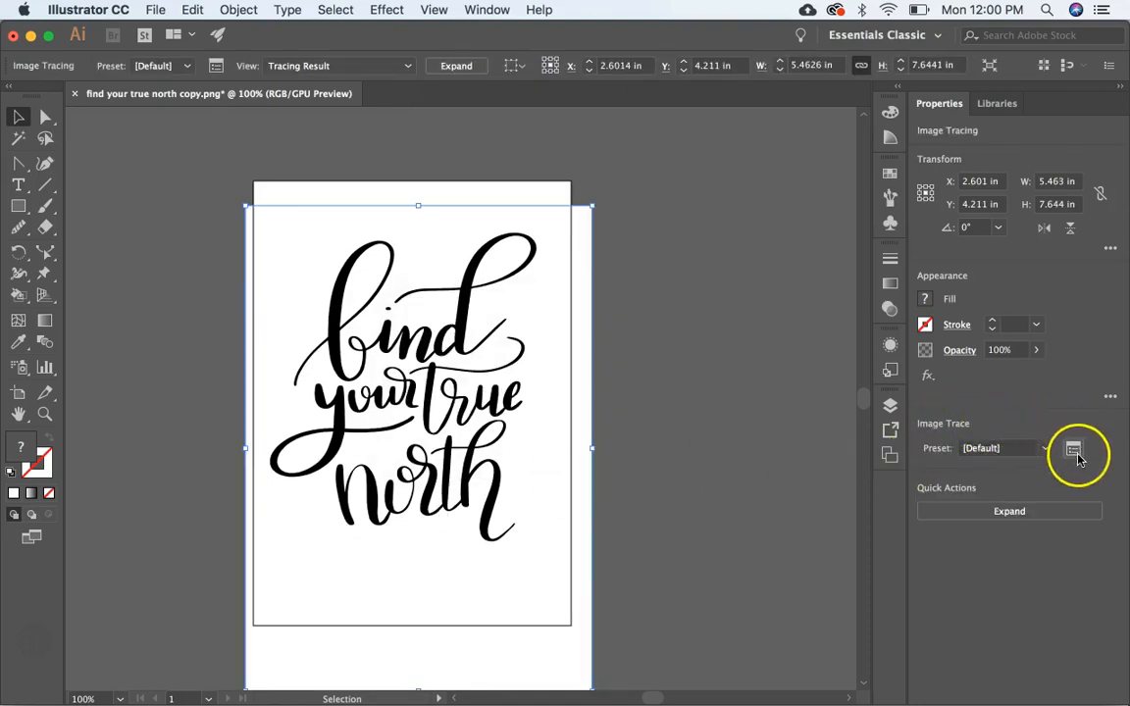
- Switch the trace to the Black and White Logo preset with Ignore White enabled
left_click(1074, 448)
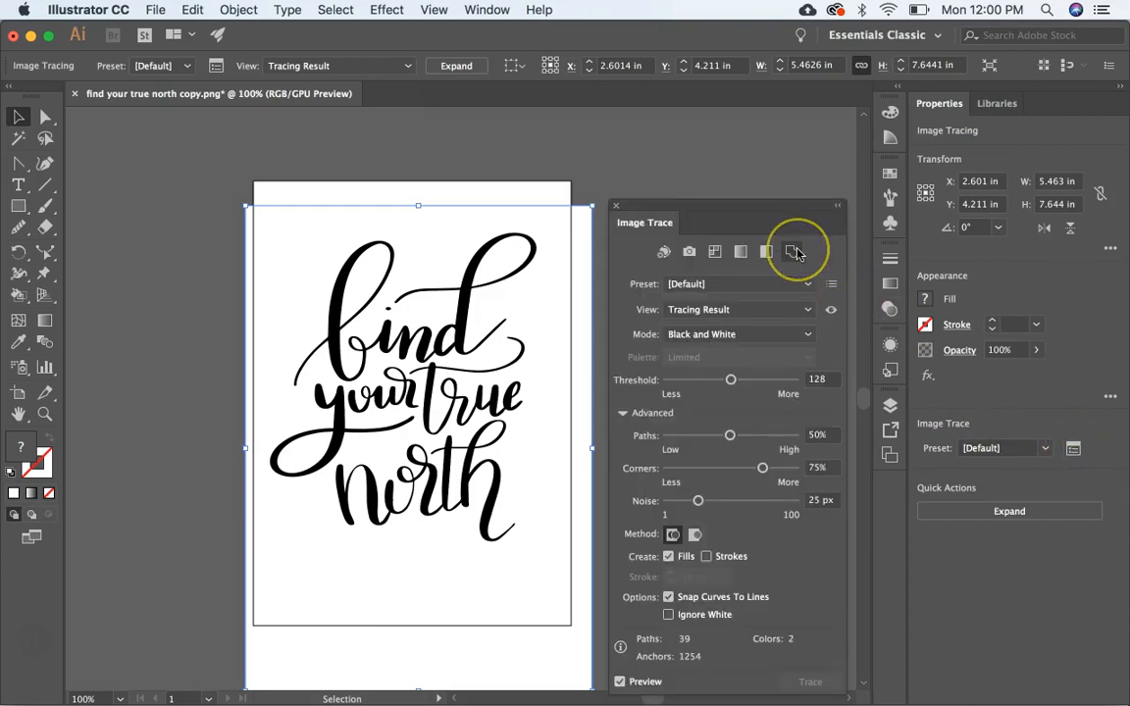
mouse_move(793, 251)
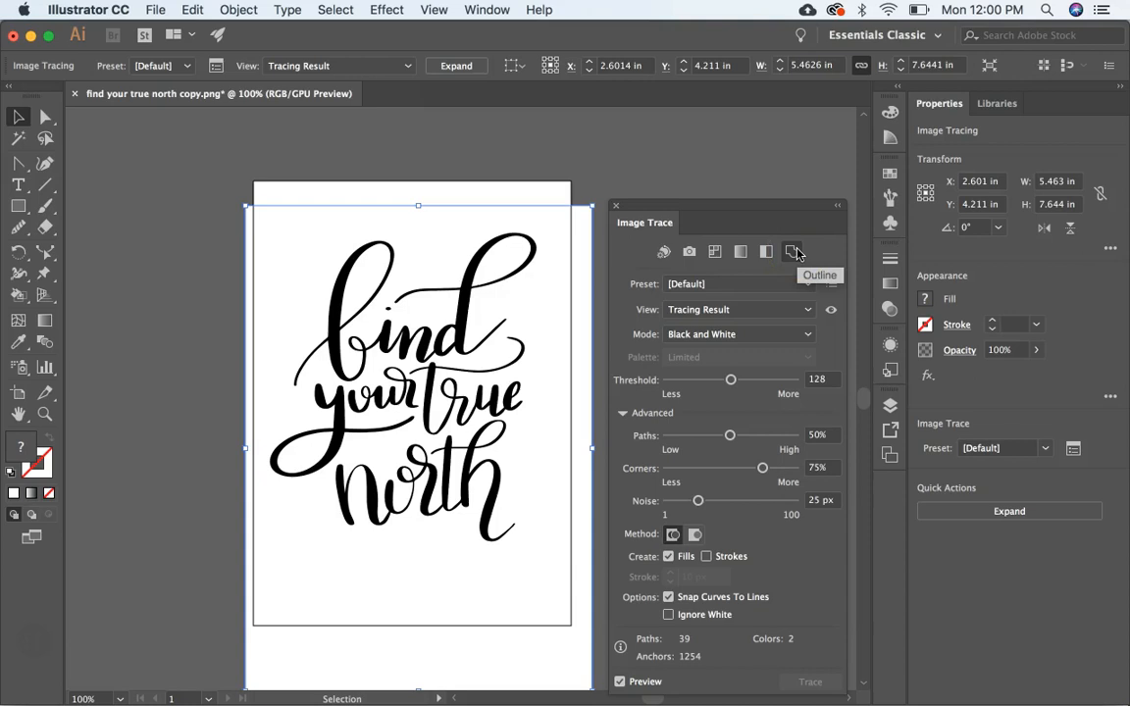
mouse_move(803, 333)
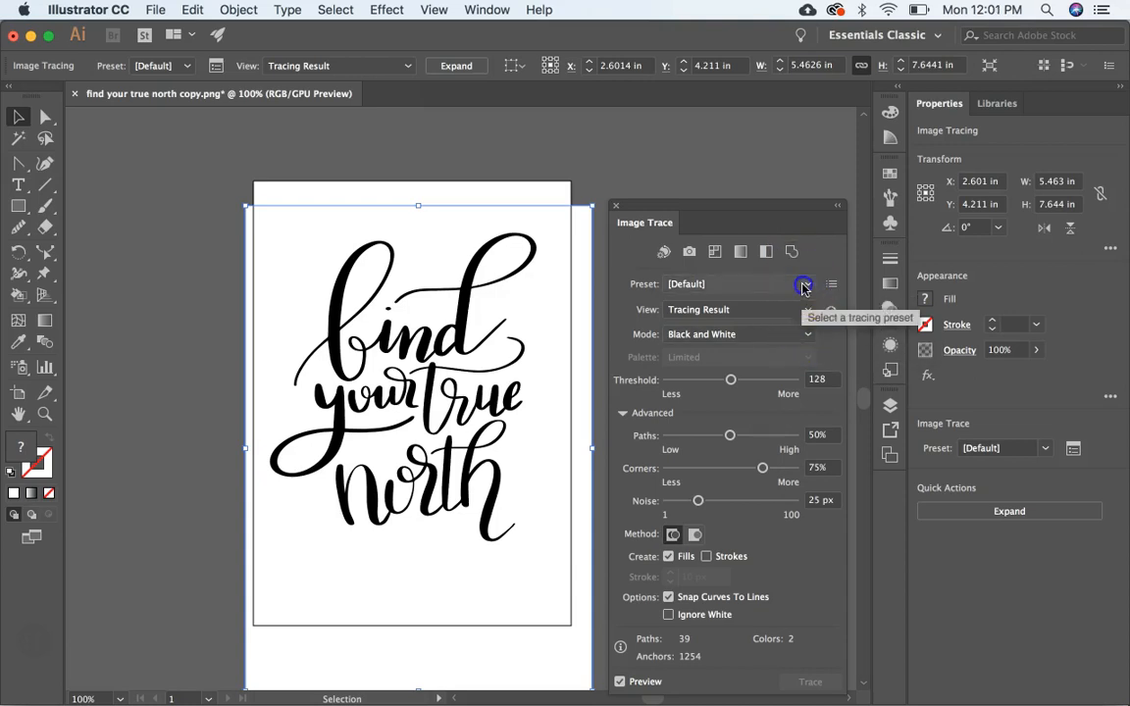
left_click(806, 284)
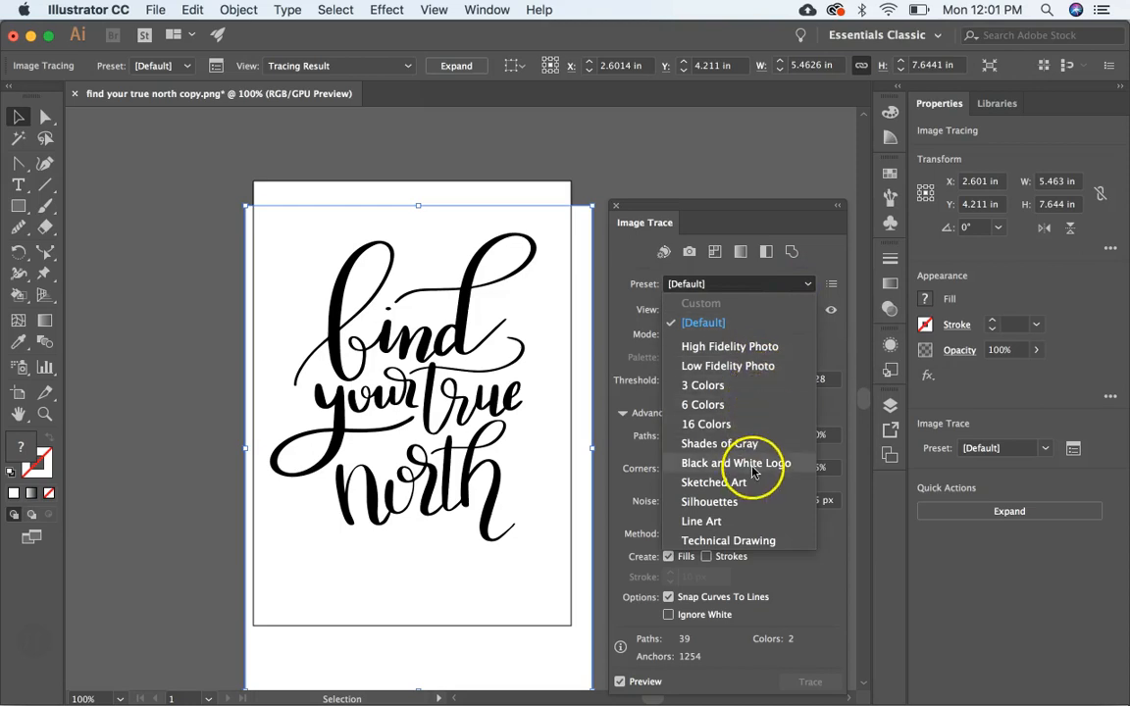
left_click(736, 463)
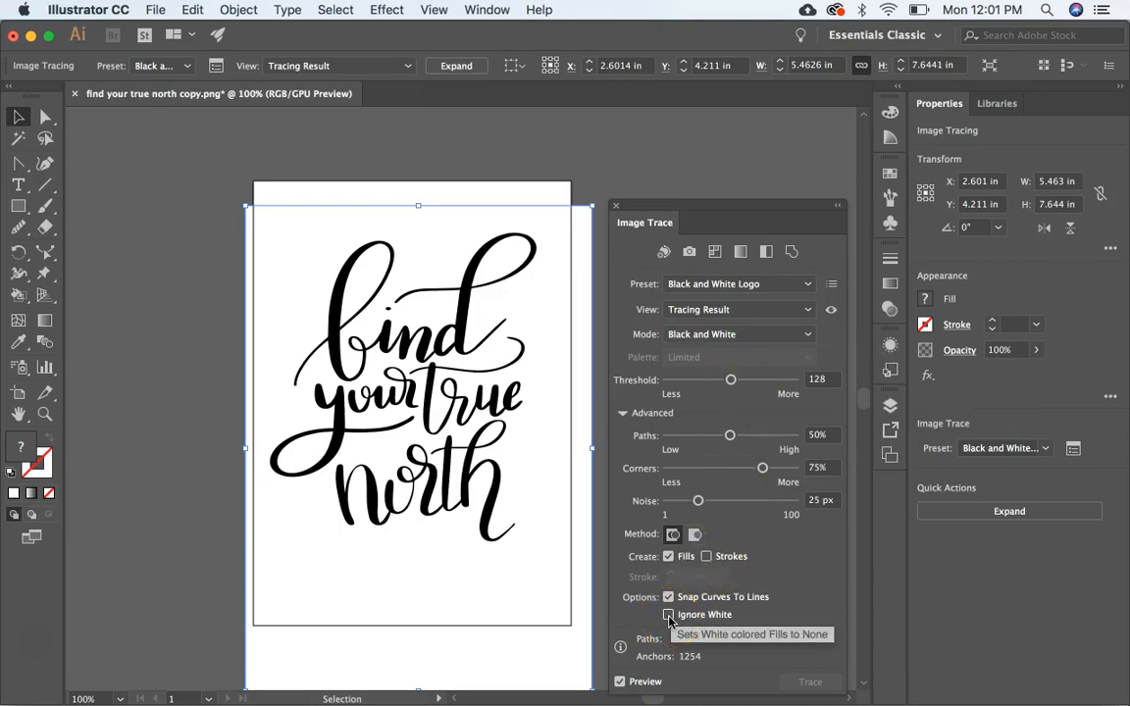
left_click(668, 614)
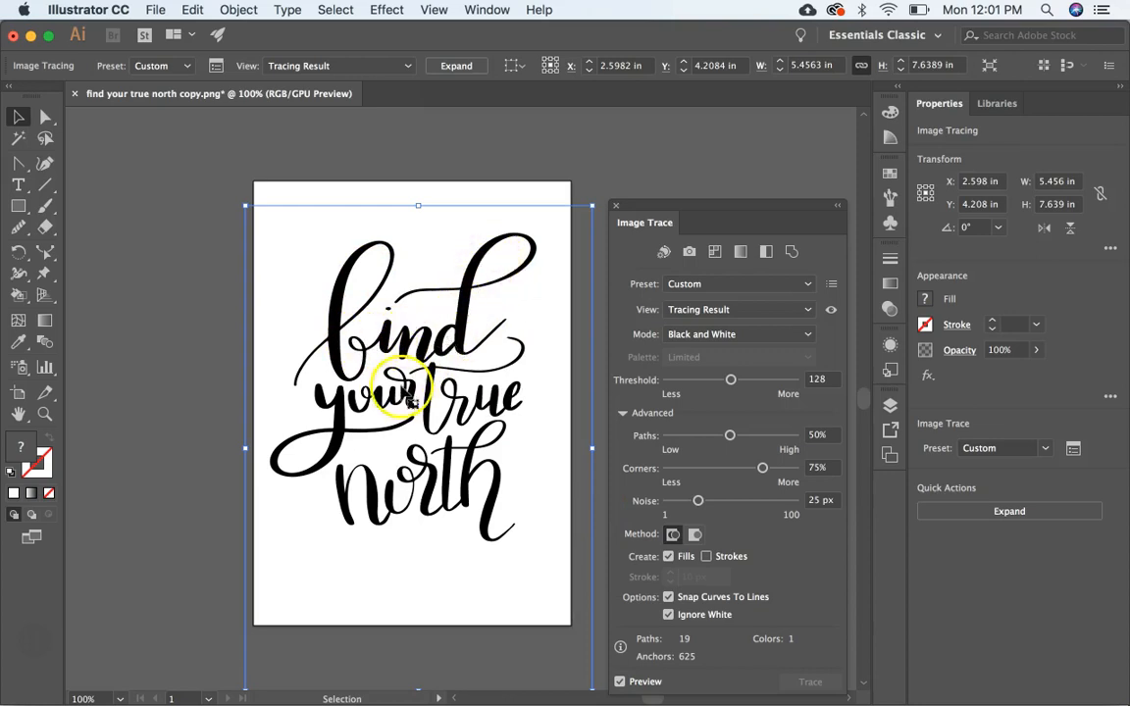
mouse_move(451, 388)
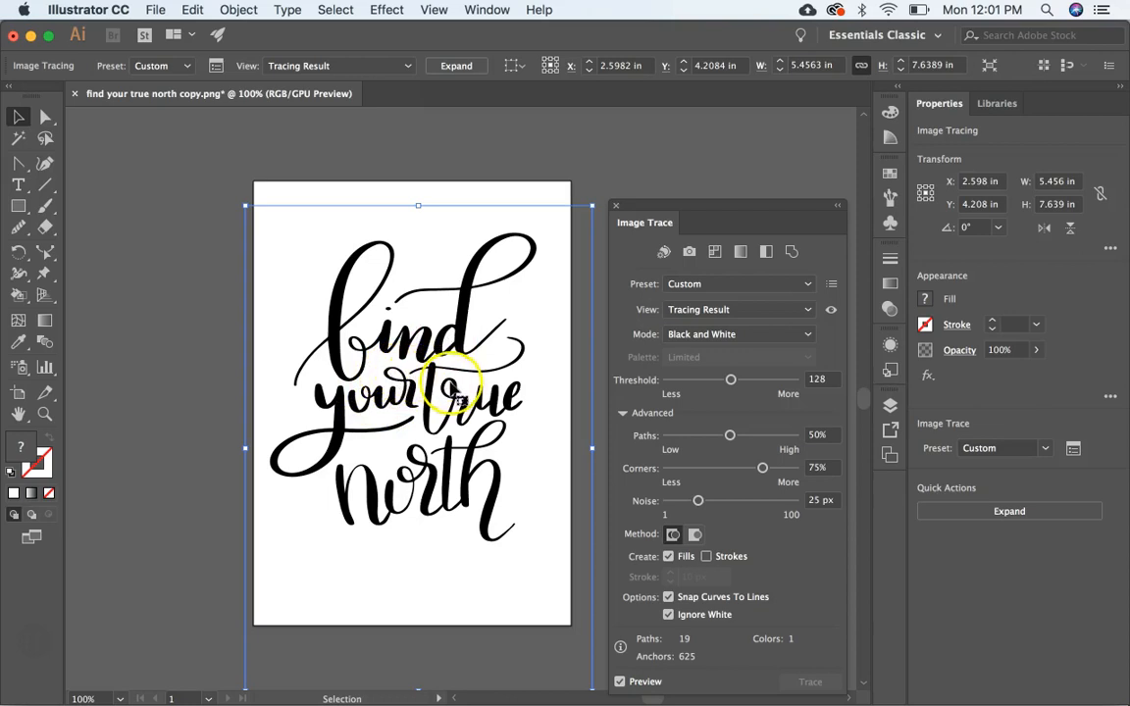
mouse_move(657, 371)
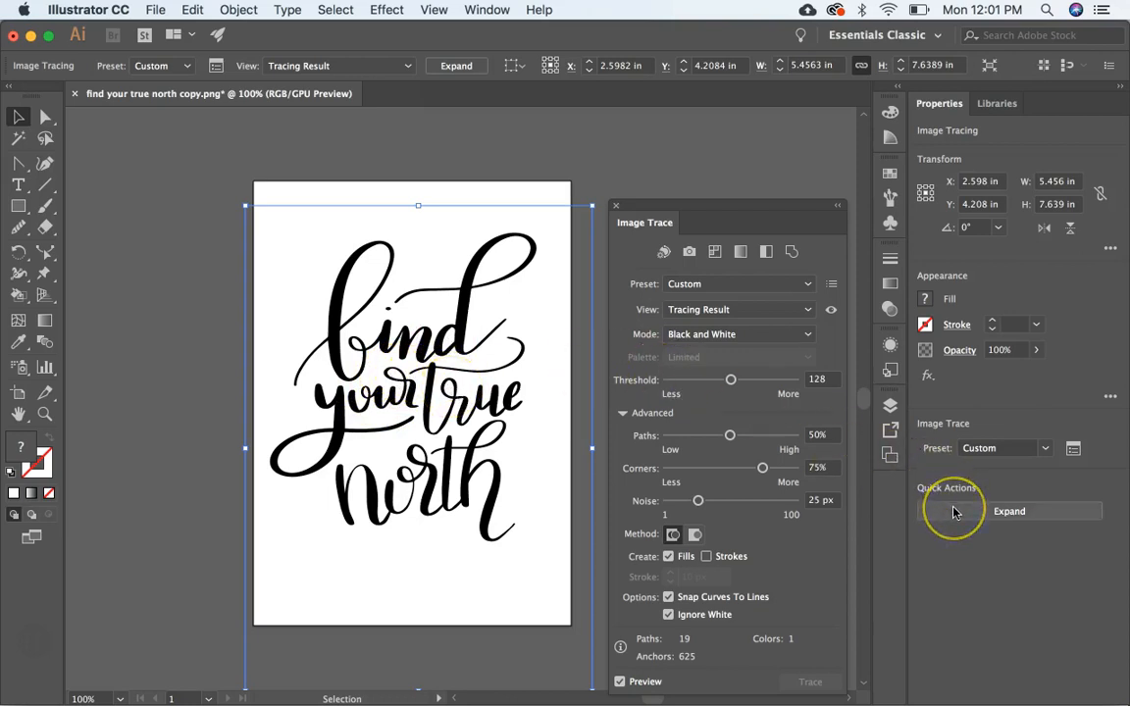
mouse_move(237, 10)
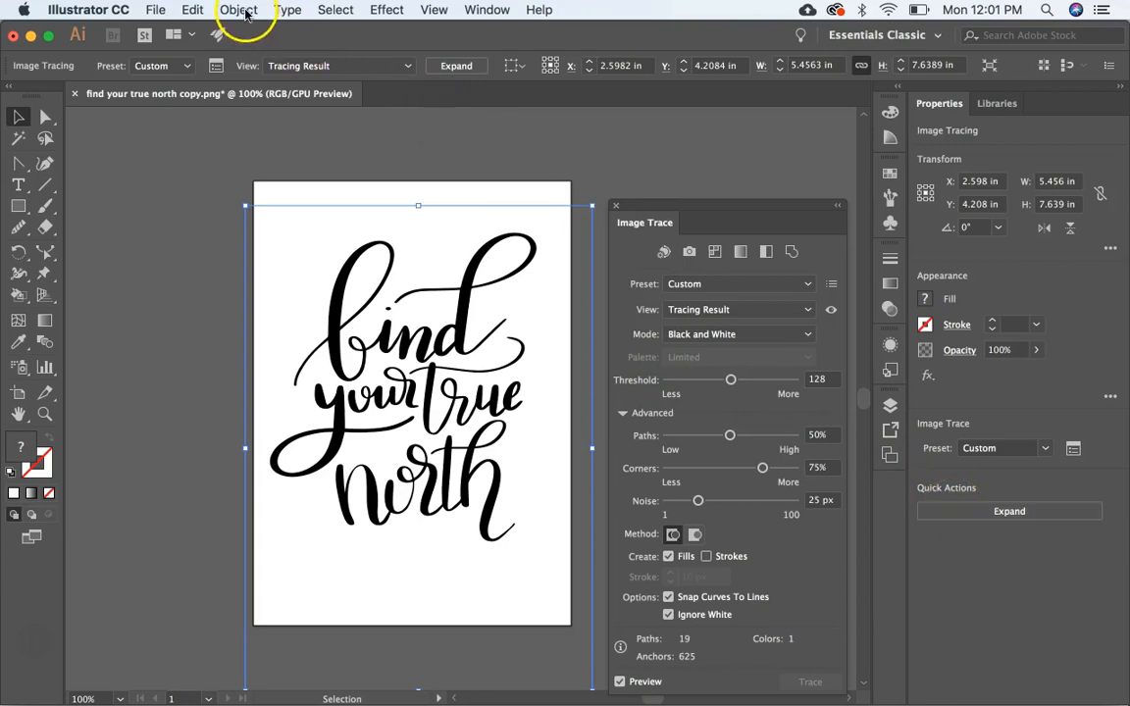
- Expand the trace into editable paths, close the Image Trace panel, then deselect with Direct Selection
left_click(239, 8)
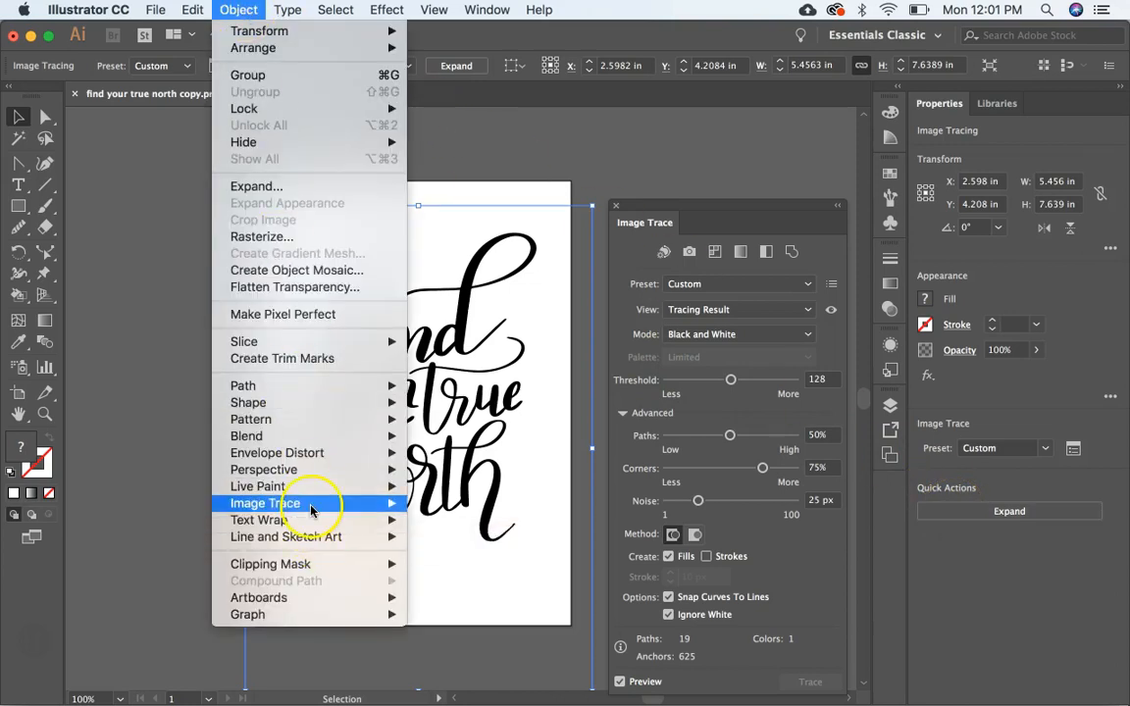
left_click(458, 564)
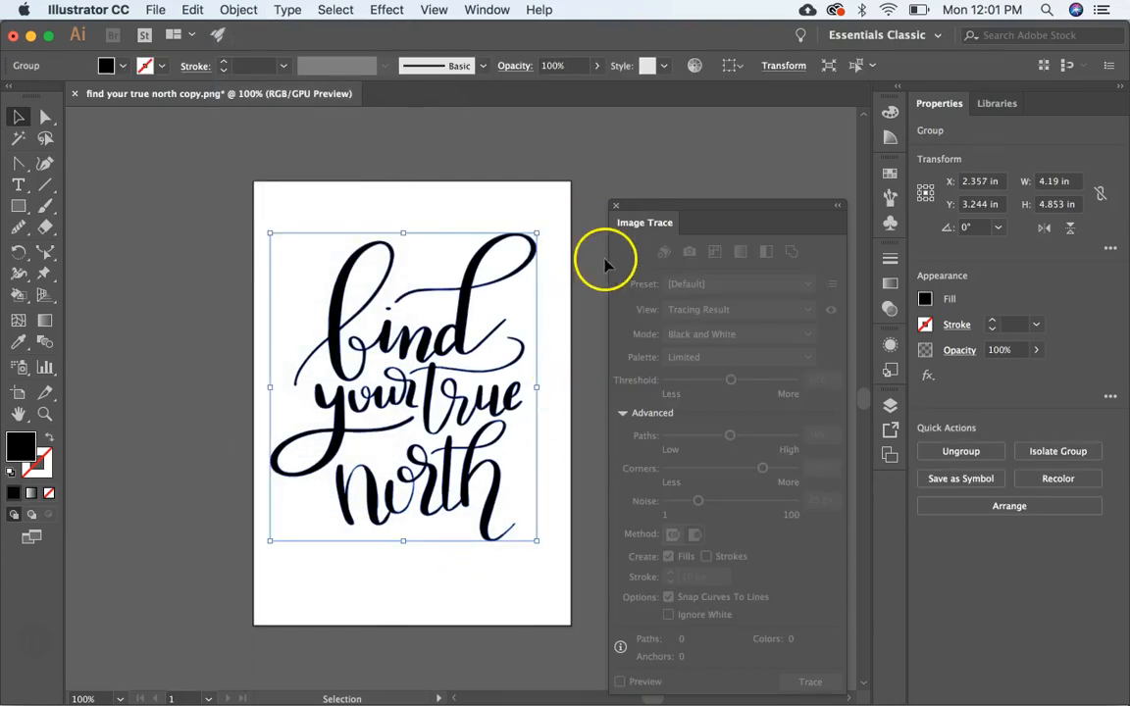
left_click(616, 206)
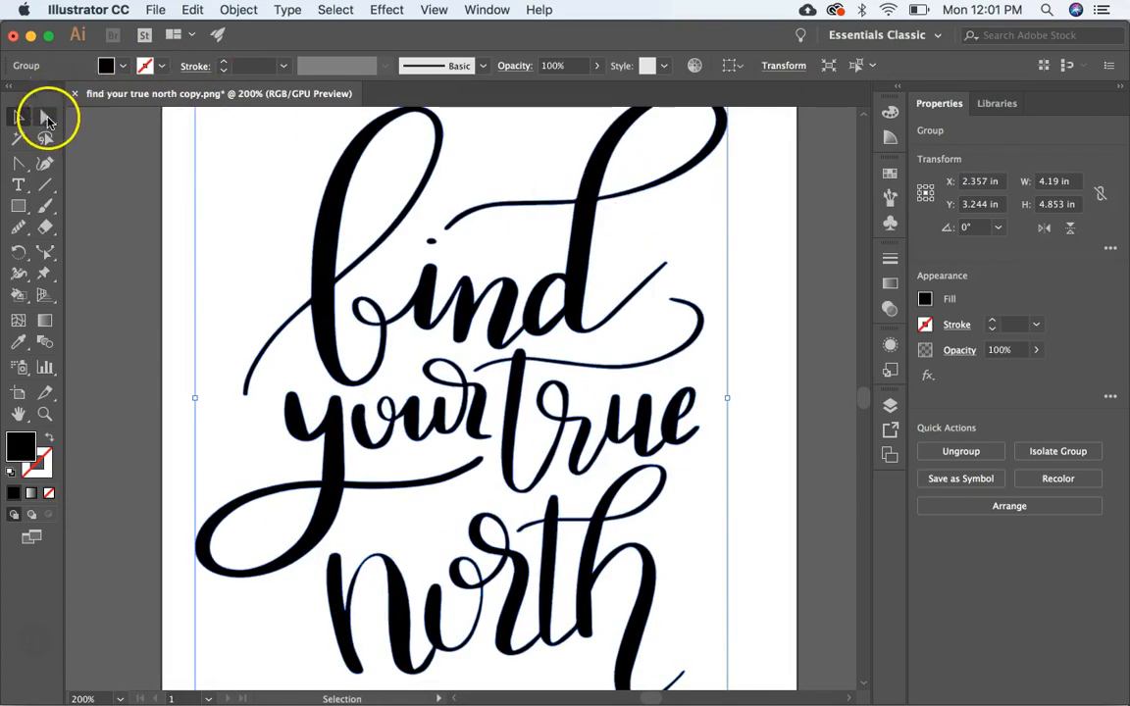
left_click(45, 115)
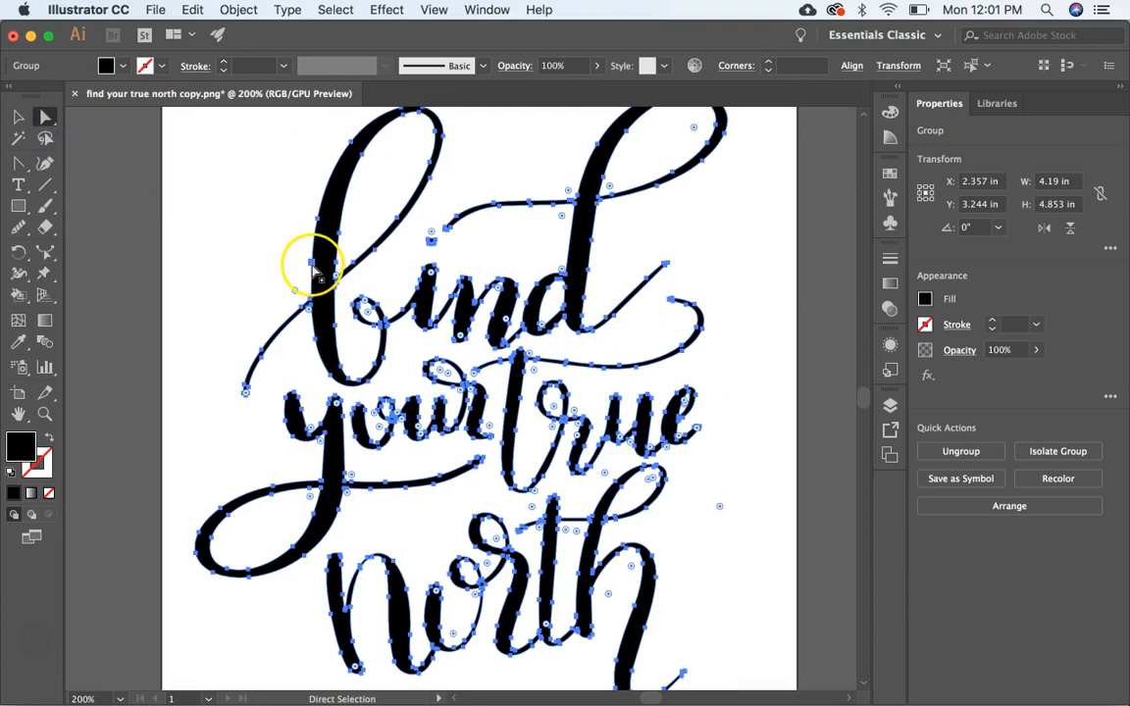
mouse_move(317, 274)
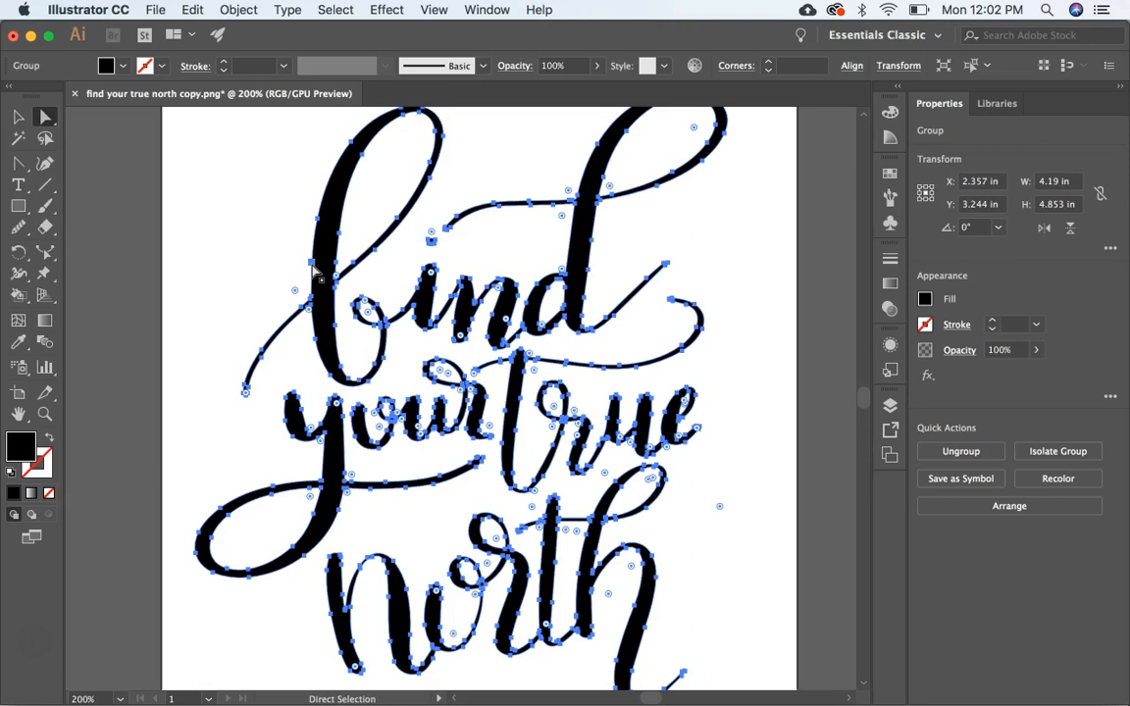
mouse_move(338, 270)
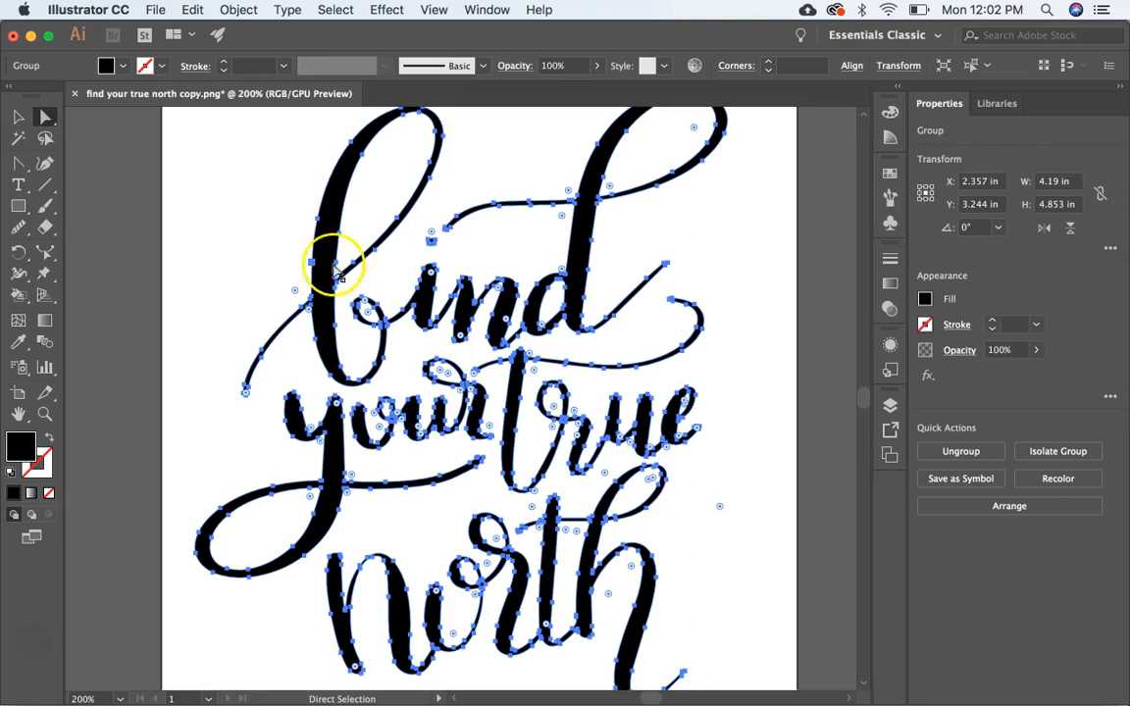
left_click(224, 246)
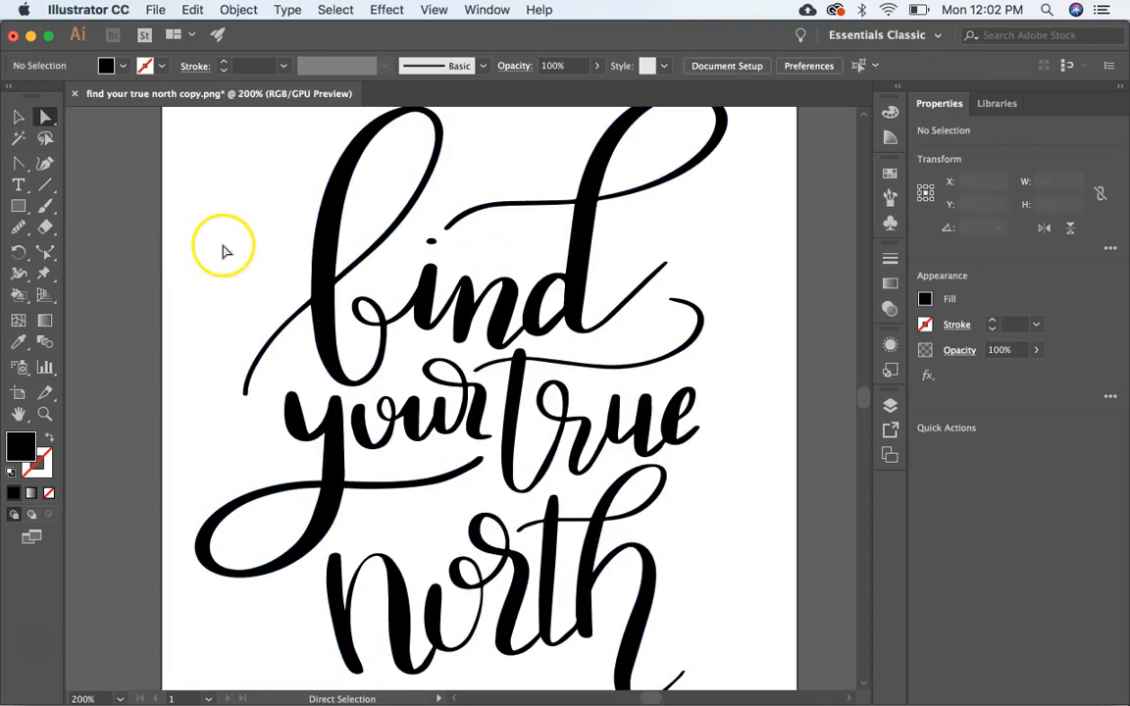
mouse_move(368, 273)
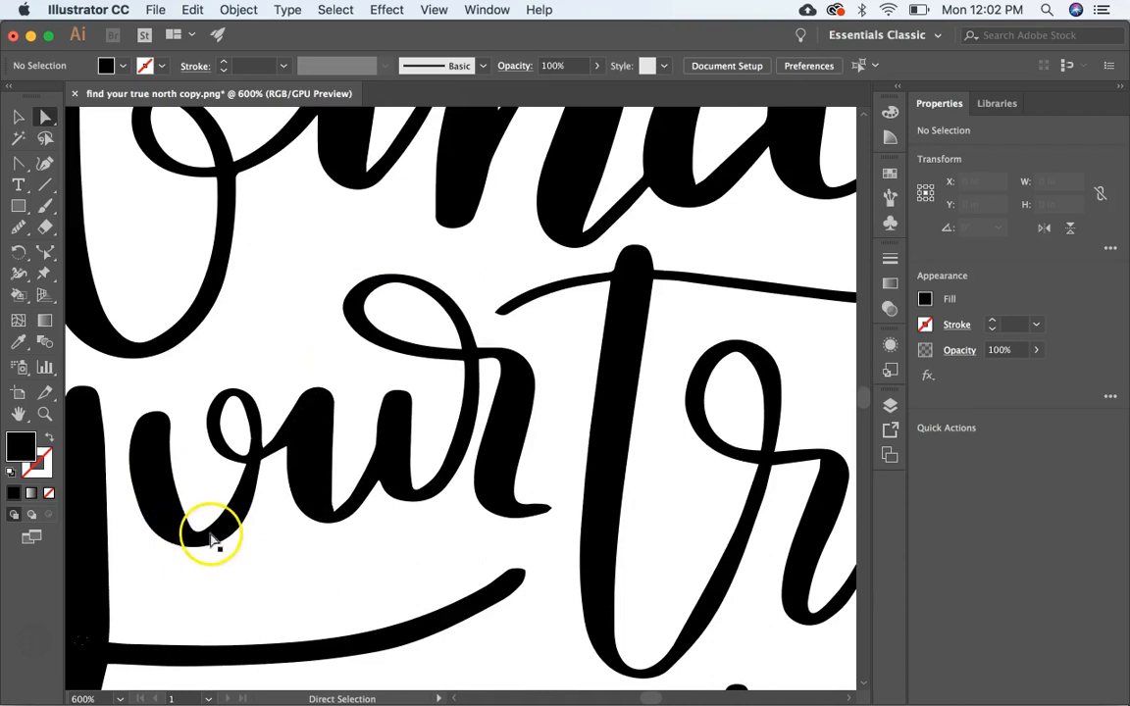
mouse_move(175, 489)
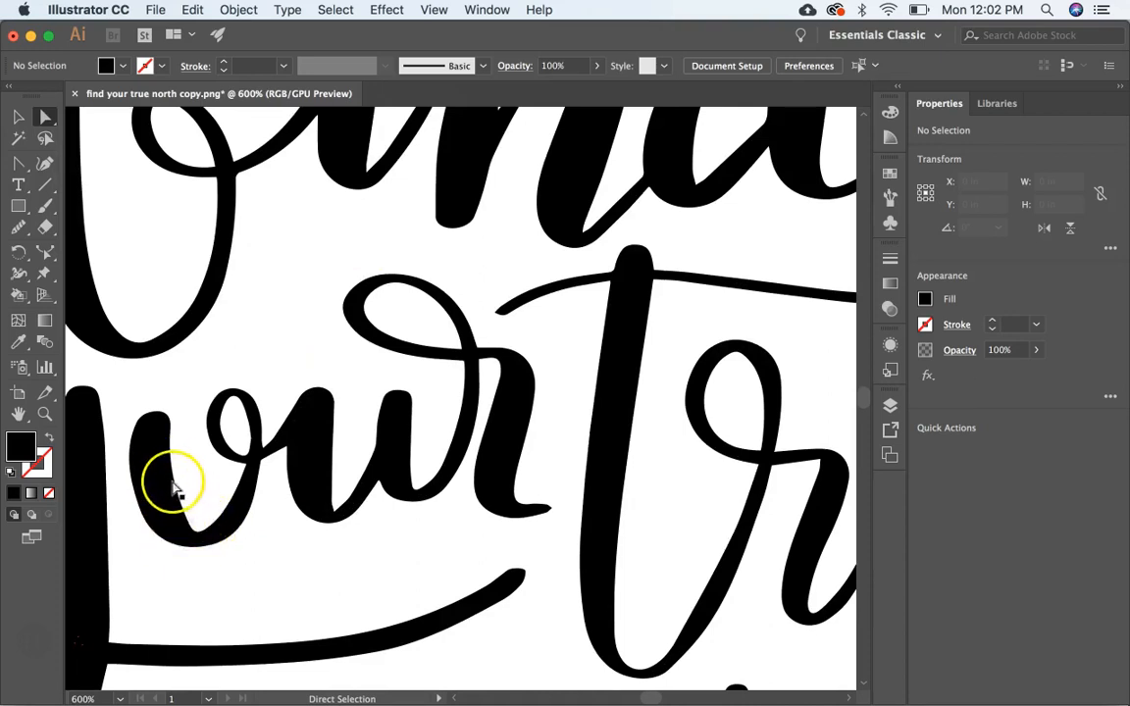
mouse_move(338, 516)
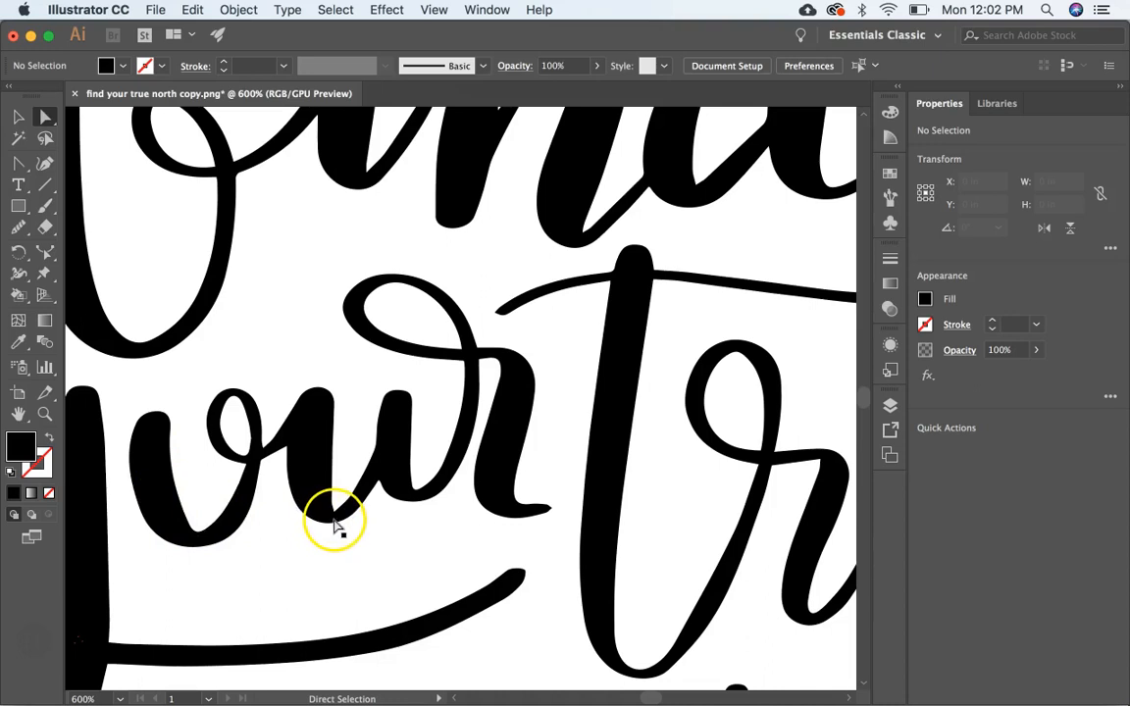
mouse_move(336, 524)
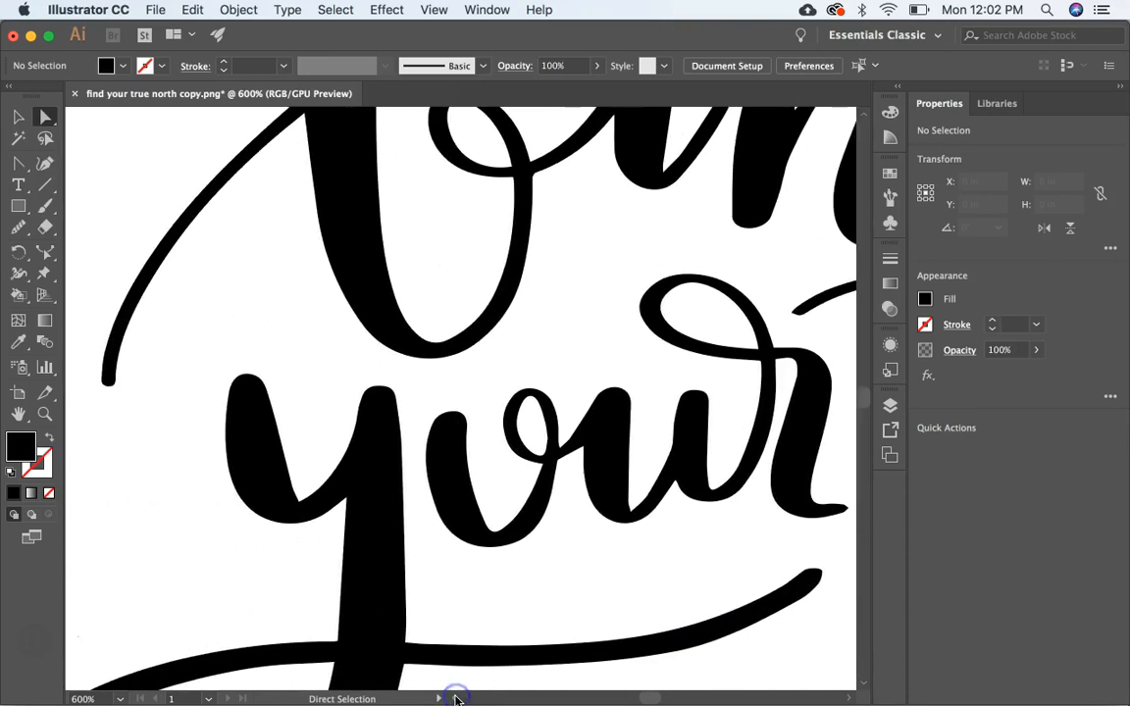
mouse_move(295, 505)
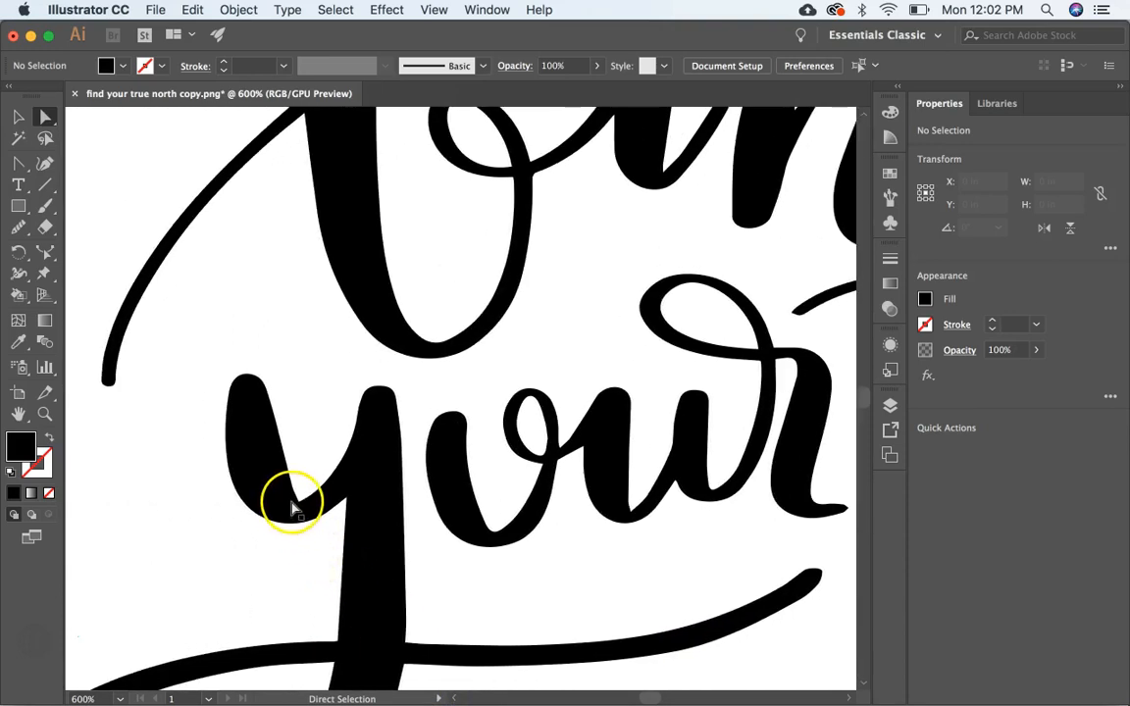
mouse_move(312, 496)
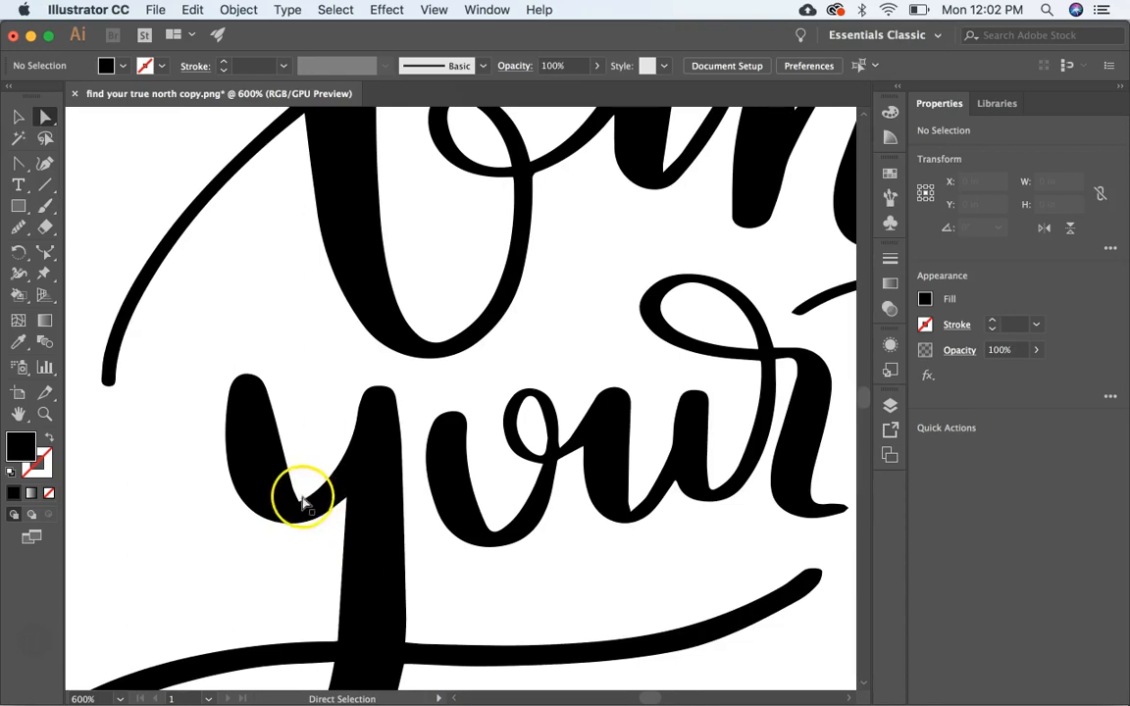
mouse_move(323, 506)
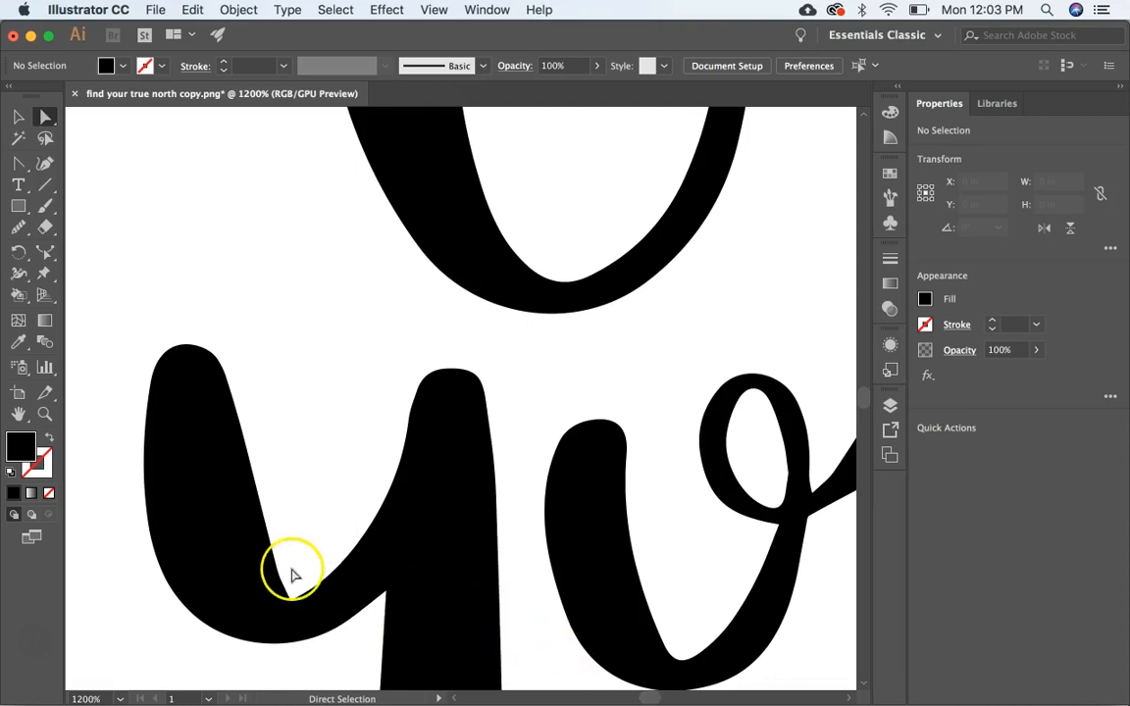
mouse_move(250, 574)
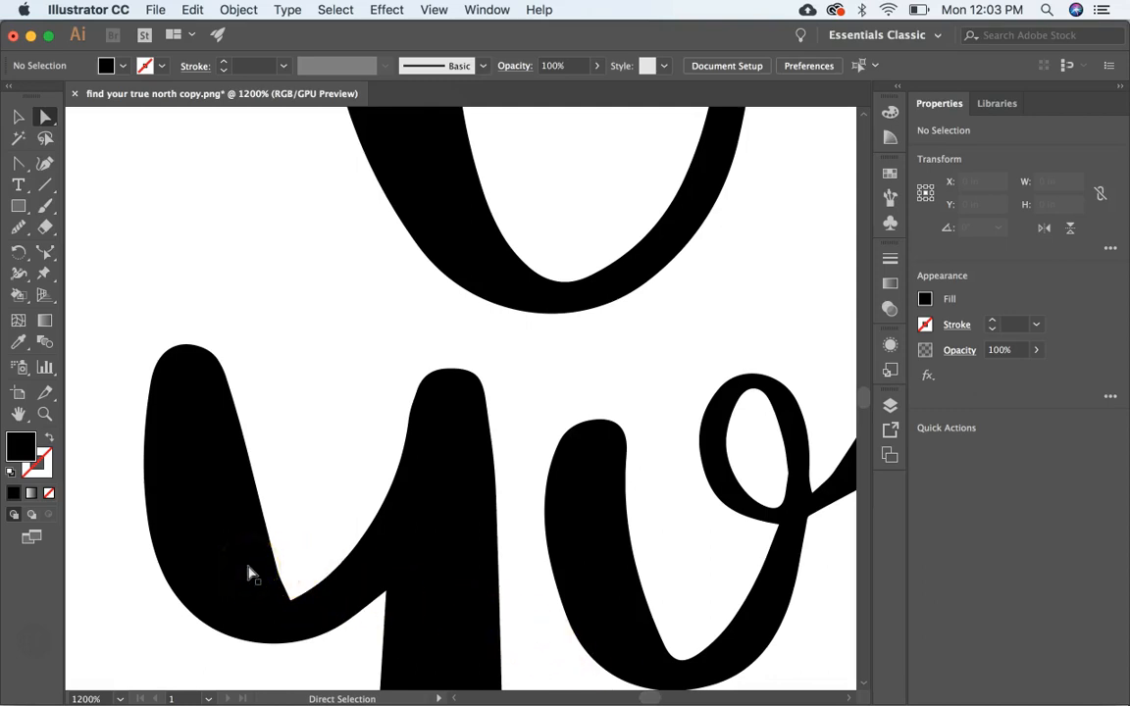
- Smooth the kinked inner bend of the y with the Smooth Tool
left_click(250, 574)
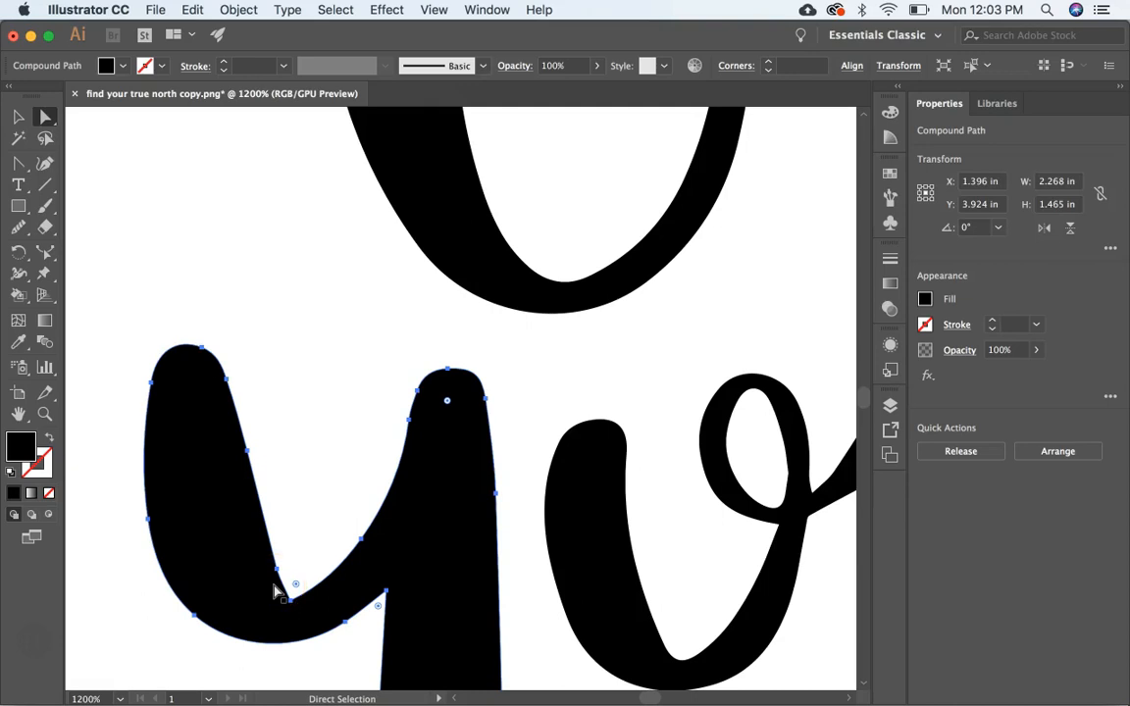
mouse_move(137, 412)
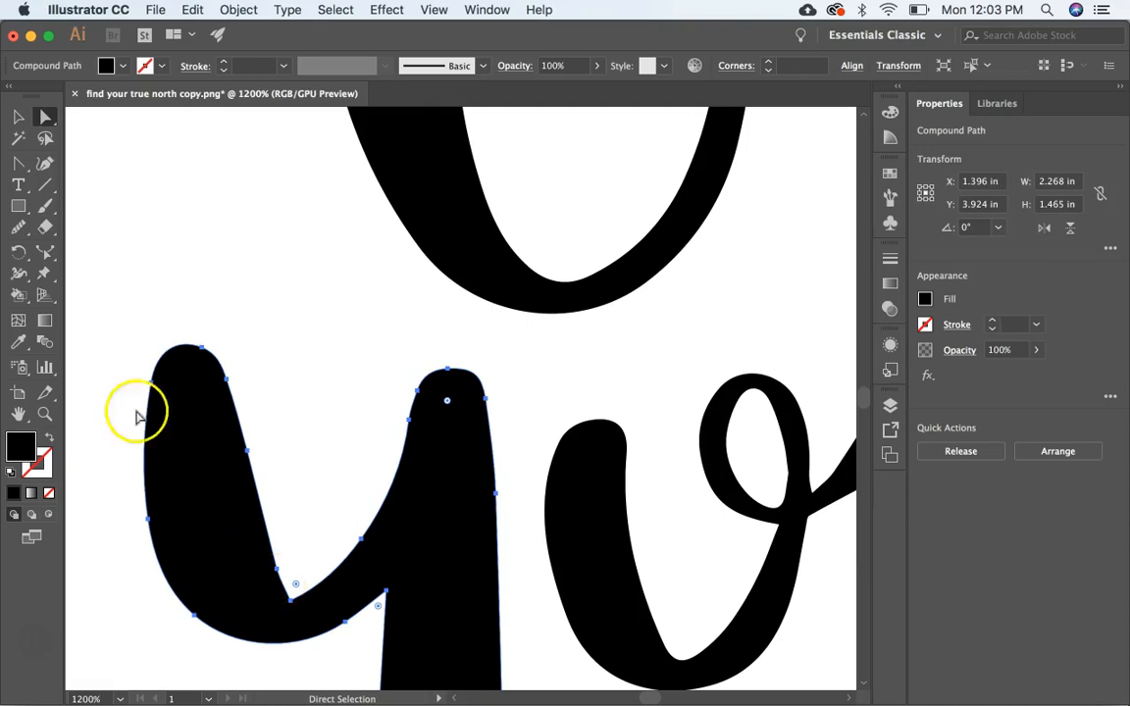
mouse_move(19, 231)
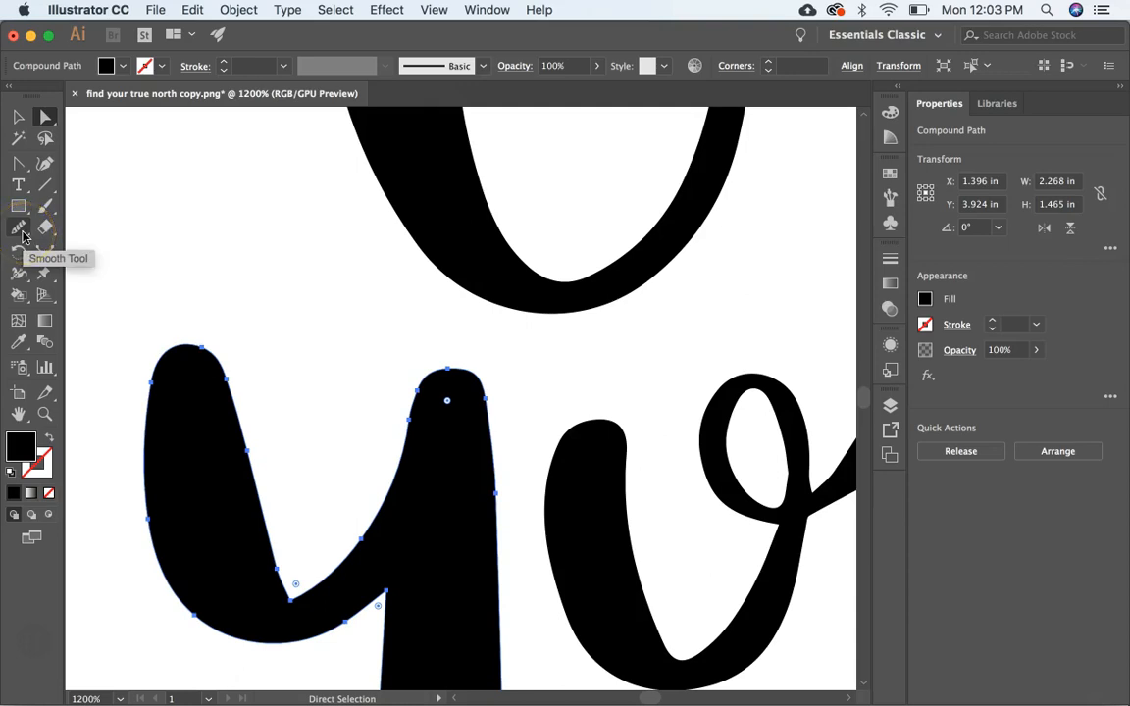
left_click(19, 229)
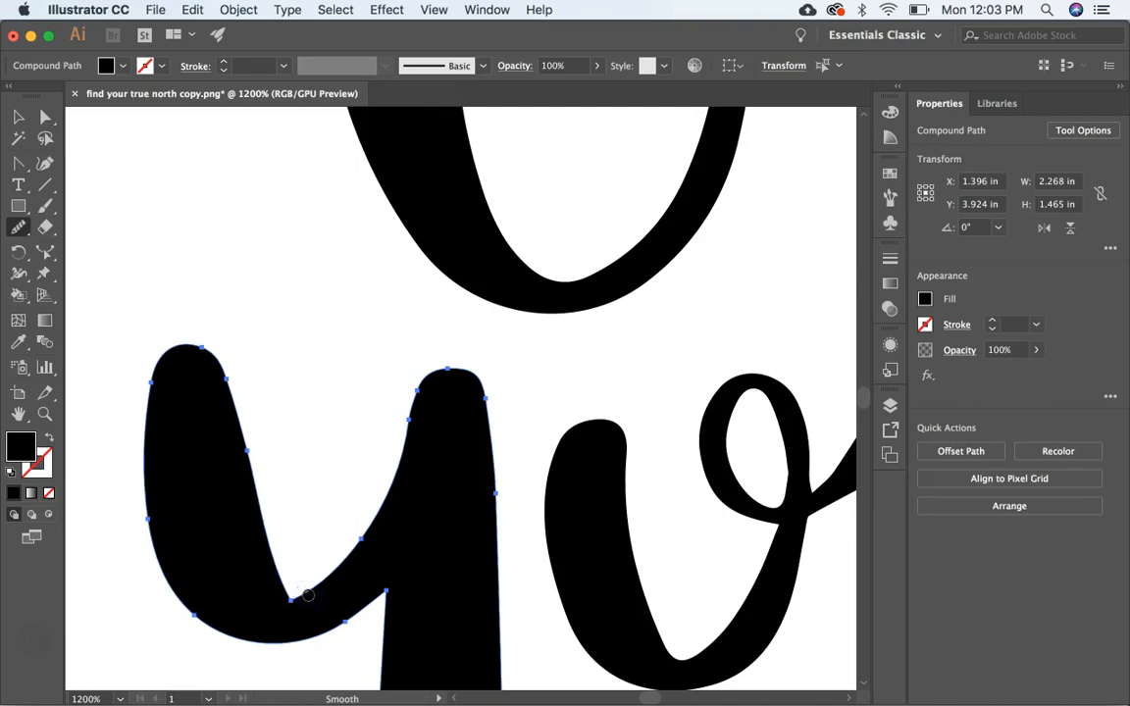
left_click(301, 598)
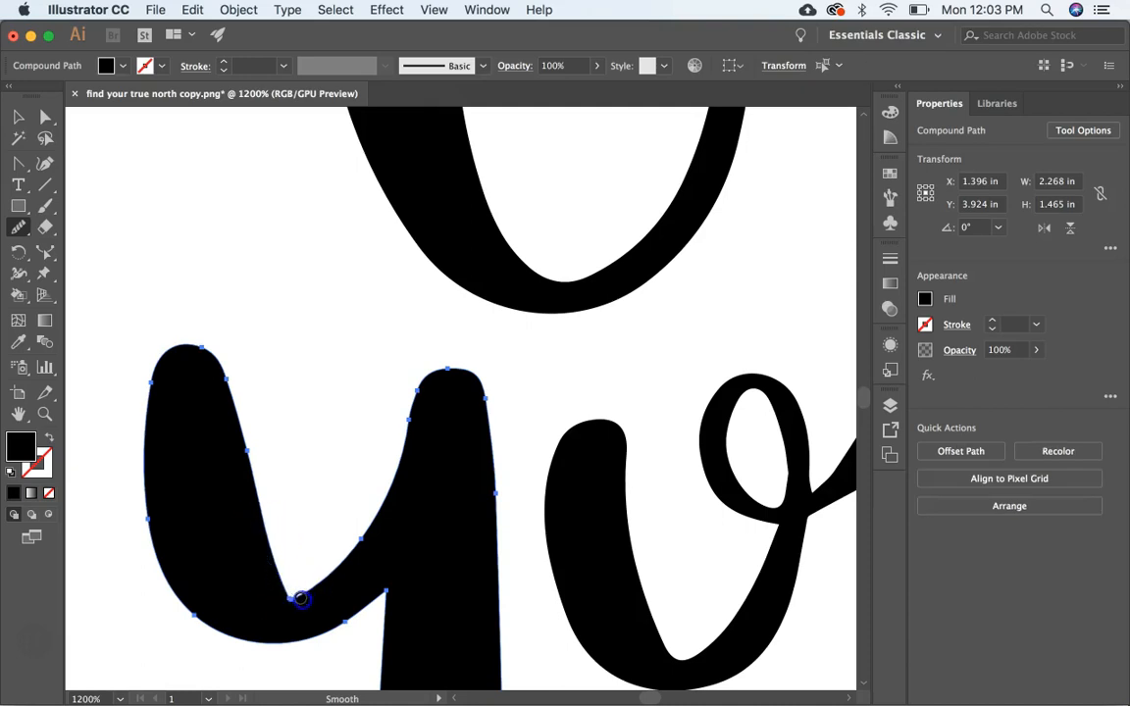
mouse_move(241, 530)
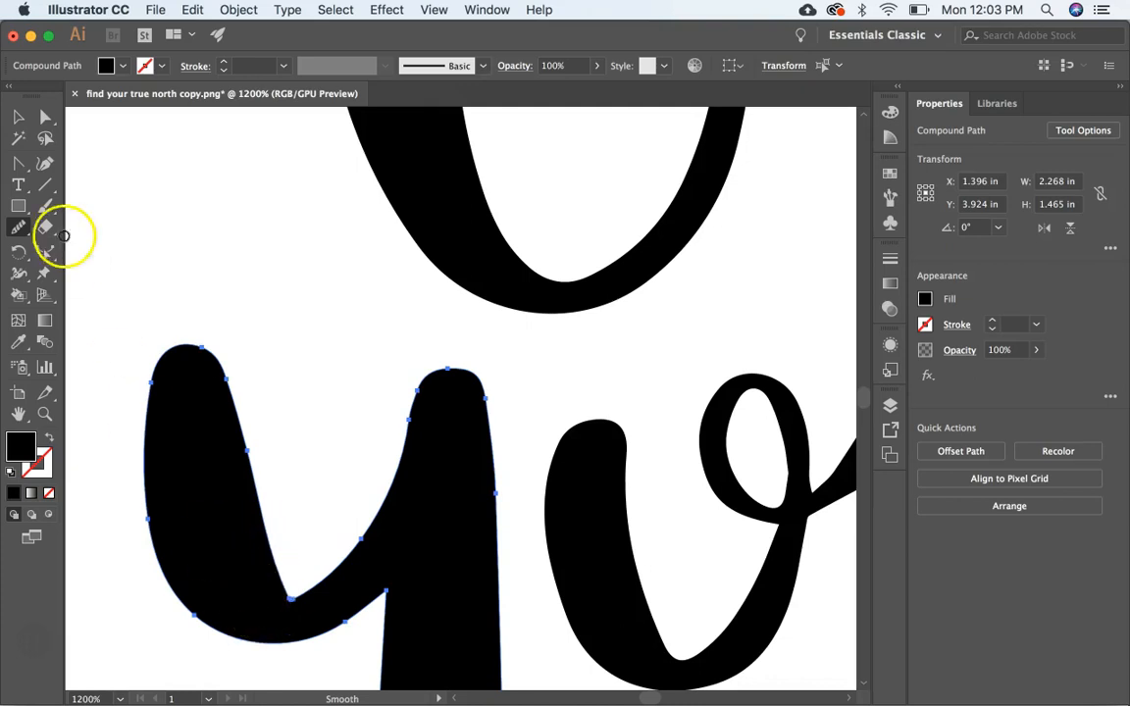
left_click(18, 116)
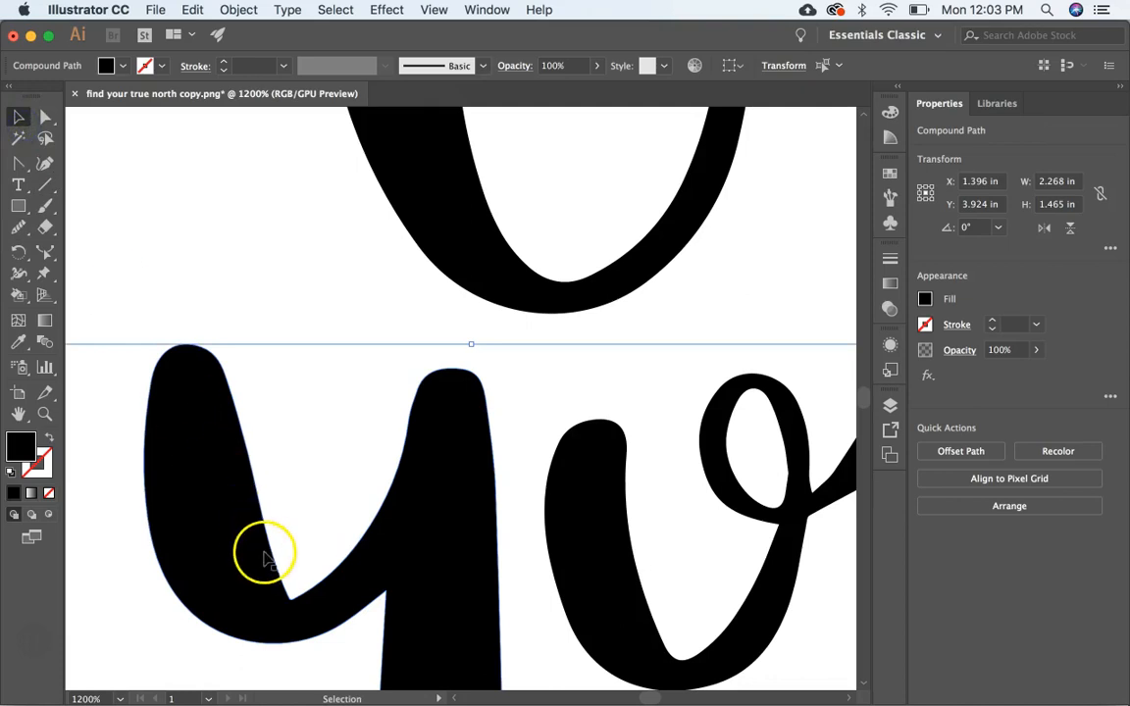
mouse_move(299, 610)
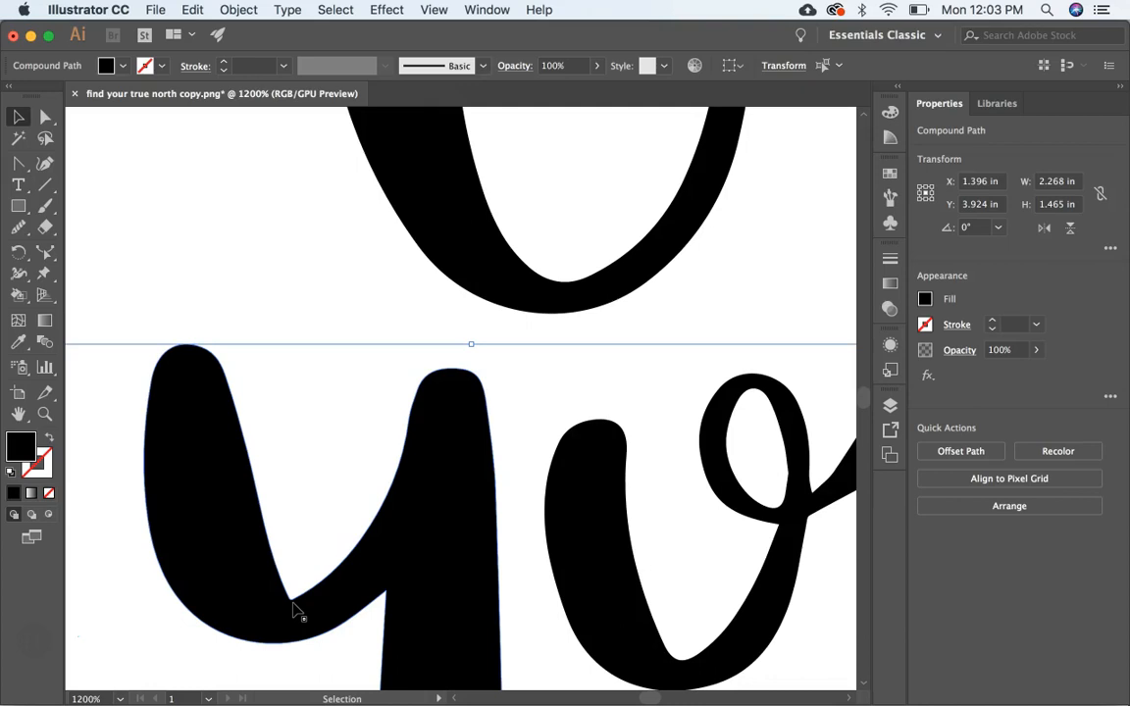
- Select the y's anchor points and pick the Pencil Tool to redraw its inner curve
left_click(45, 116)
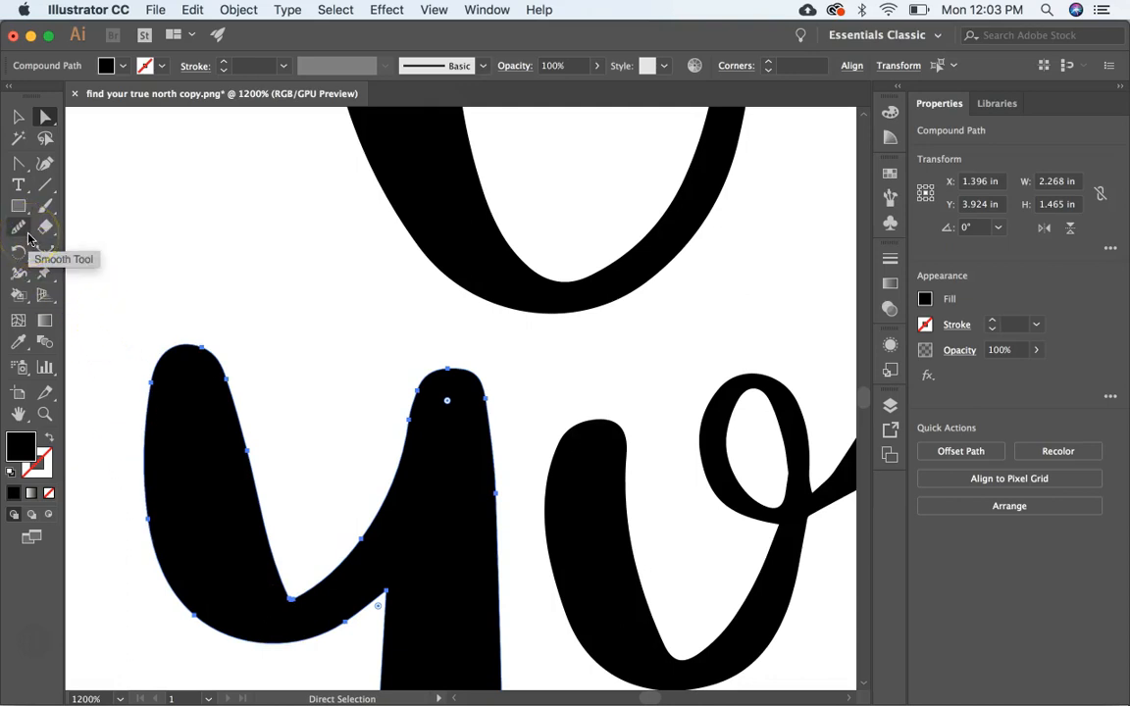
left_click(19, 227)
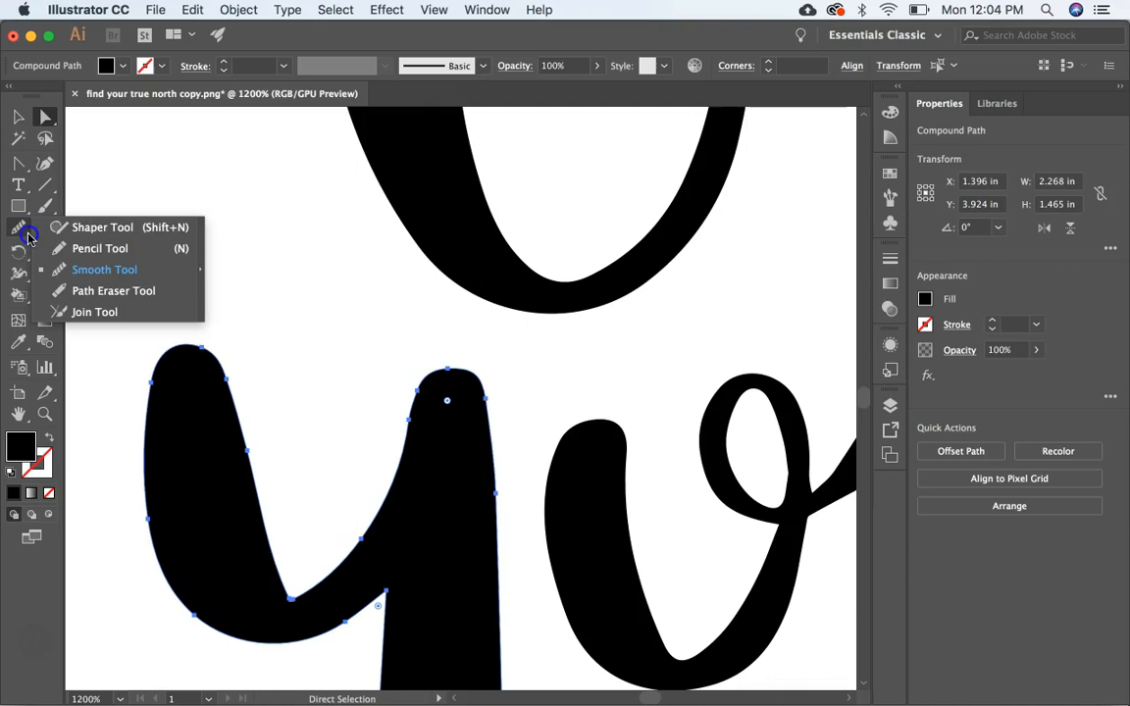
mouse_move(99, 249)
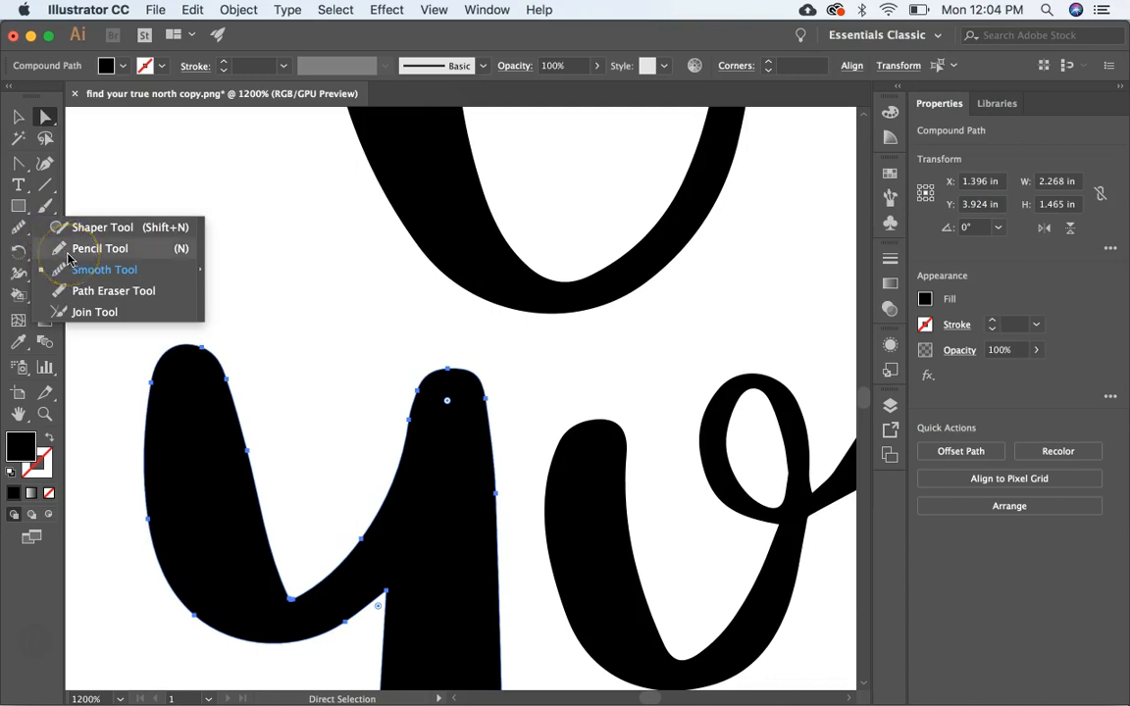
left_click(99, 249)
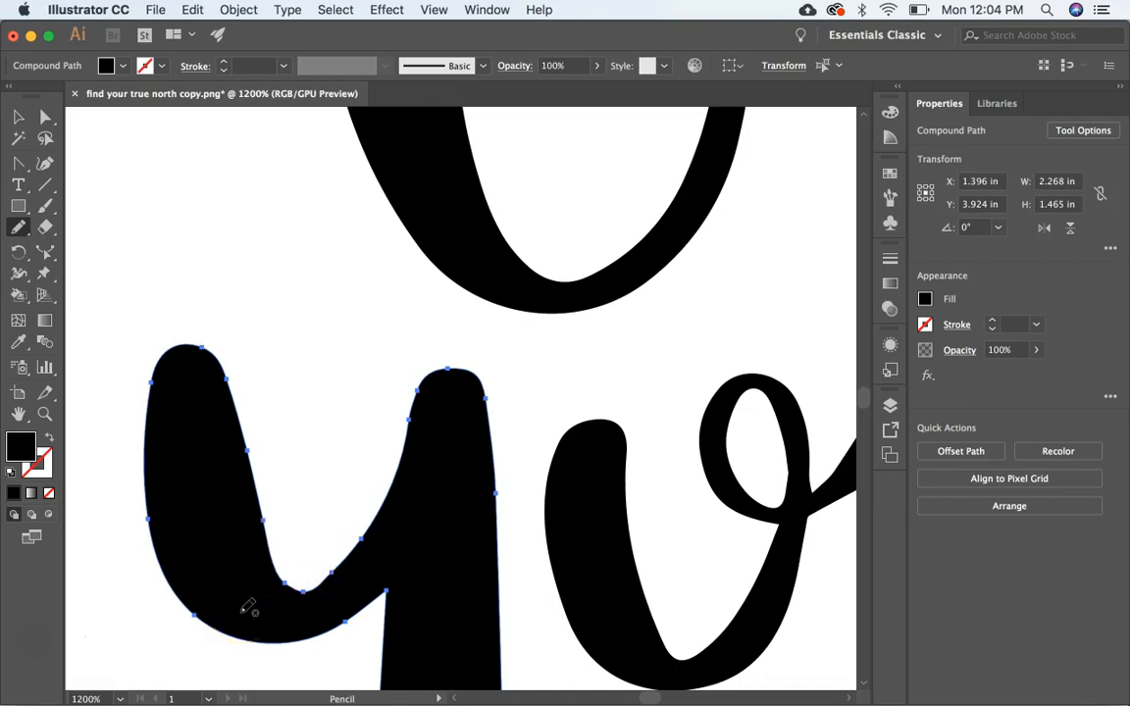
mouse_move(838, 692)
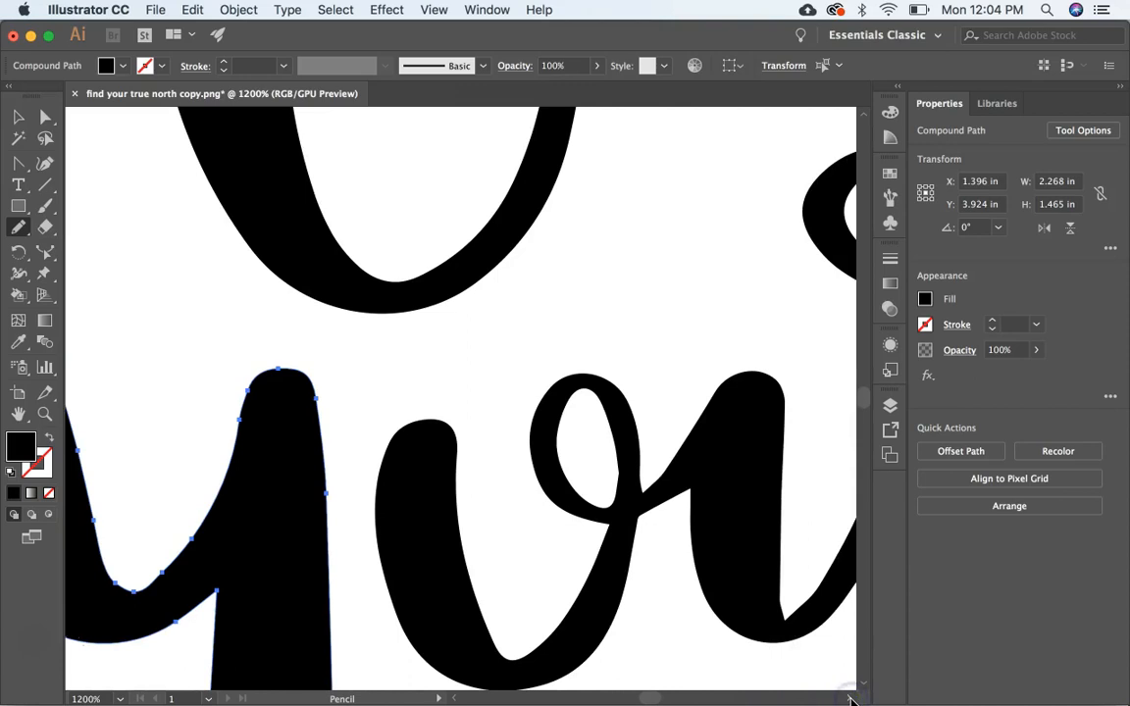
- Move to the 'our' path, show its anchor points, and ready the freehand redraw tool
scroll("right", 3)
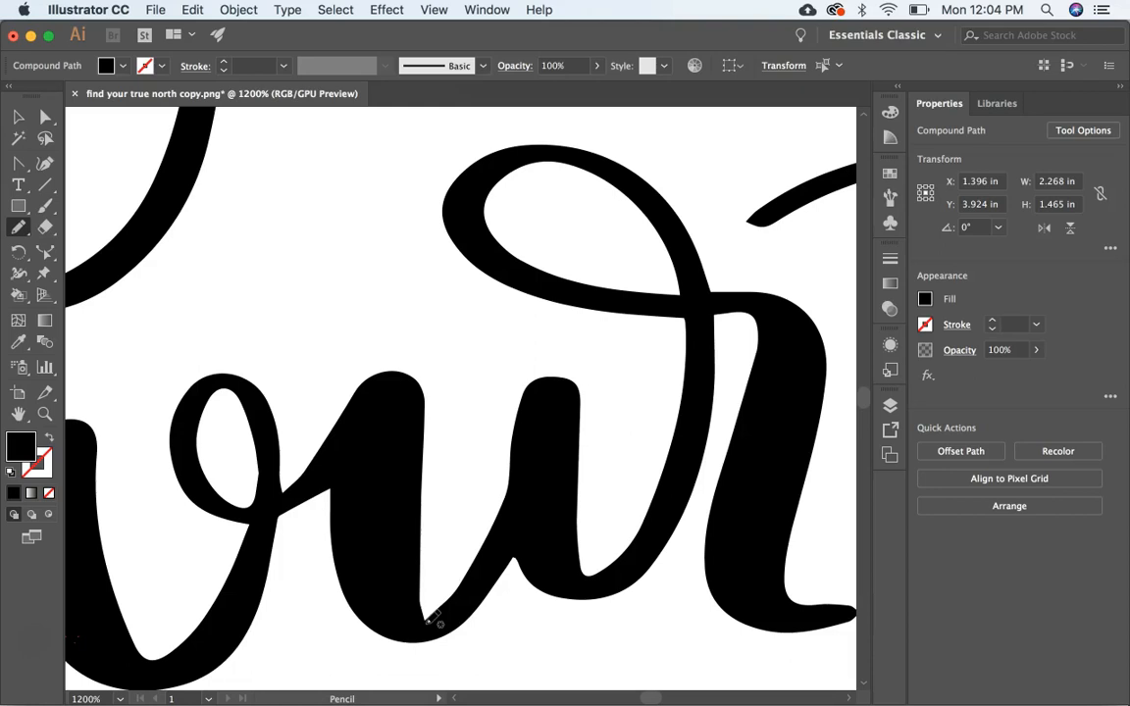
left_click(44, 117)
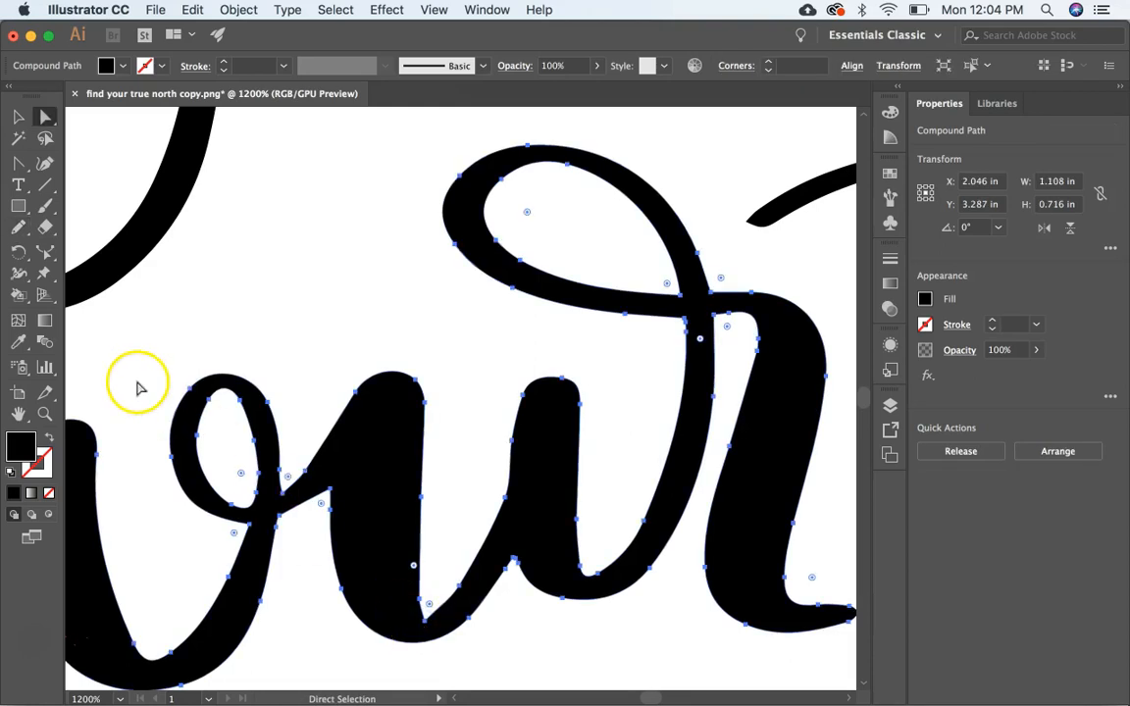
mouse_move(19, 240)
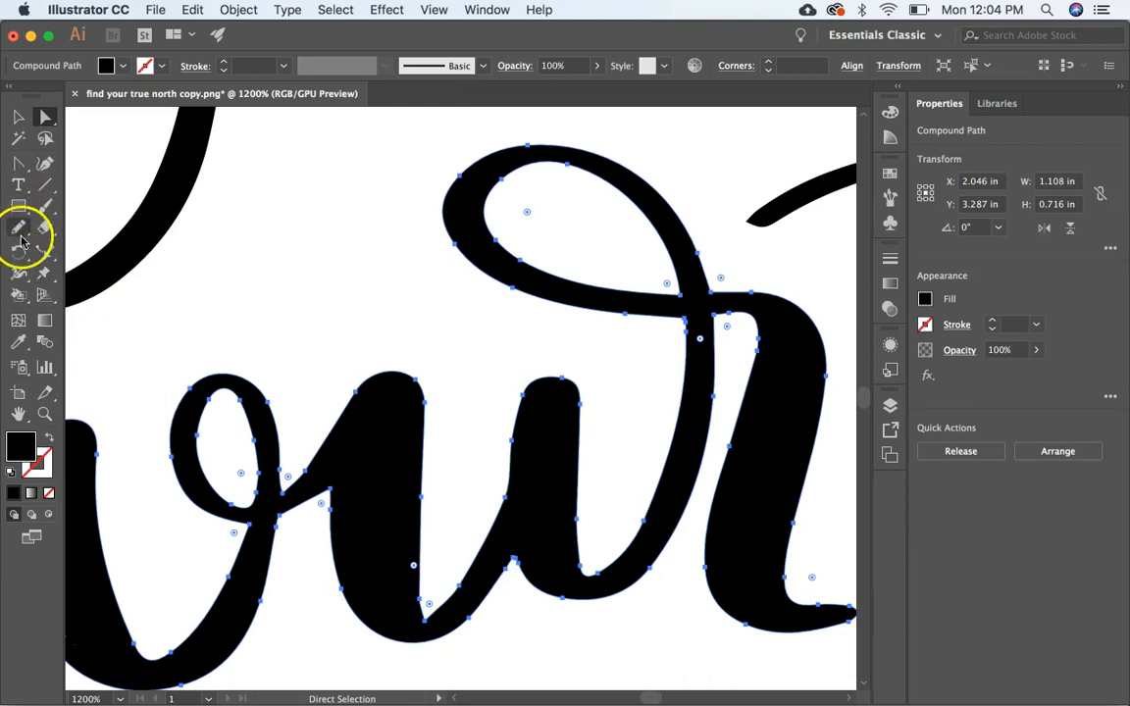
left_click(18, 227)
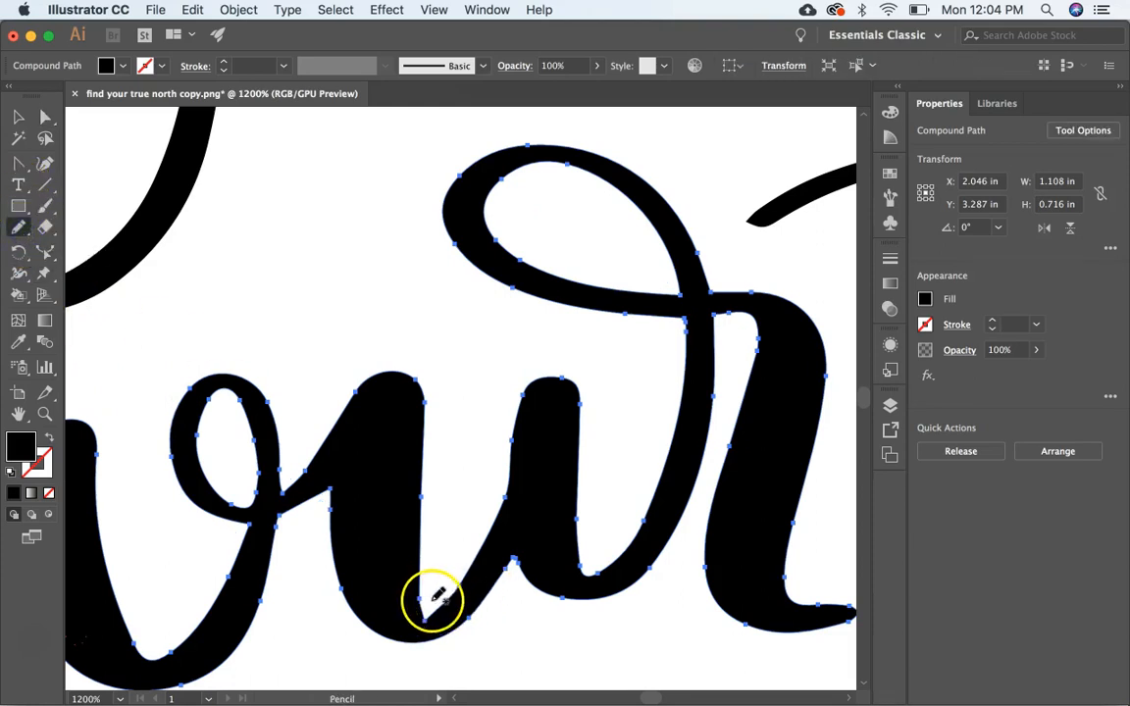
mouse_move(427, 598)
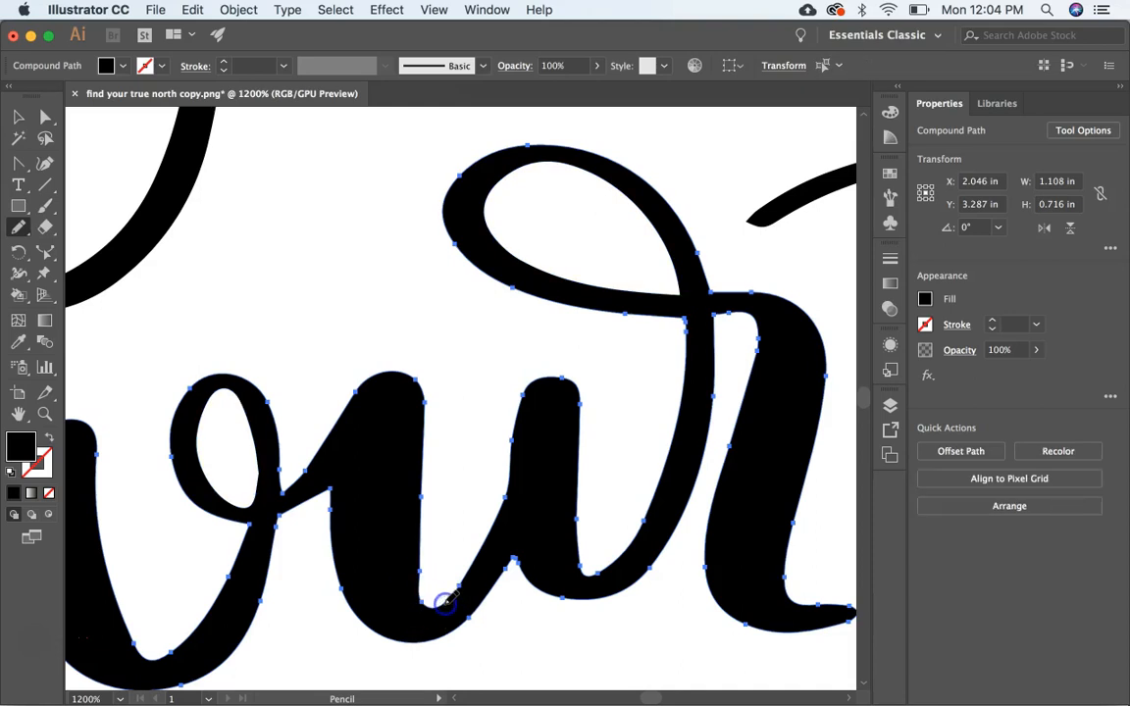
mouse_move(309, 453)
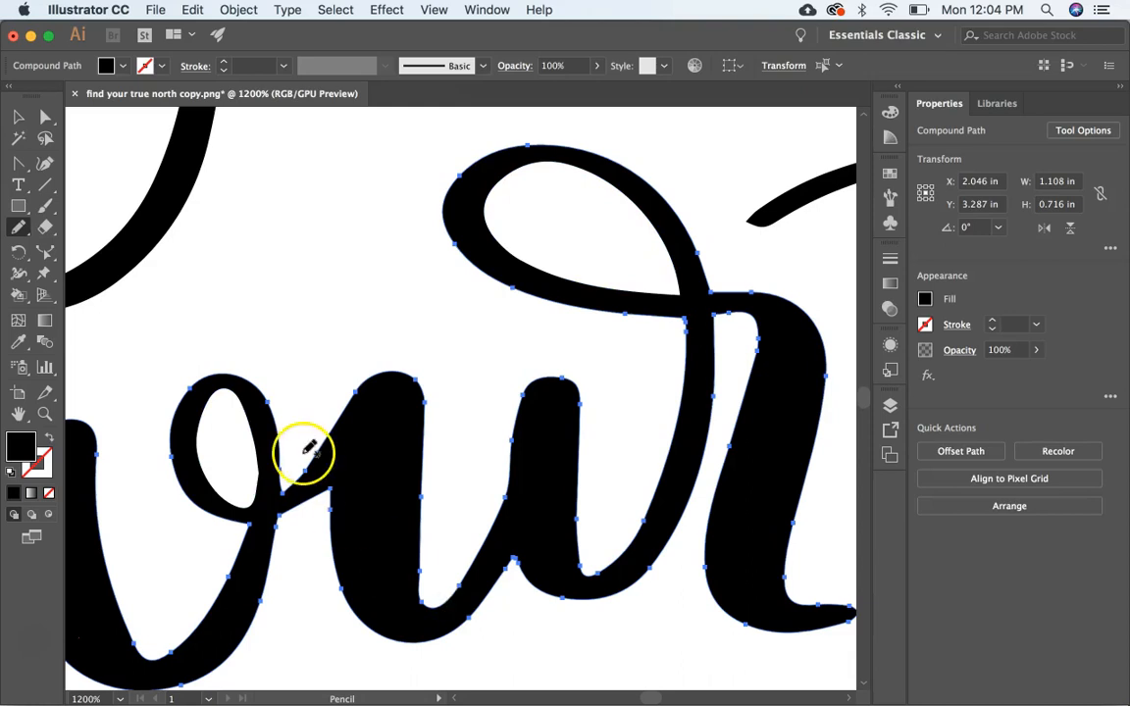
mouse_move(18, 228)
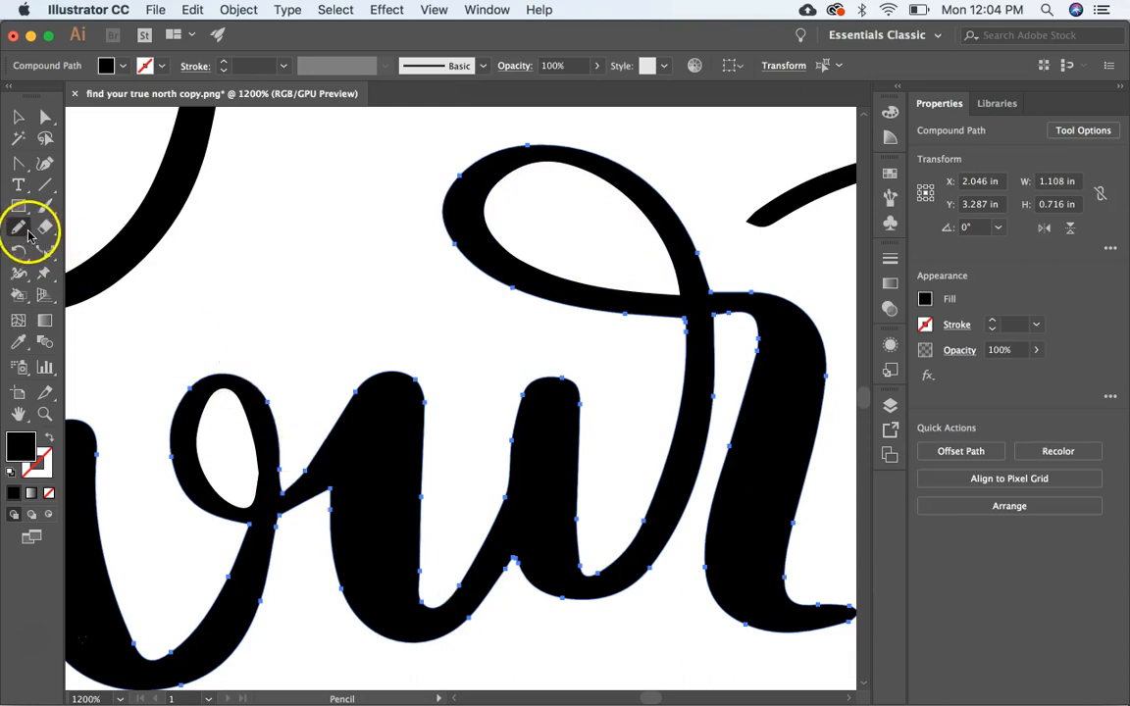
- Choose the Smooth Tool from the Pencil flyout for the u's strokes
left_click(17, 227)
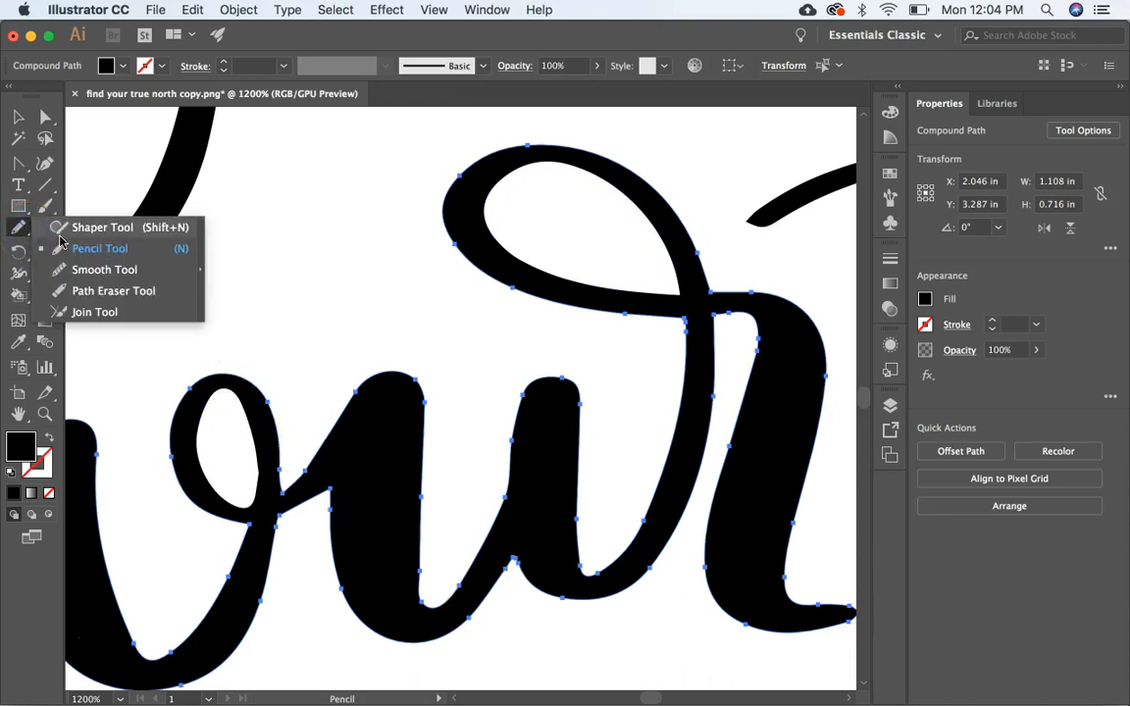
left_click(104, 269)
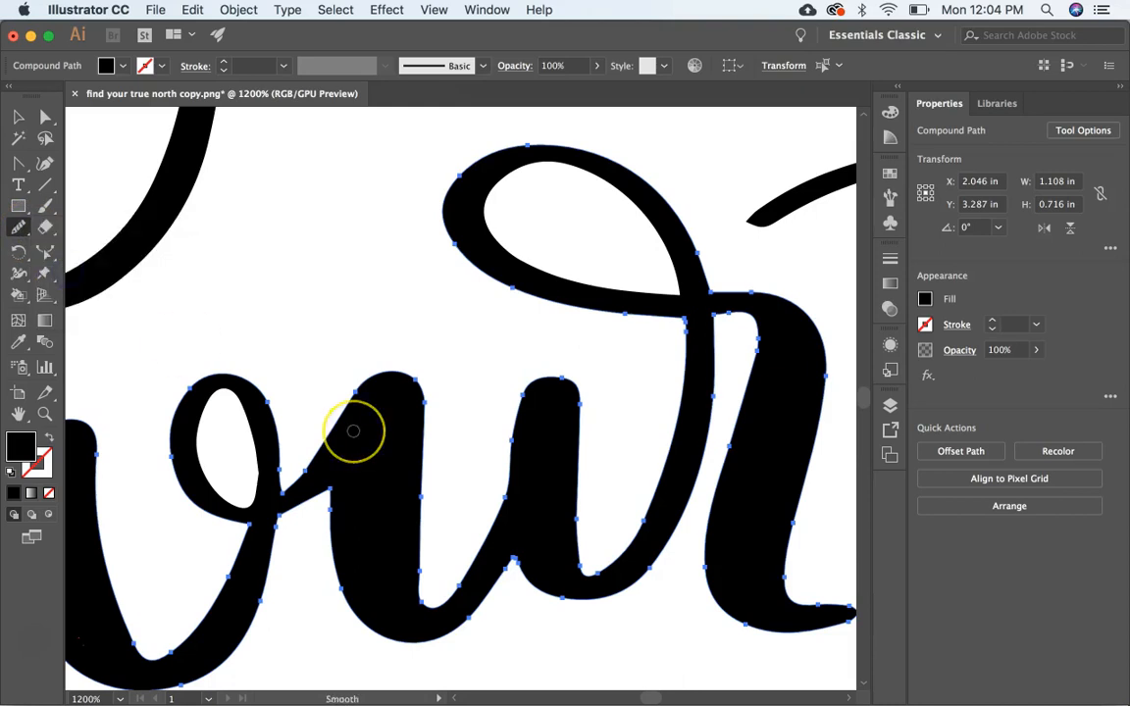
mouse_move(503, 499)
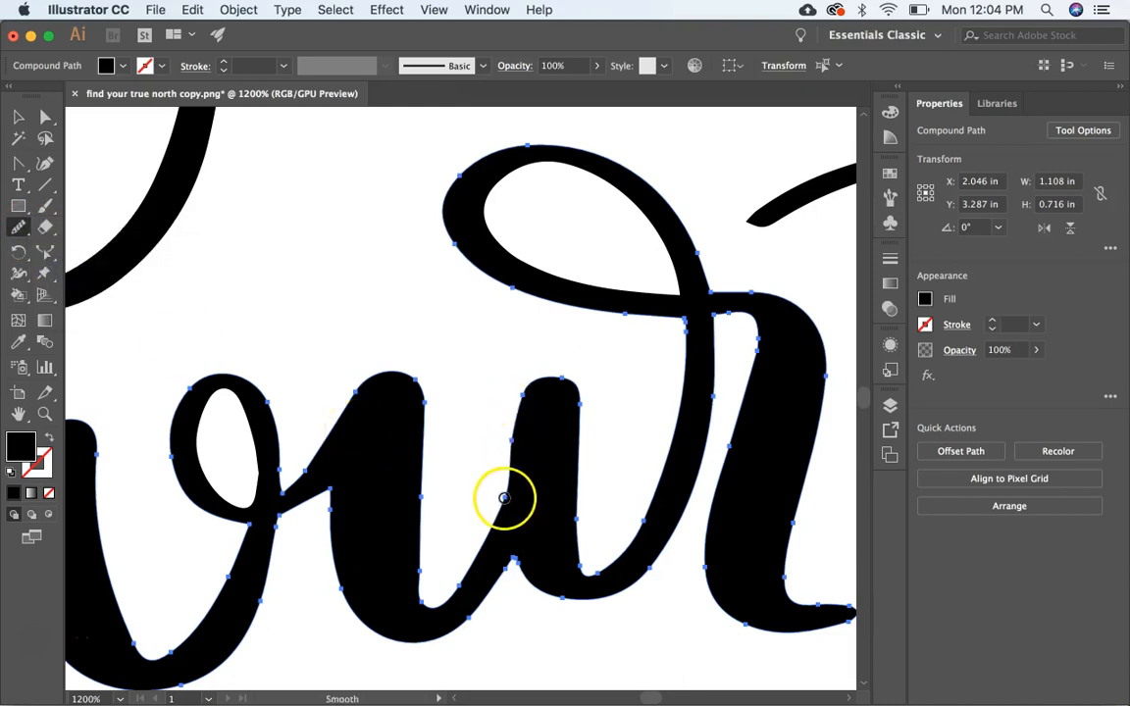
mouse_move(511, 437)
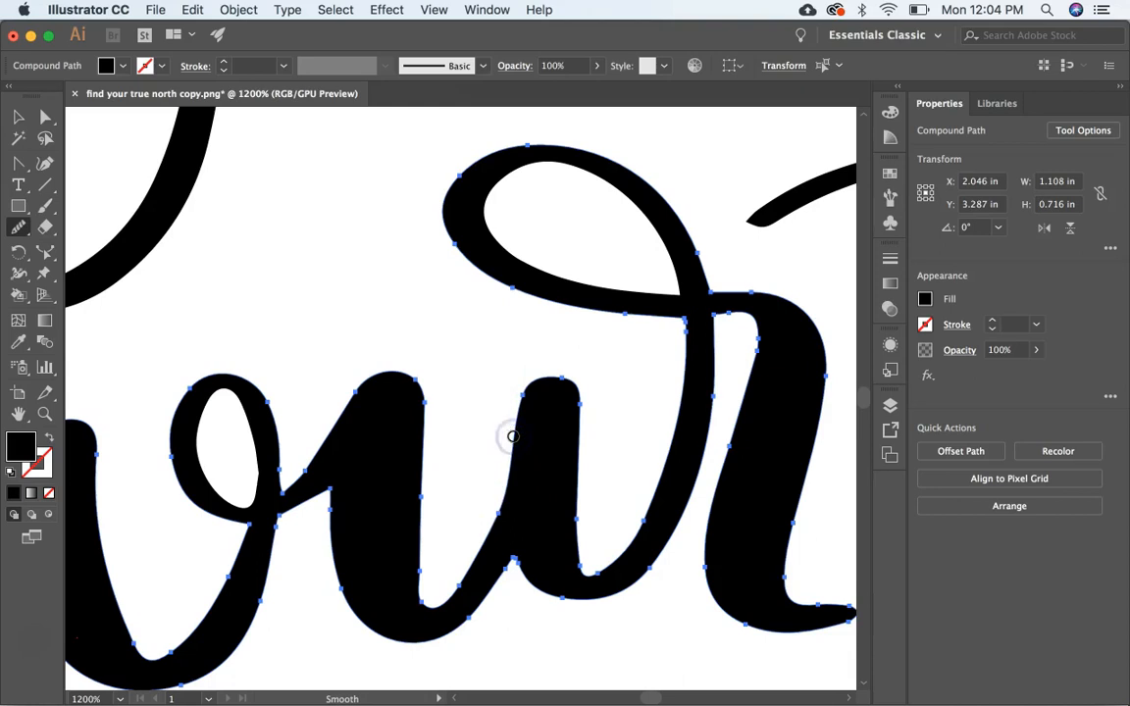
mouse_move(513, 437)
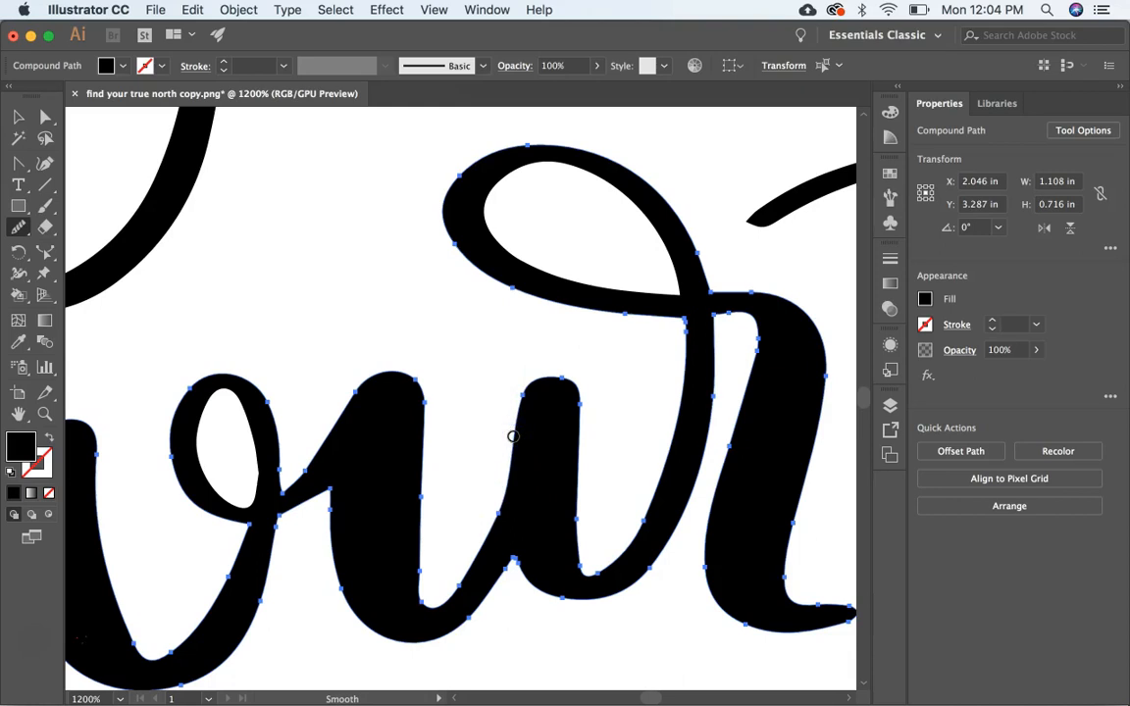
mouse_move(22, 164)
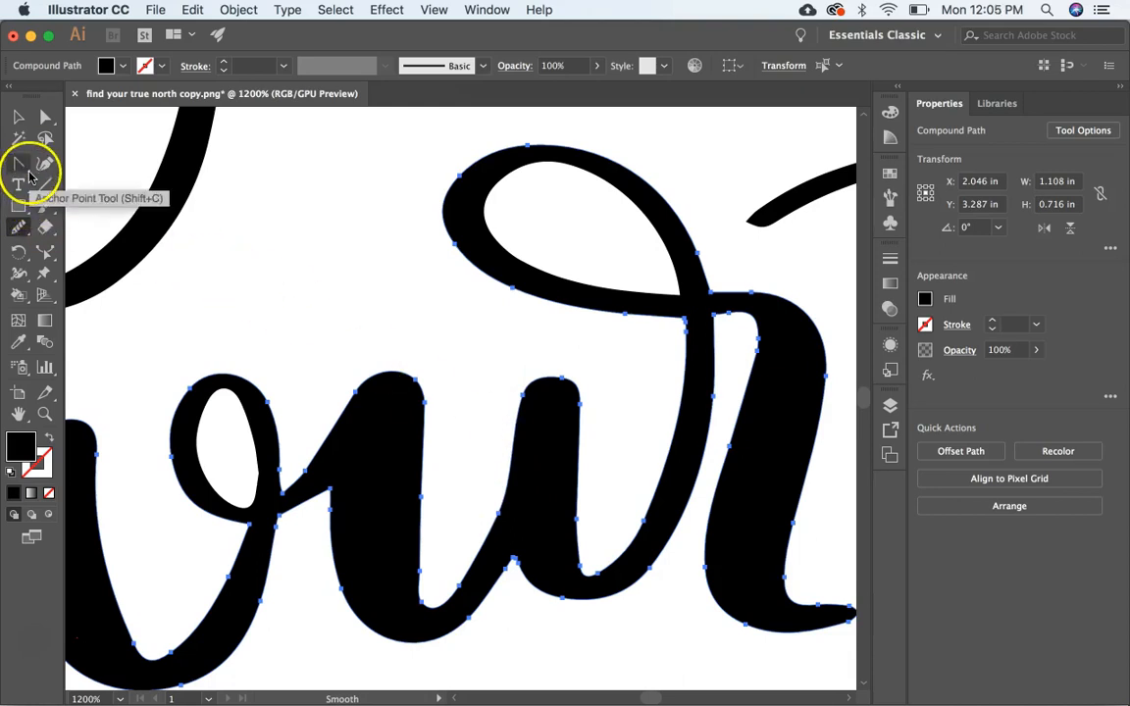
- Convert the curve point at the top of the o, then choose the Delete Anchor Point Tool
left_click(18, 164)
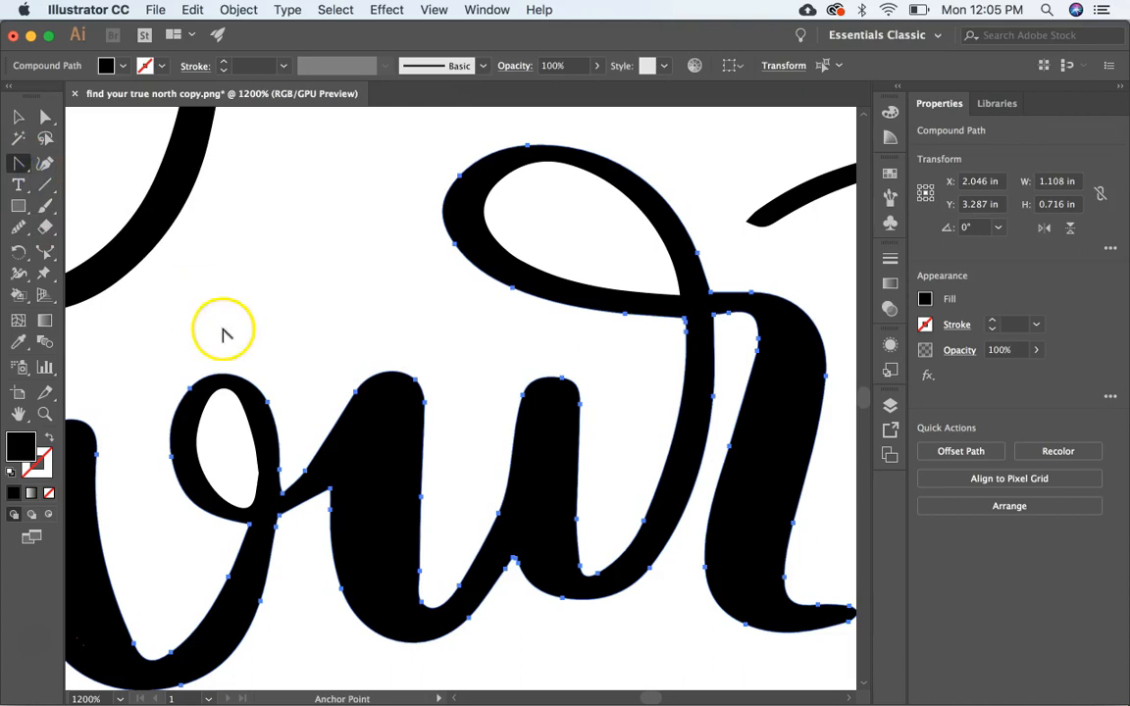
left_click(274, 407)
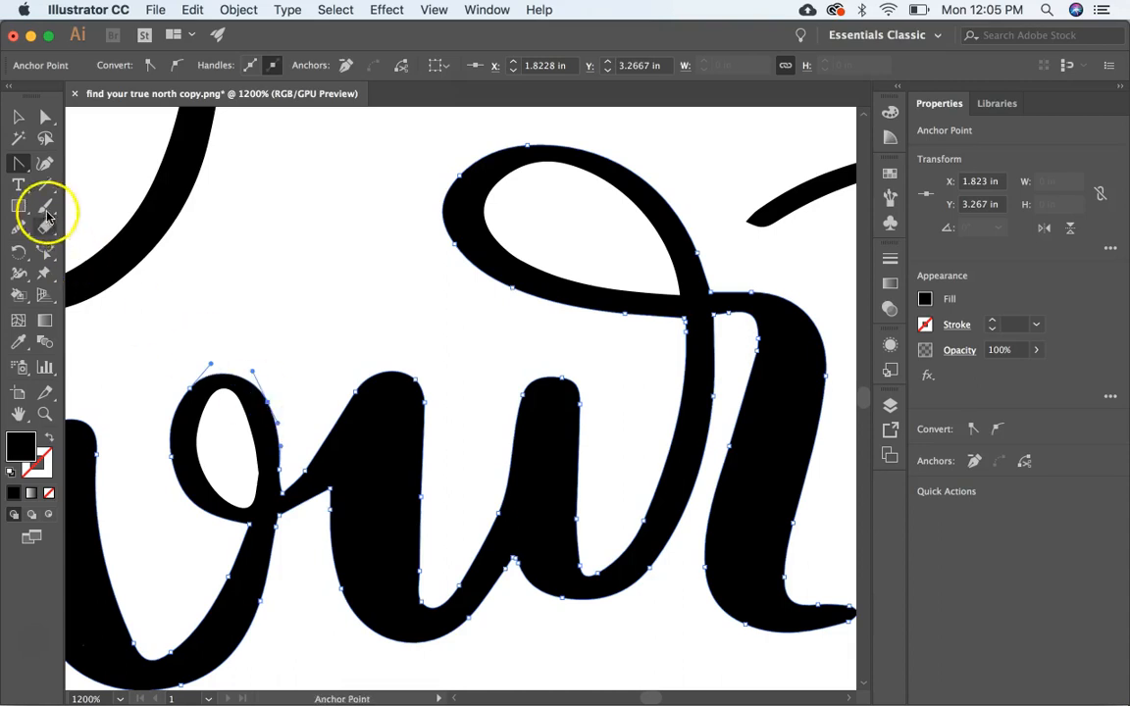
mouse_move(20, 164)
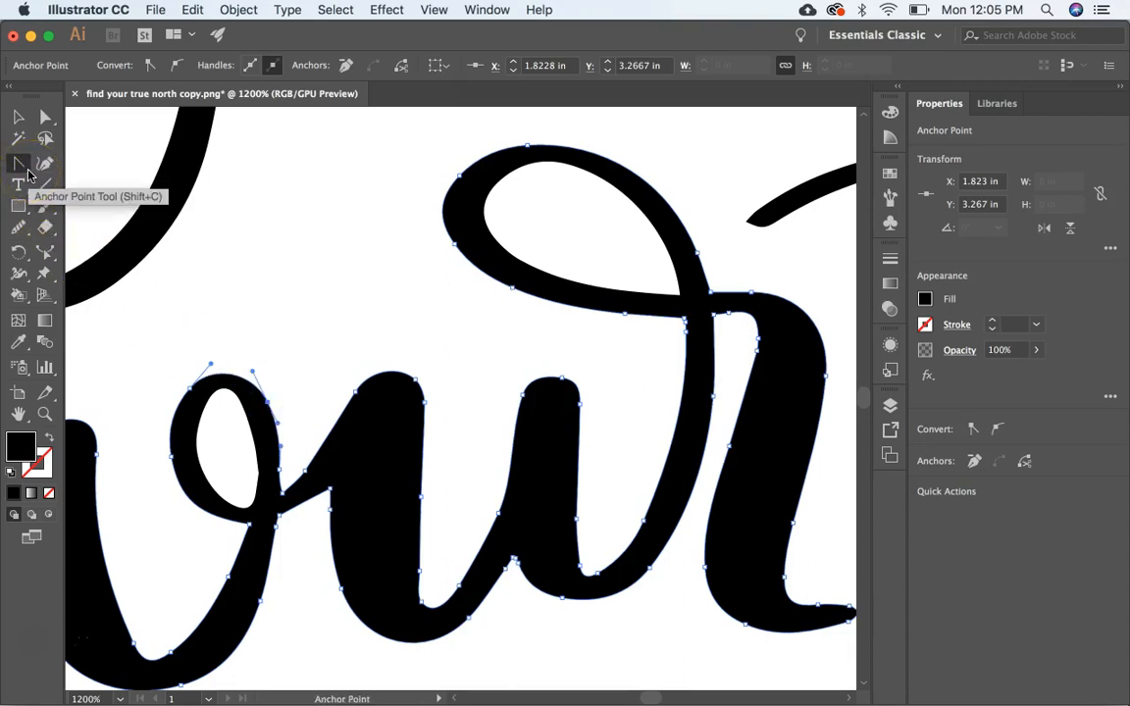
left_click(17, 164)
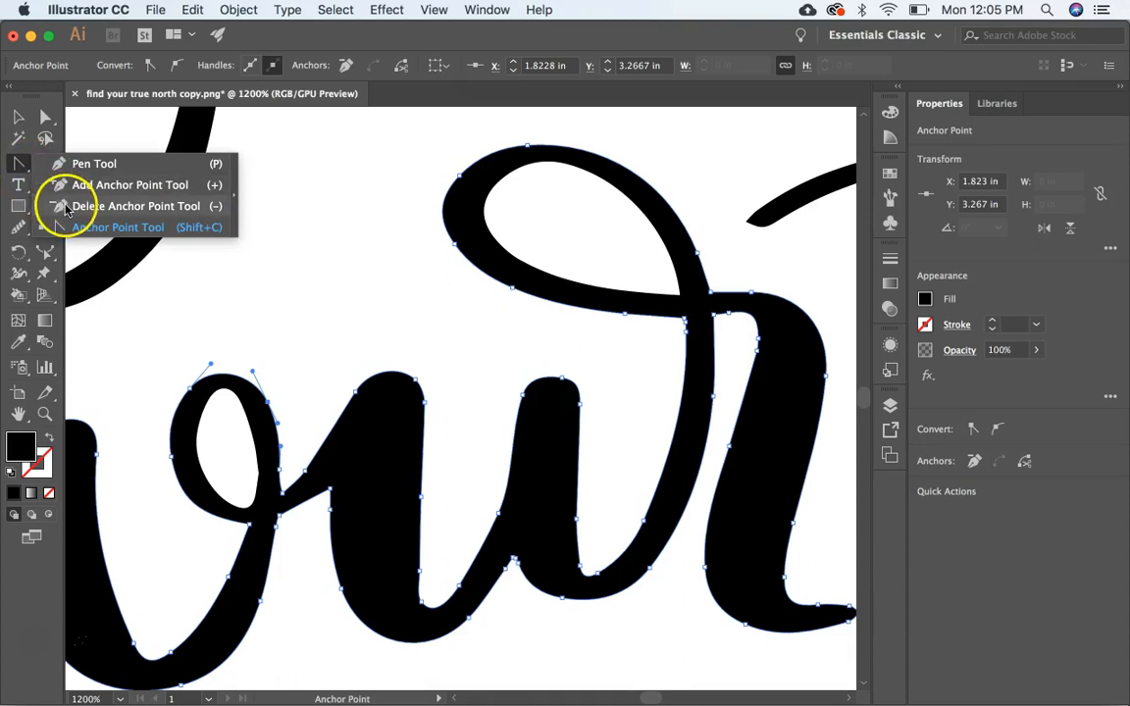
left_click(136, 206)
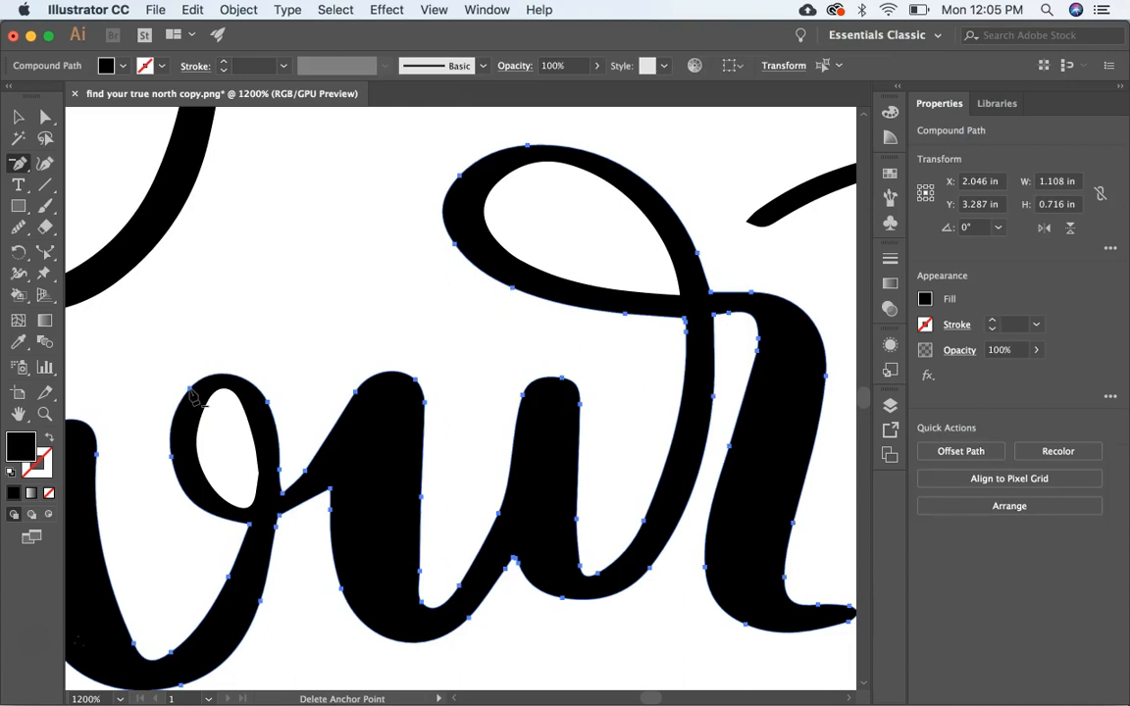
mouse_move(20, 229)
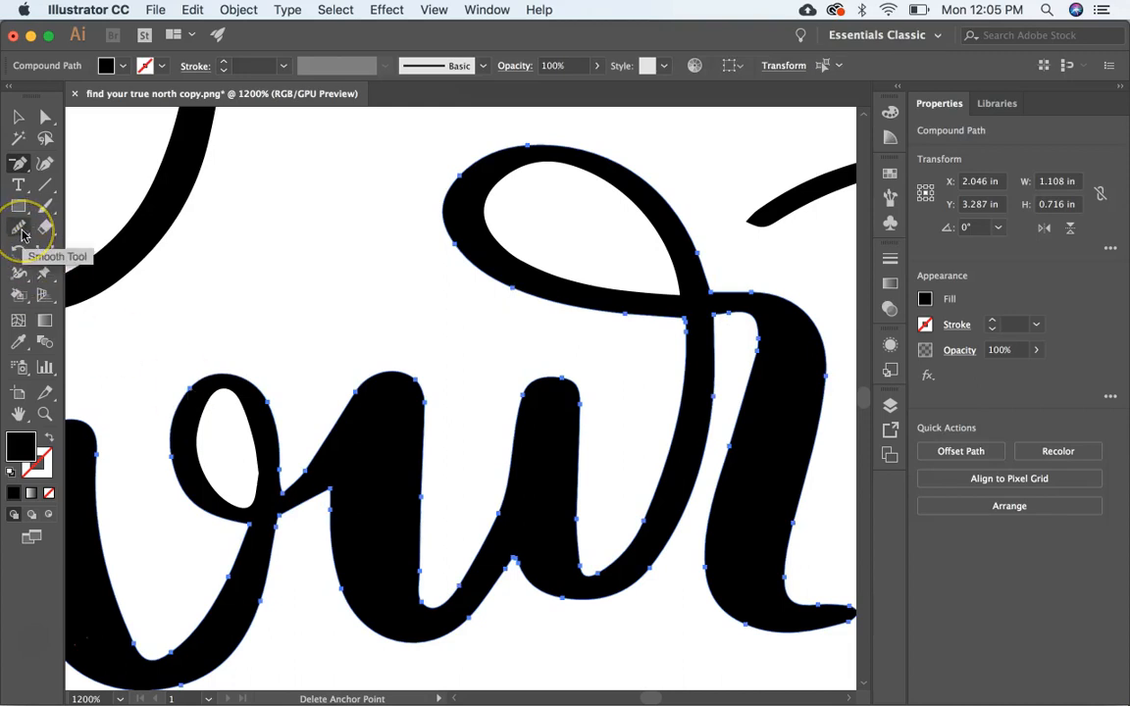
mouse_move(46, 117)
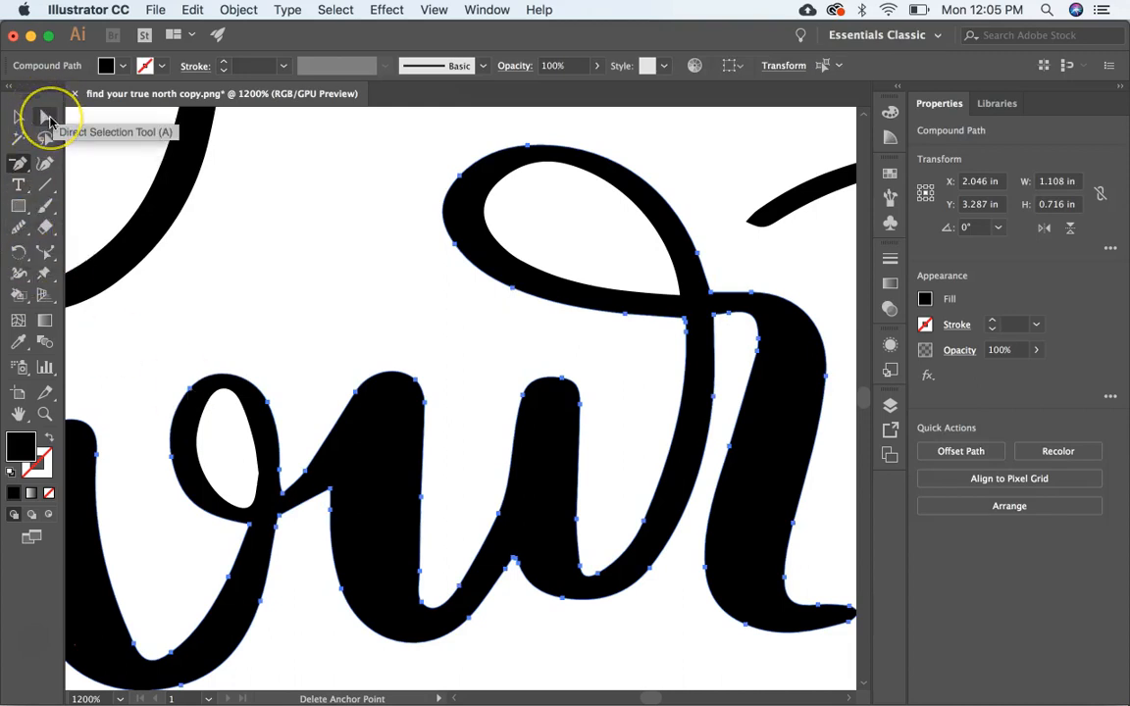
- Adjust the kinked anchor on the o-to-u connector, then reselect the lettering to inspect points
left_click(20, 117)
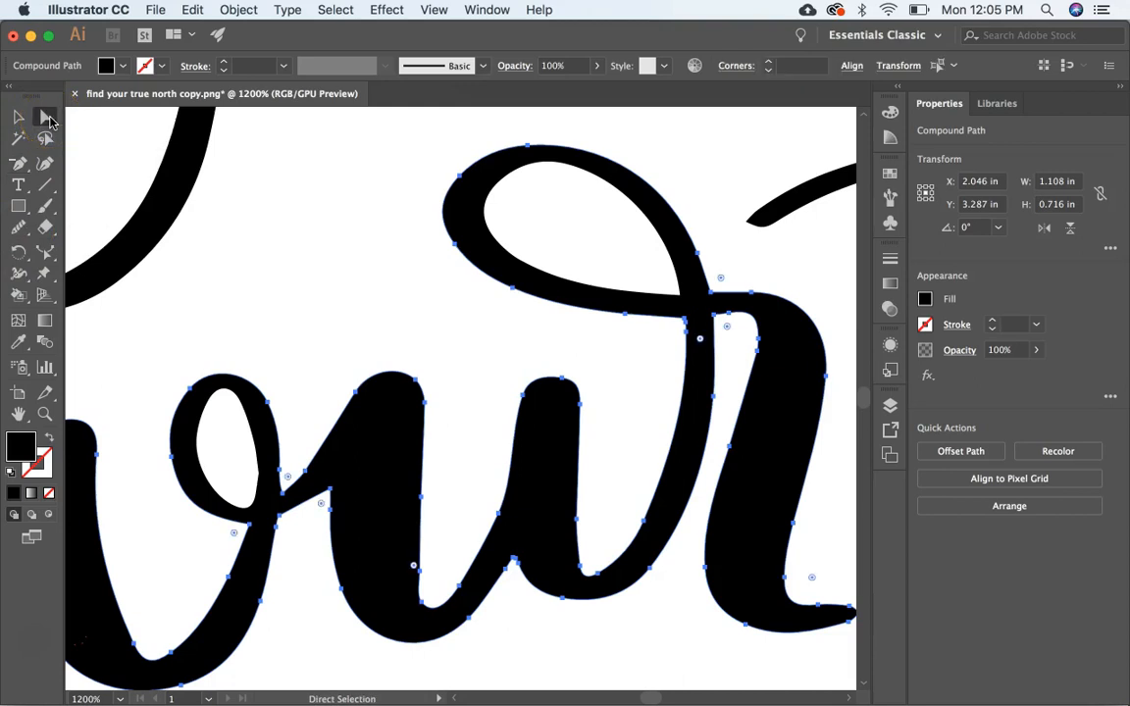
mouse_move(342, 371)
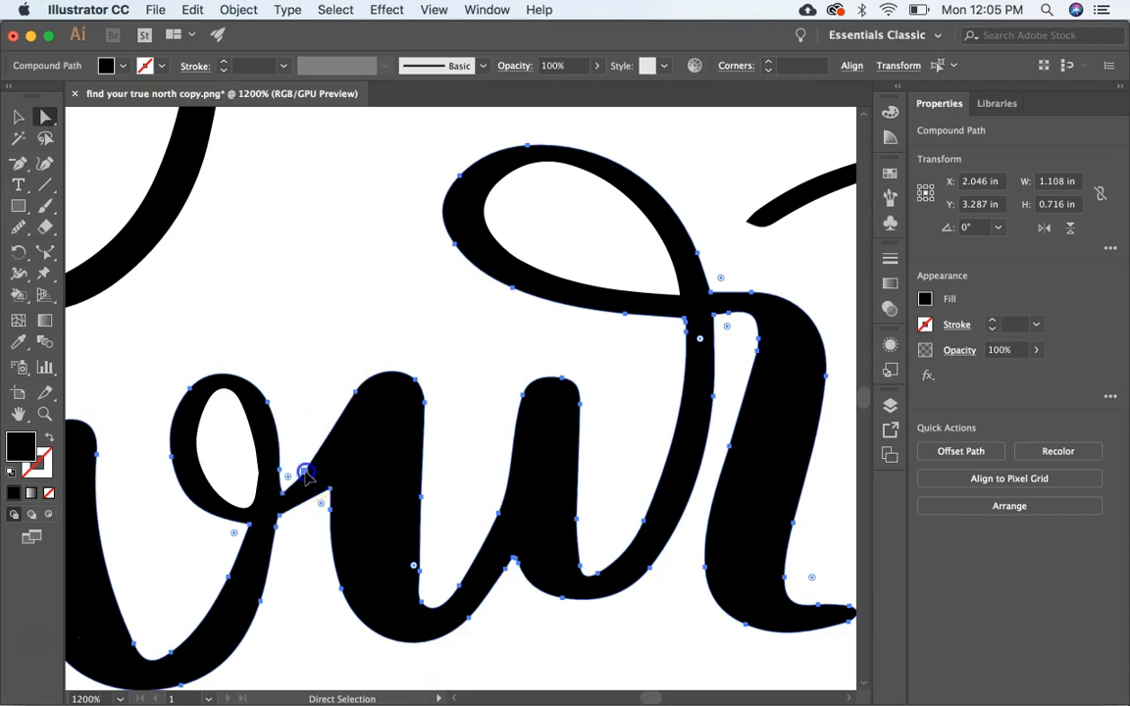
left_click(305, 476)
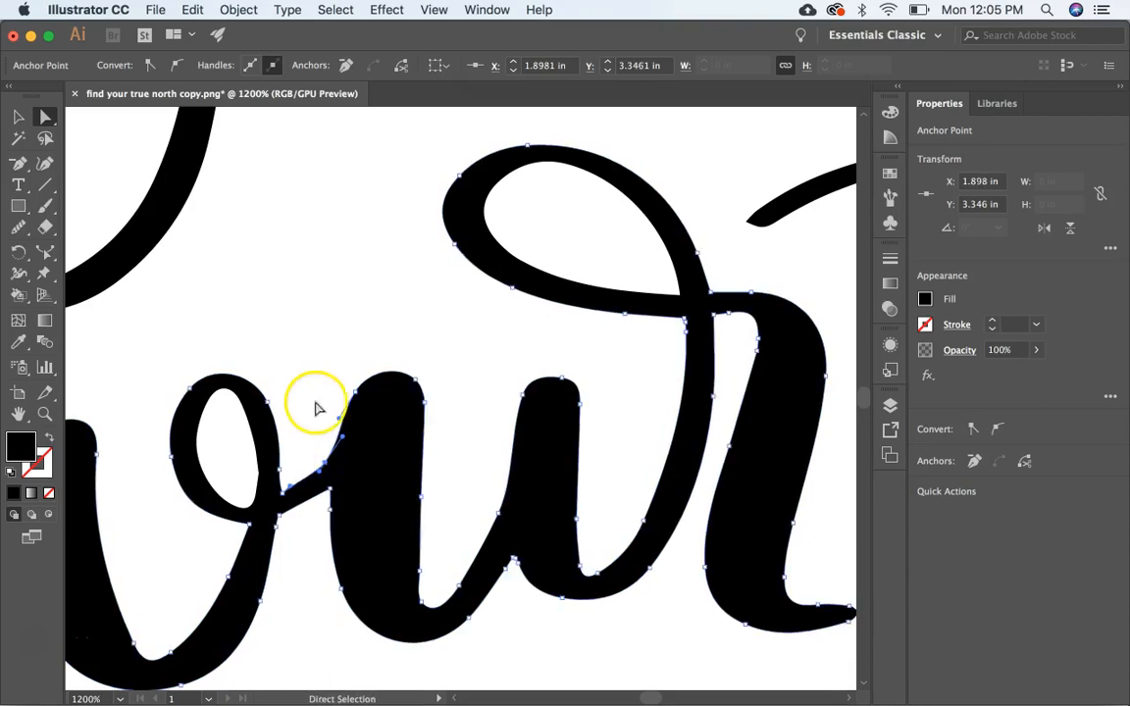
left_click(309, 471)
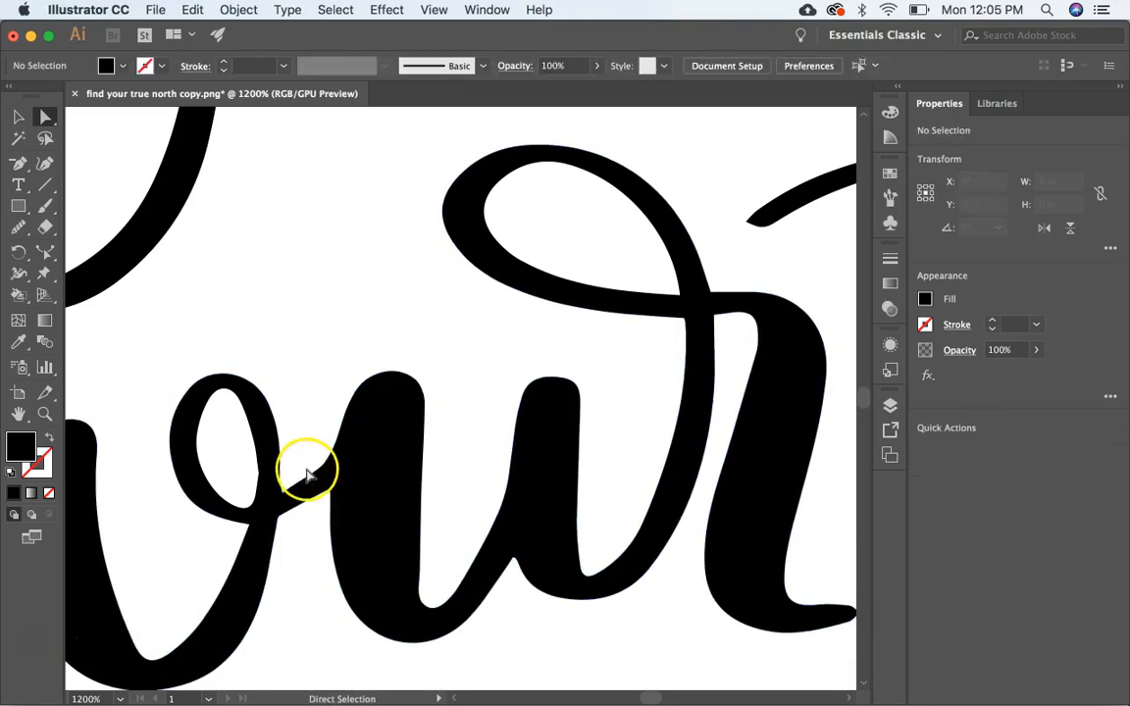
mouse_move(285, 490)
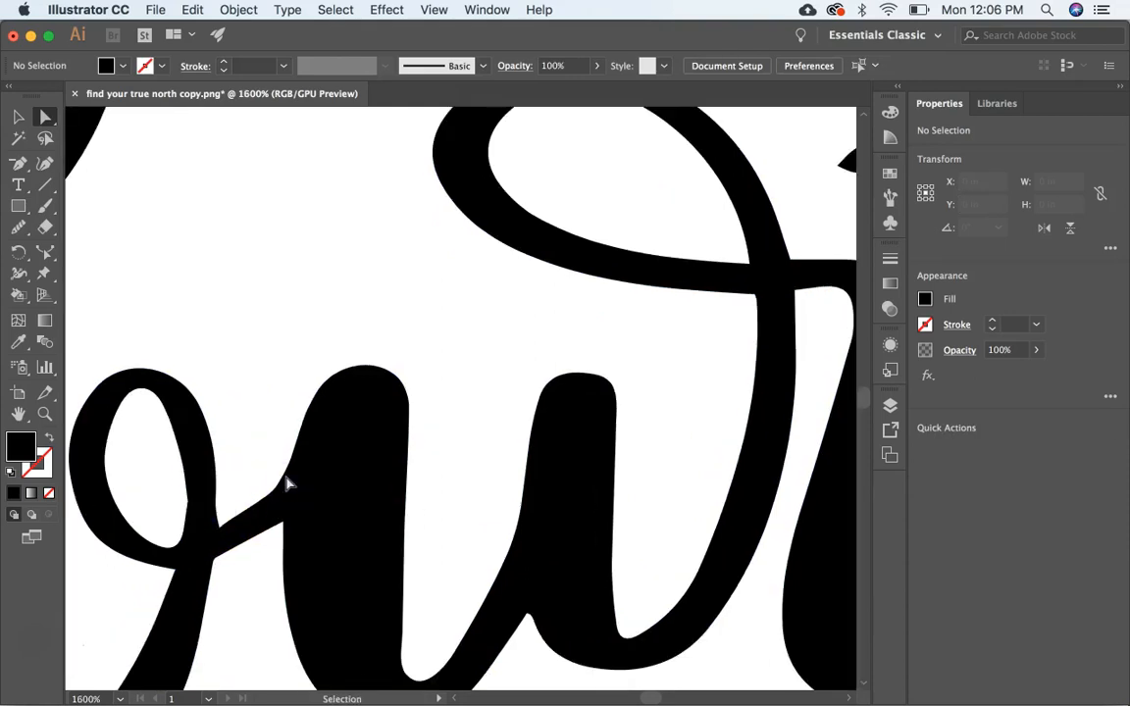
left_click(17, 137)
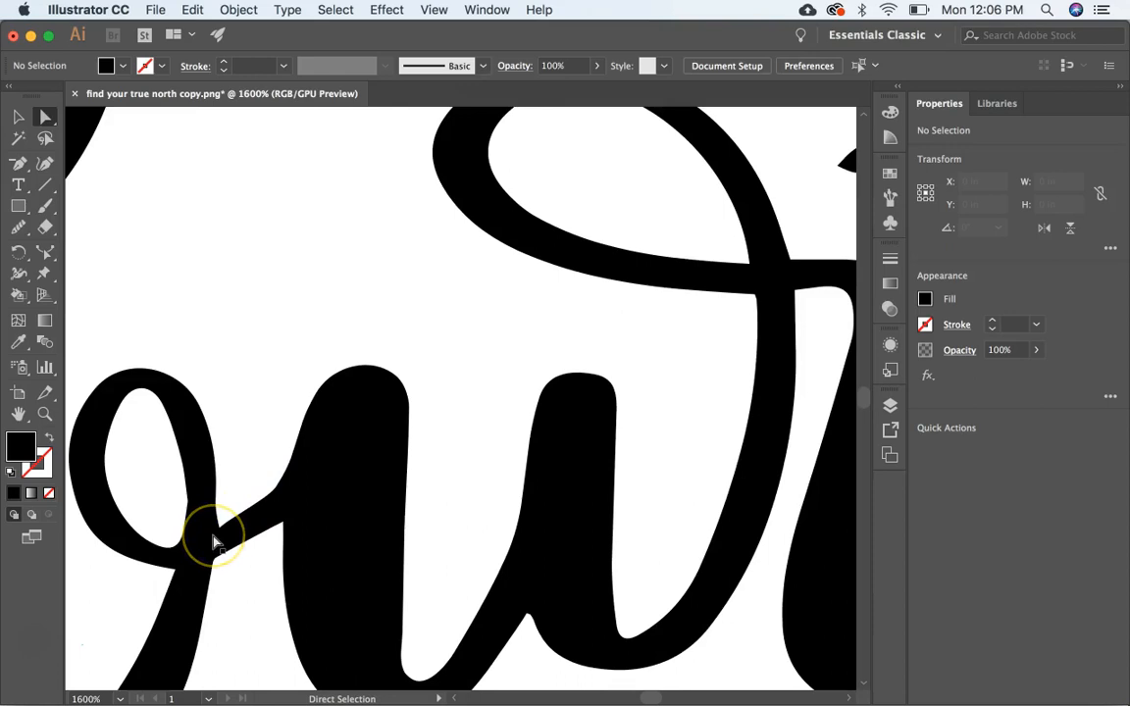
mouse_move(216, 545)
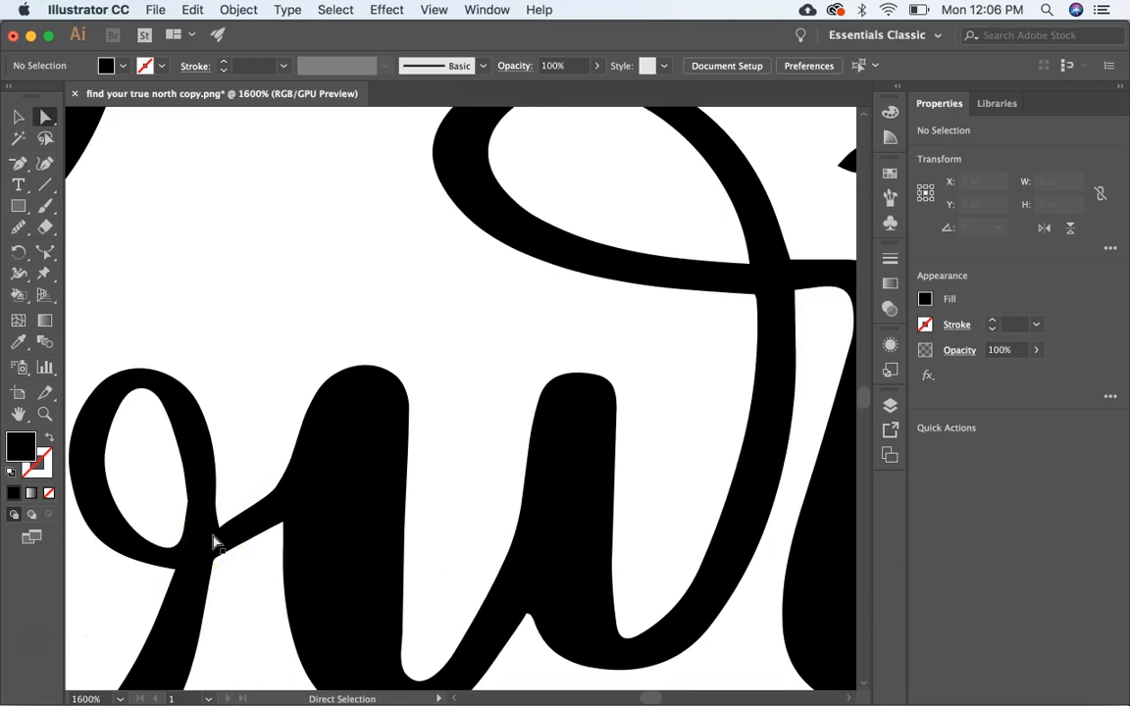
left_click(216, 544)
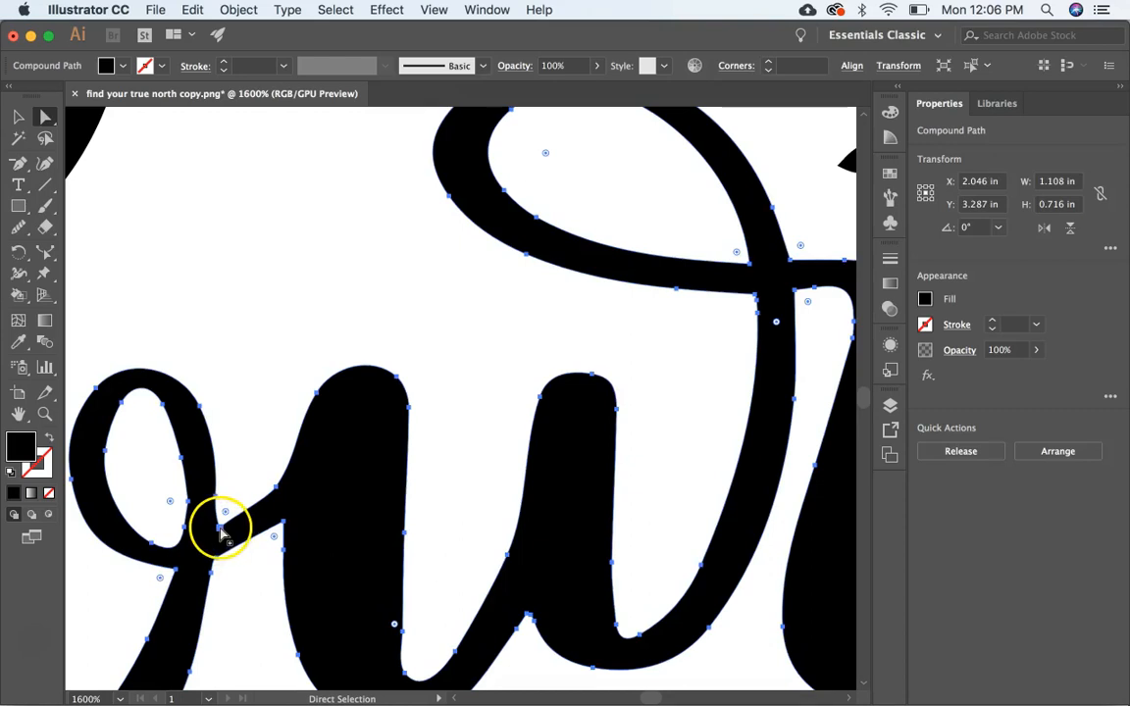
- Select the inner loop of the o in 'your' and switch to the Smooth Tool
left_click(216, 524)
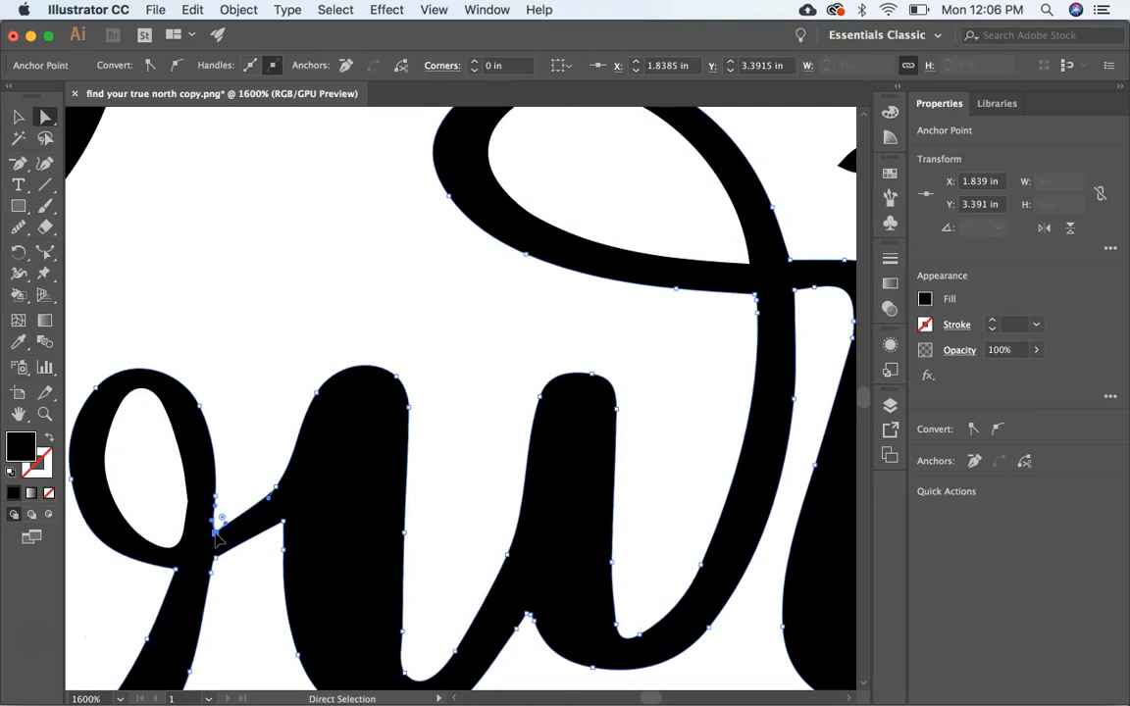
left_click(214, 538)
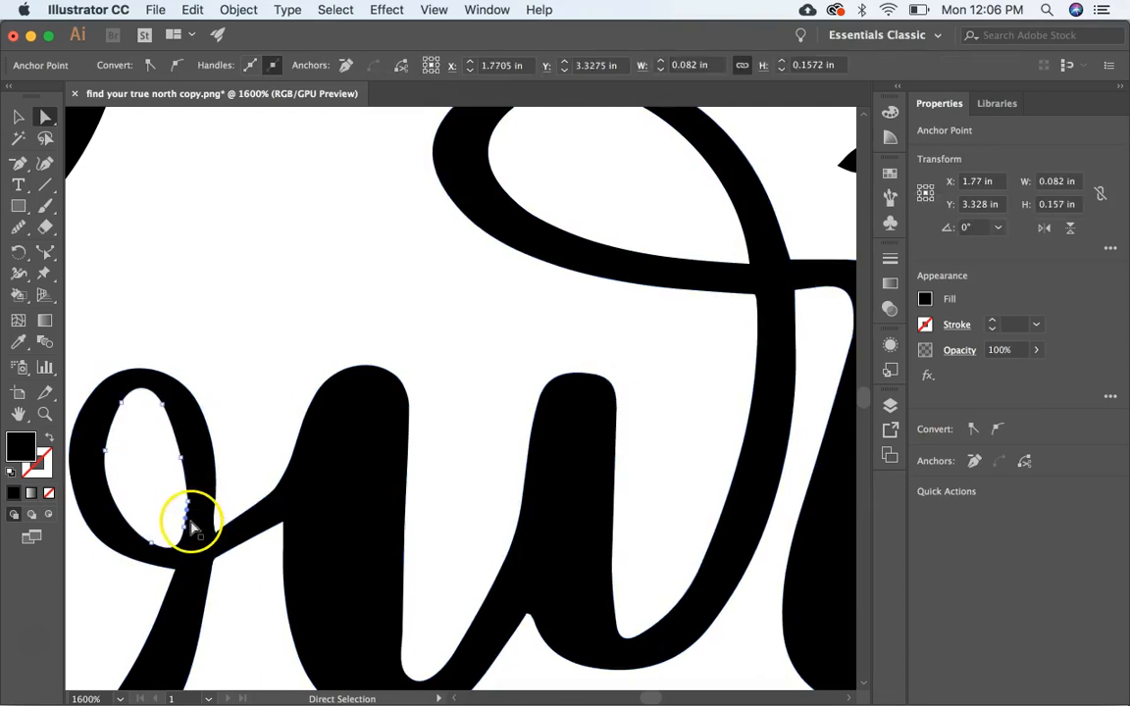
left_click(20, 227)
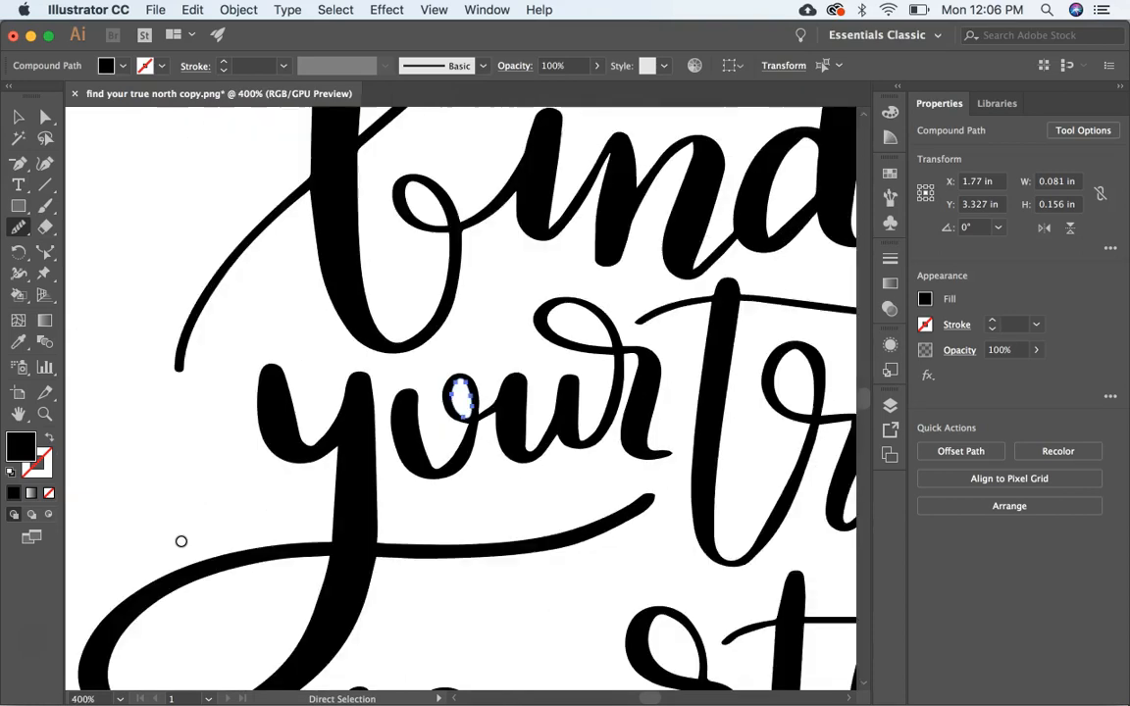
key("cmd+0")
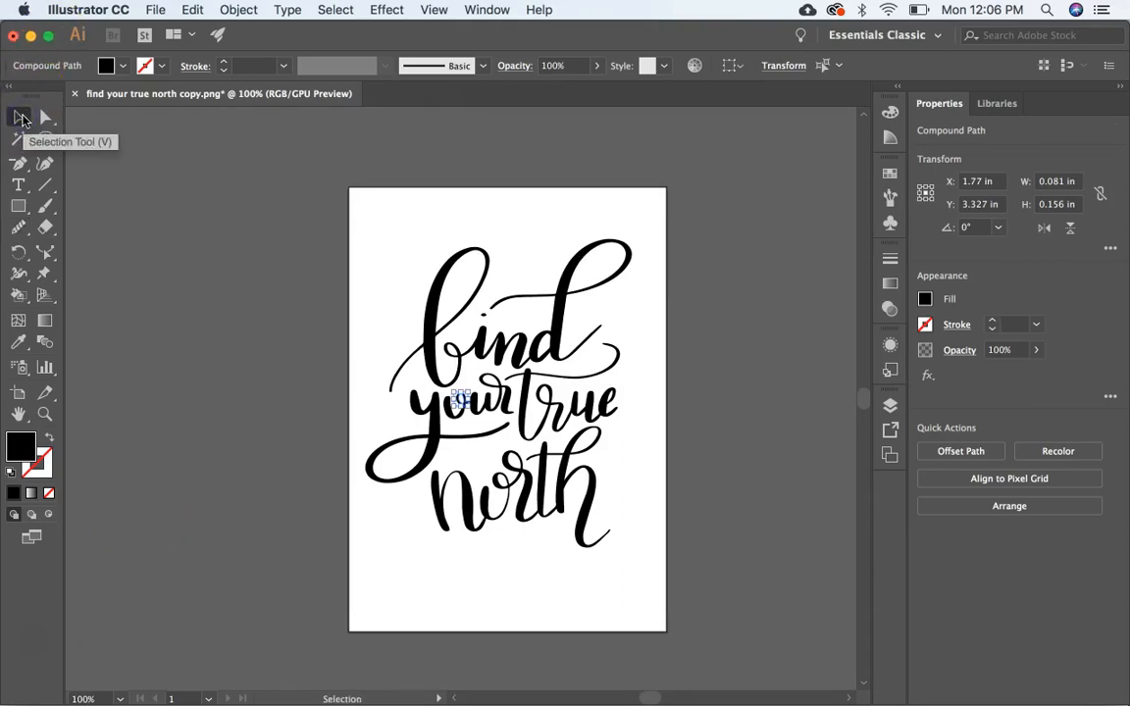
mouse_move(154, 10)
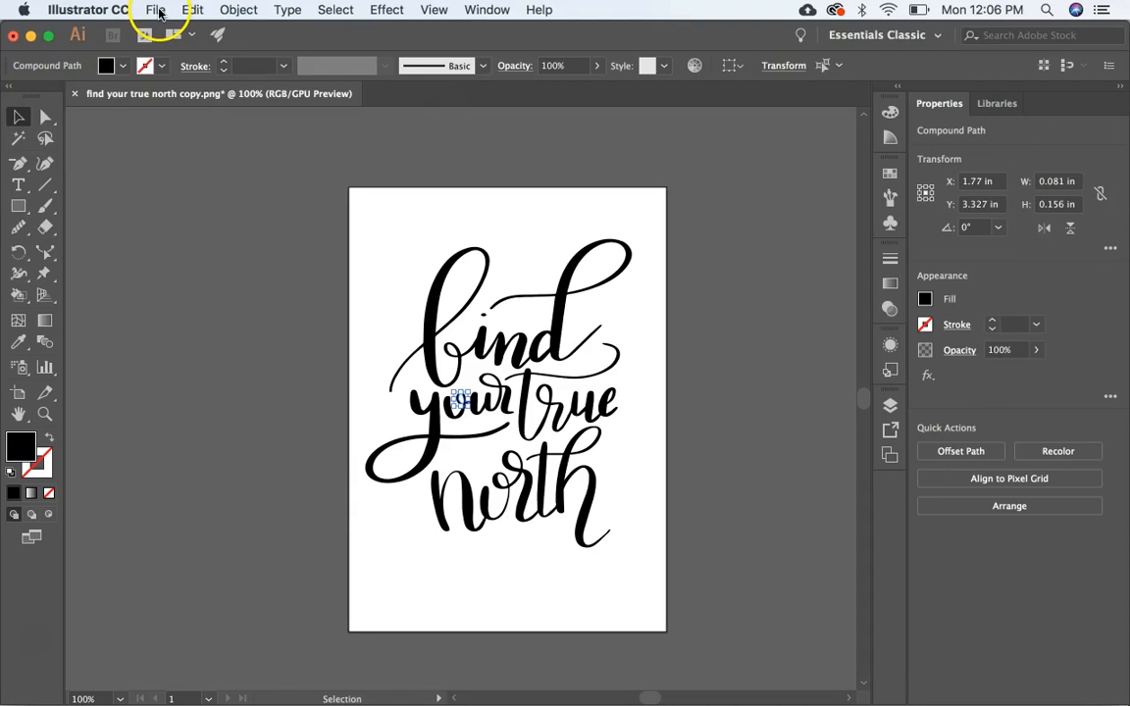
left_click(155, 10)
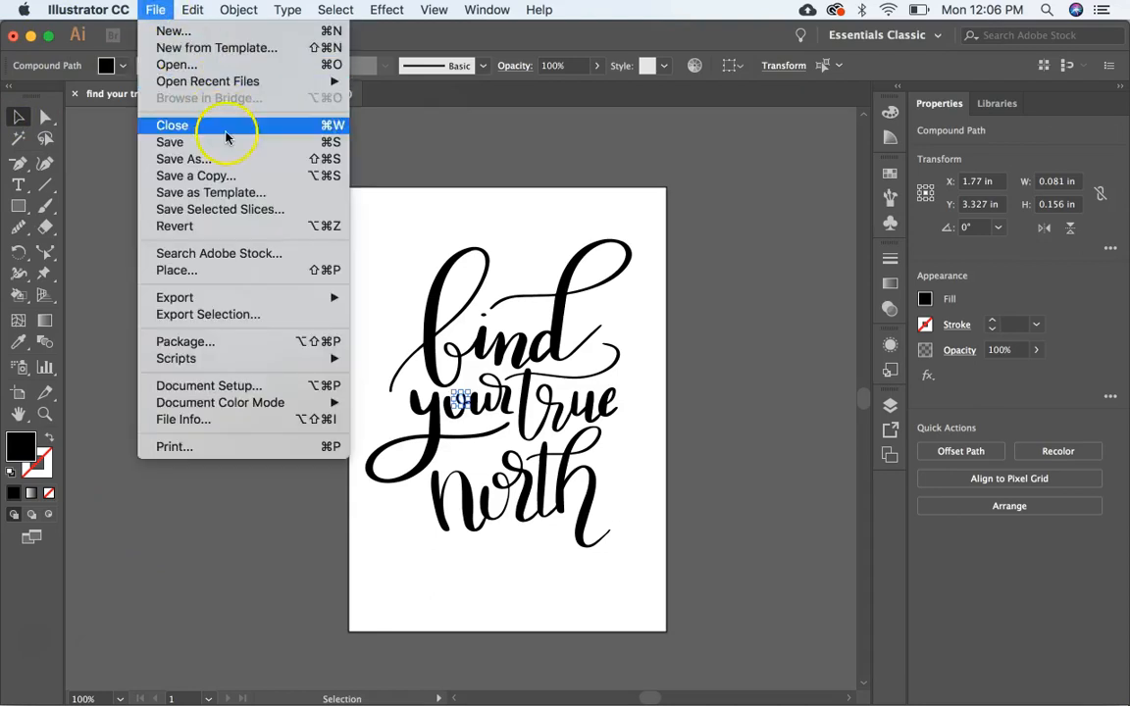
mouse_move(232, 158)
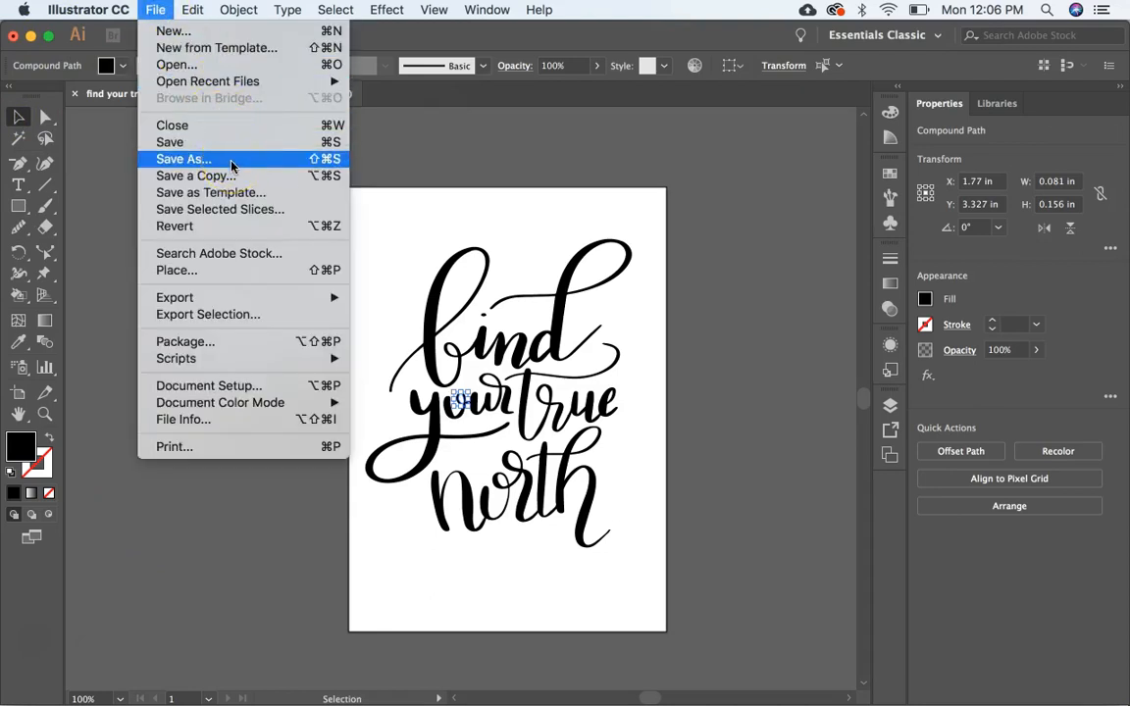
left_click(184, 158)
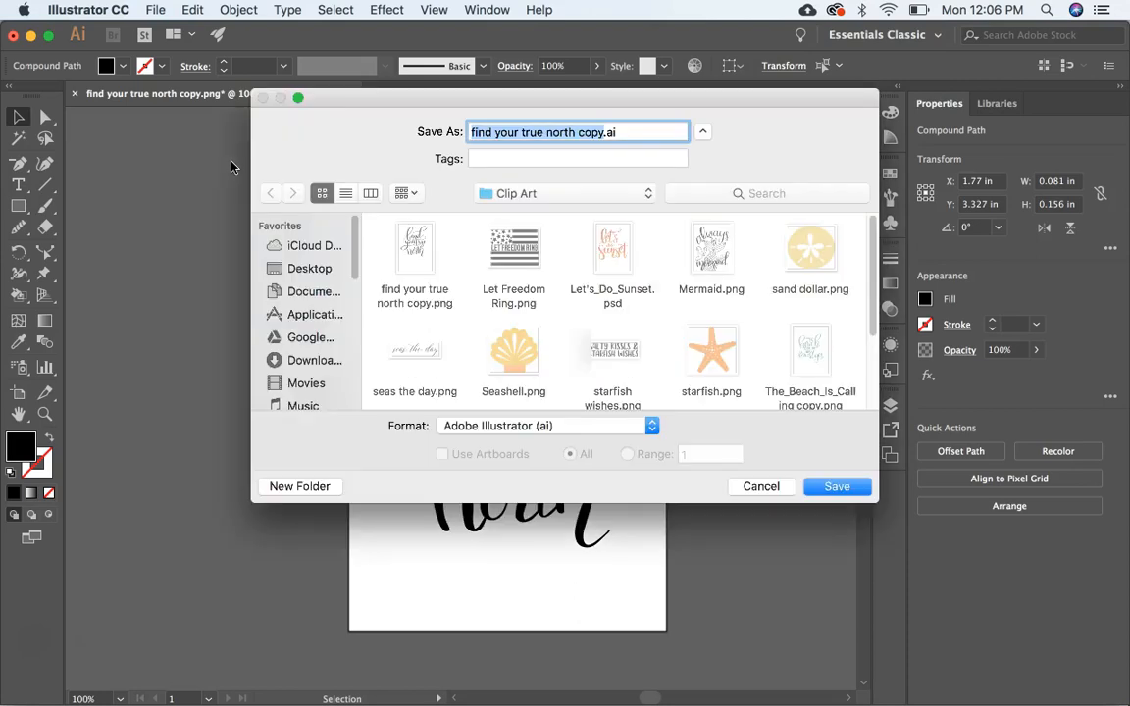
left_click(310, 268)
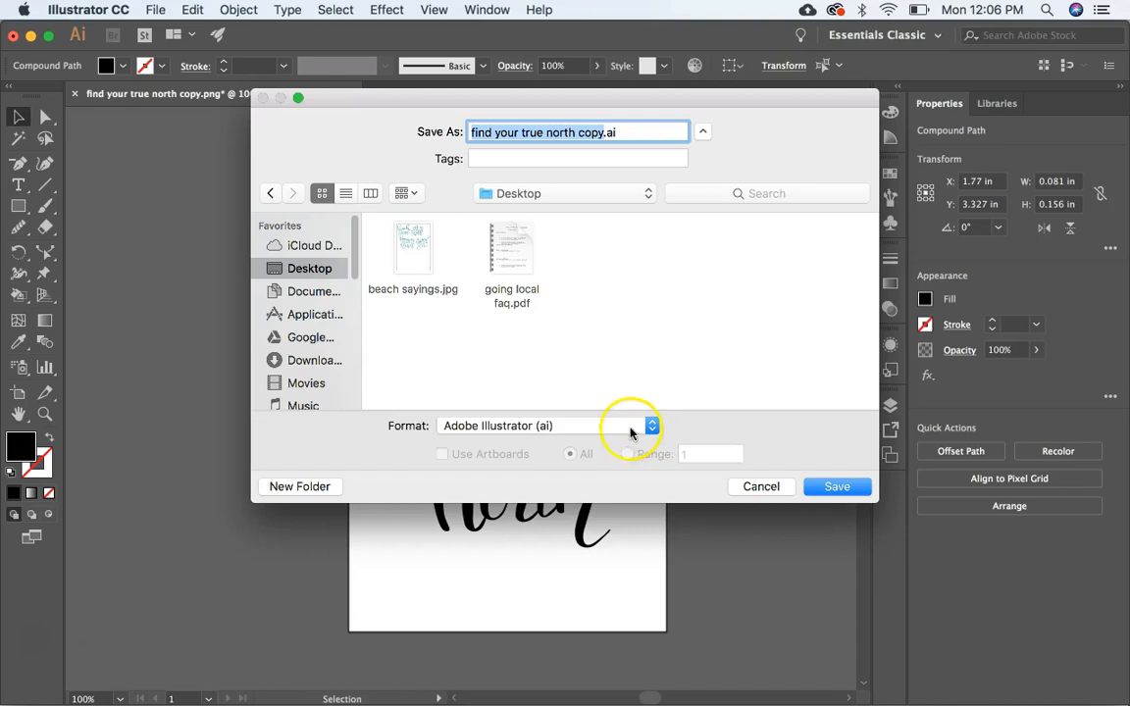
mouse_move(734, 487)
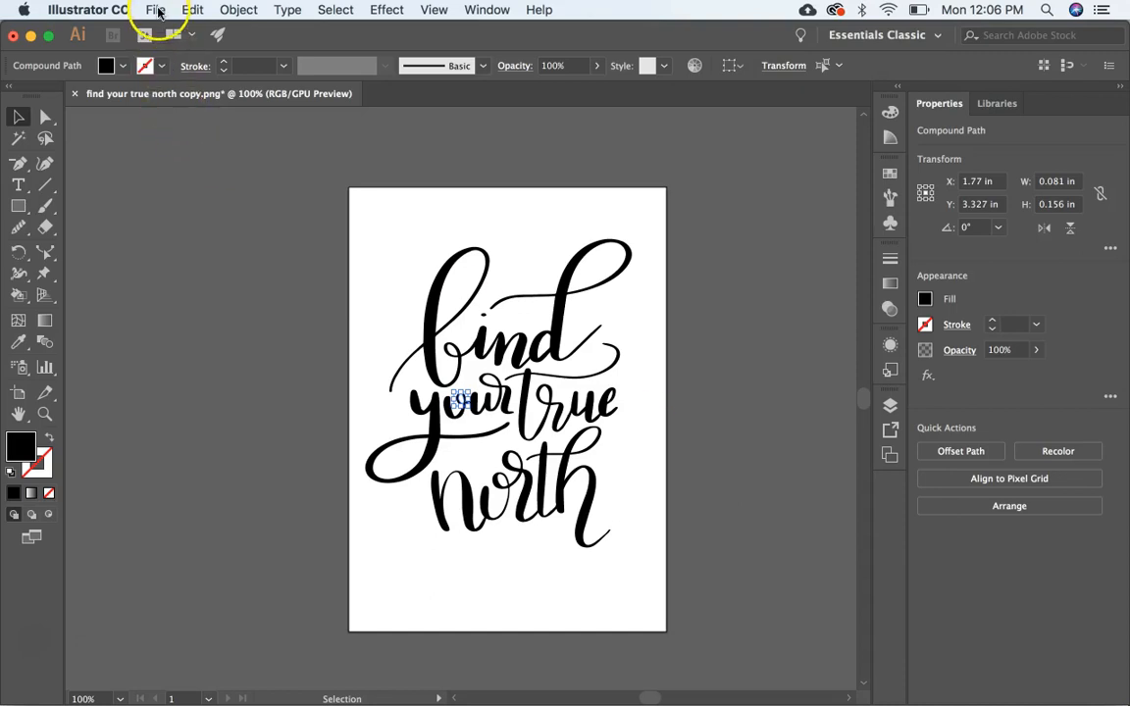
left_click(155, 10)
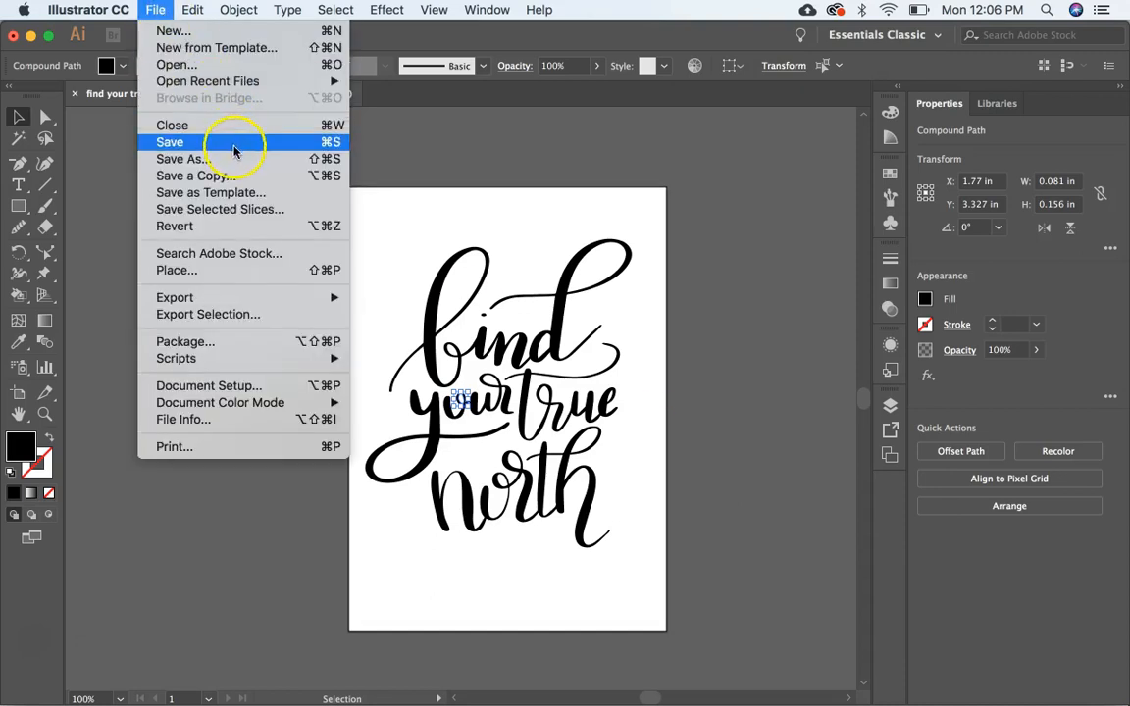
left_click(182, 158)
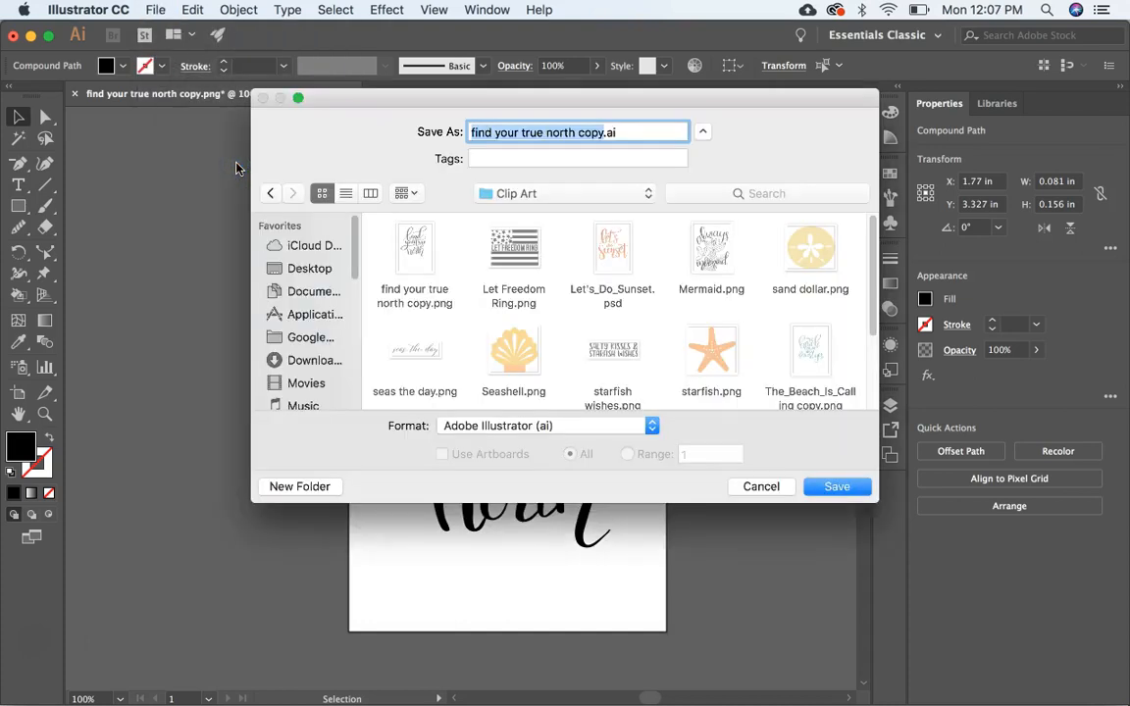
left_click(309, 268)
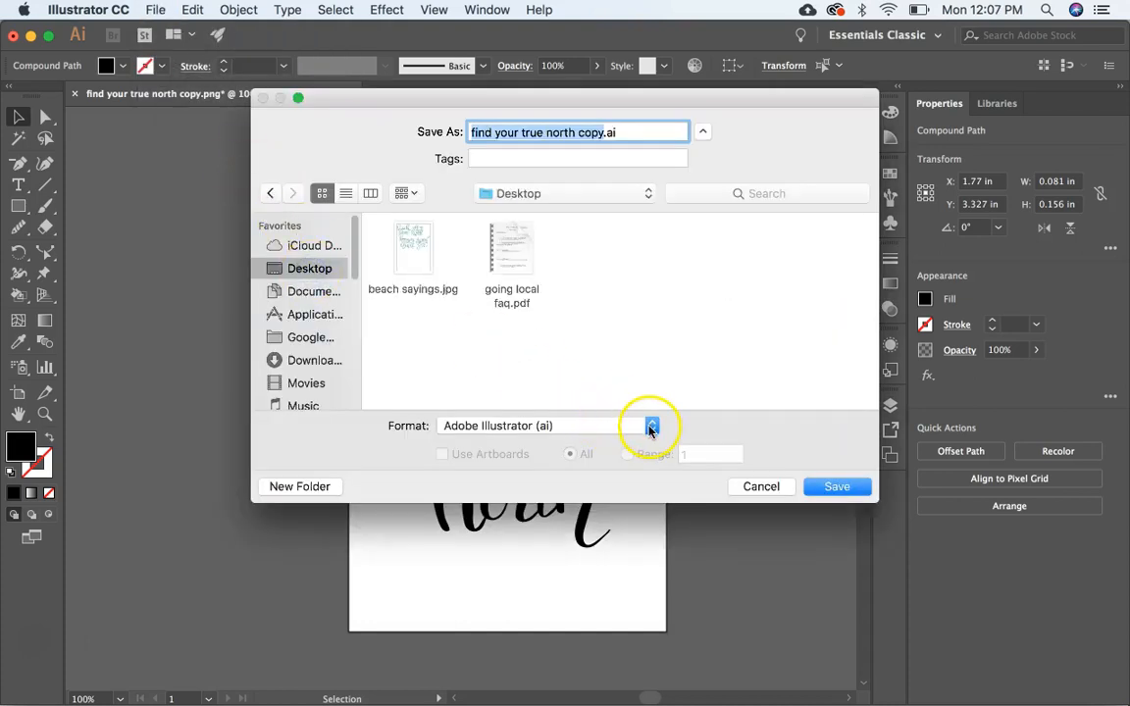
left_click(651, 425)
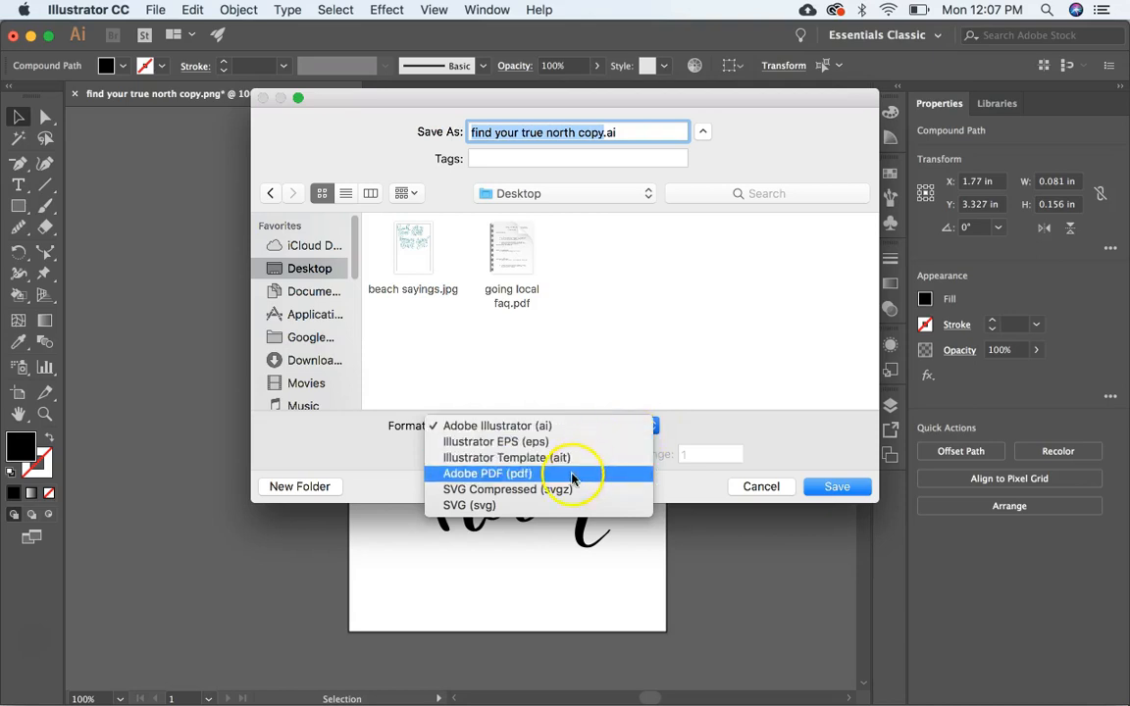
mouse_move(731, 488)
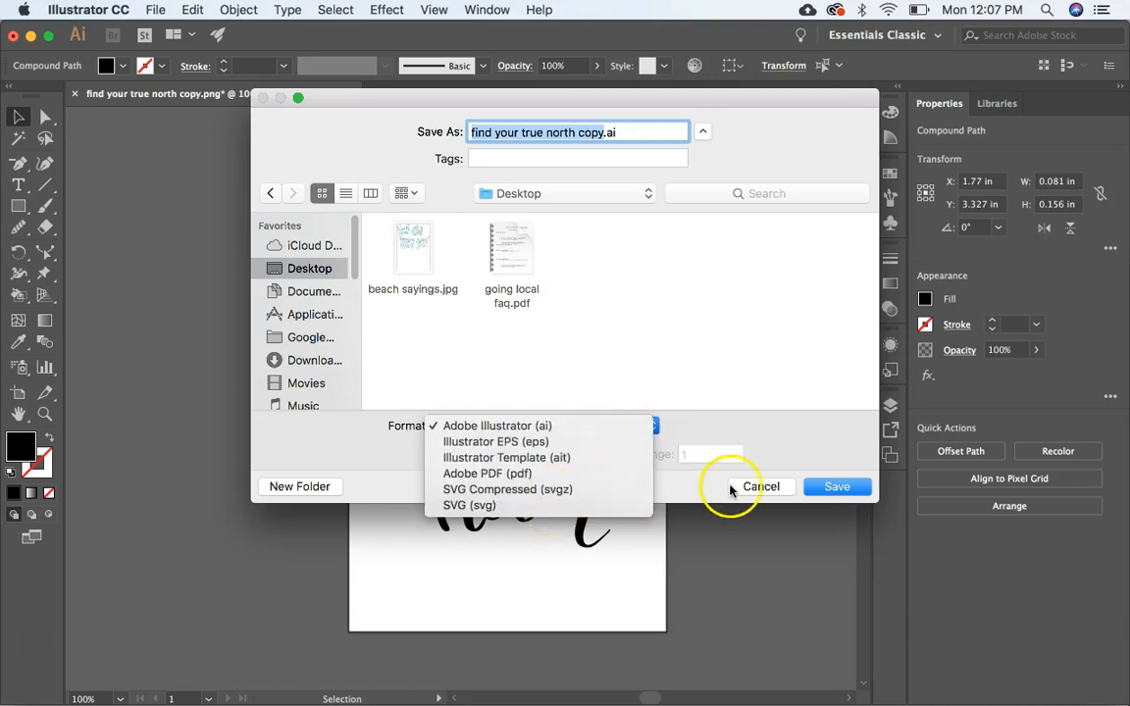
left_click(761, 487)
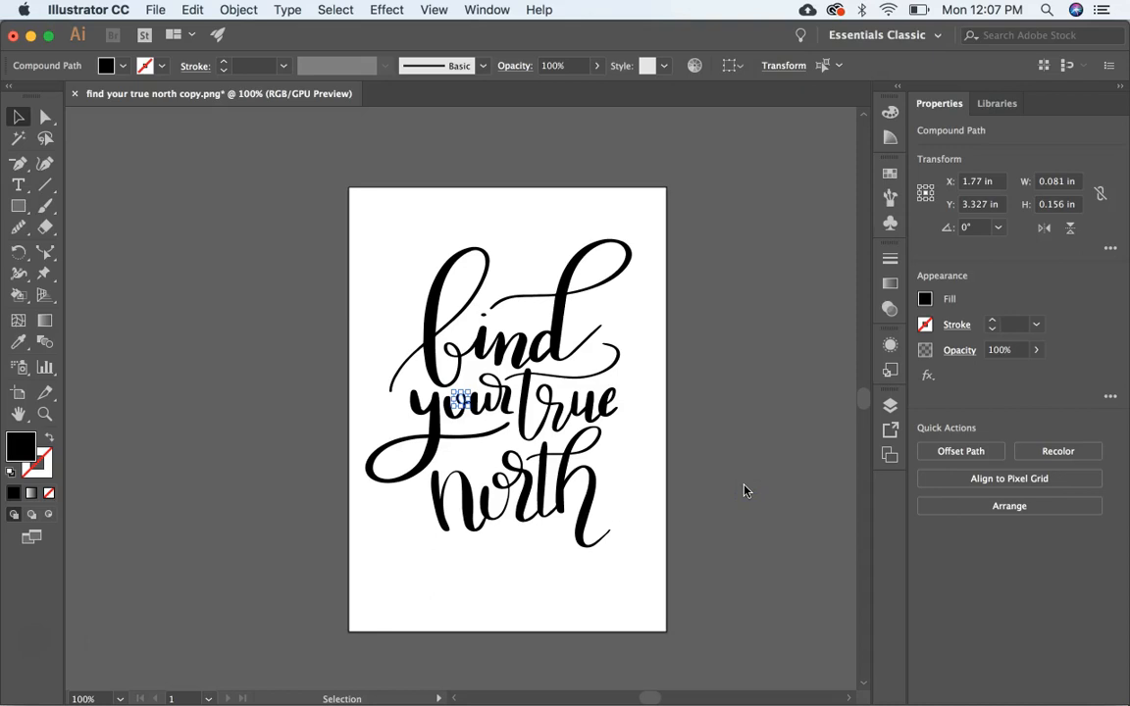
left_click(746, 490)
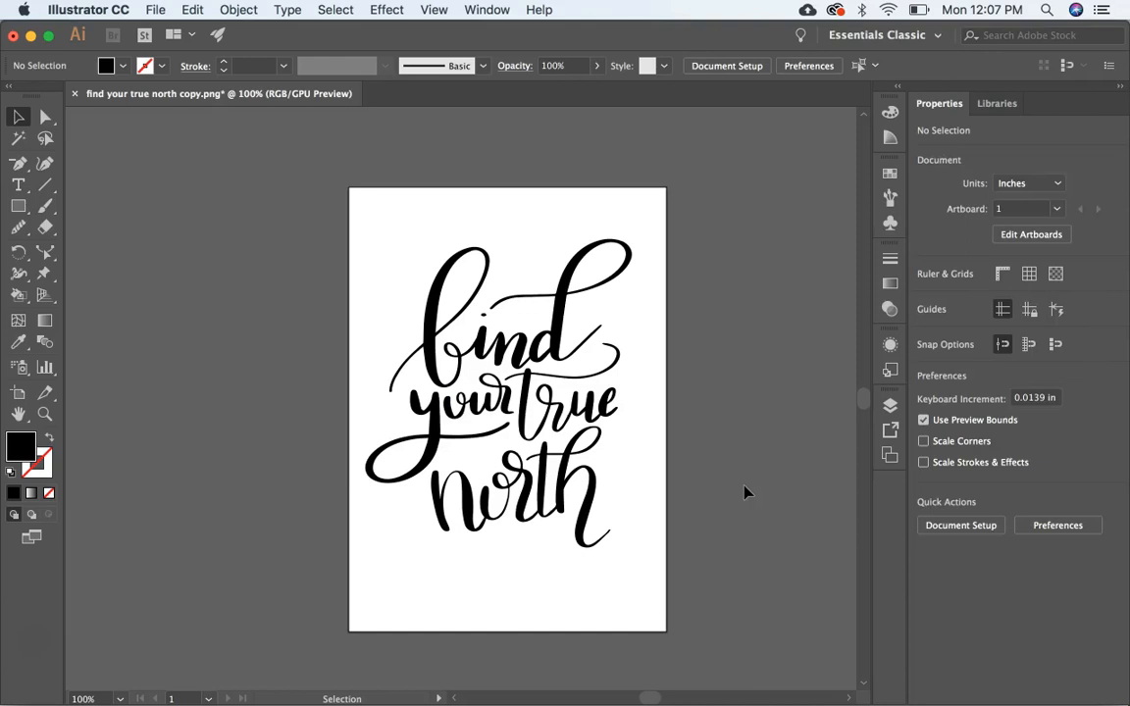